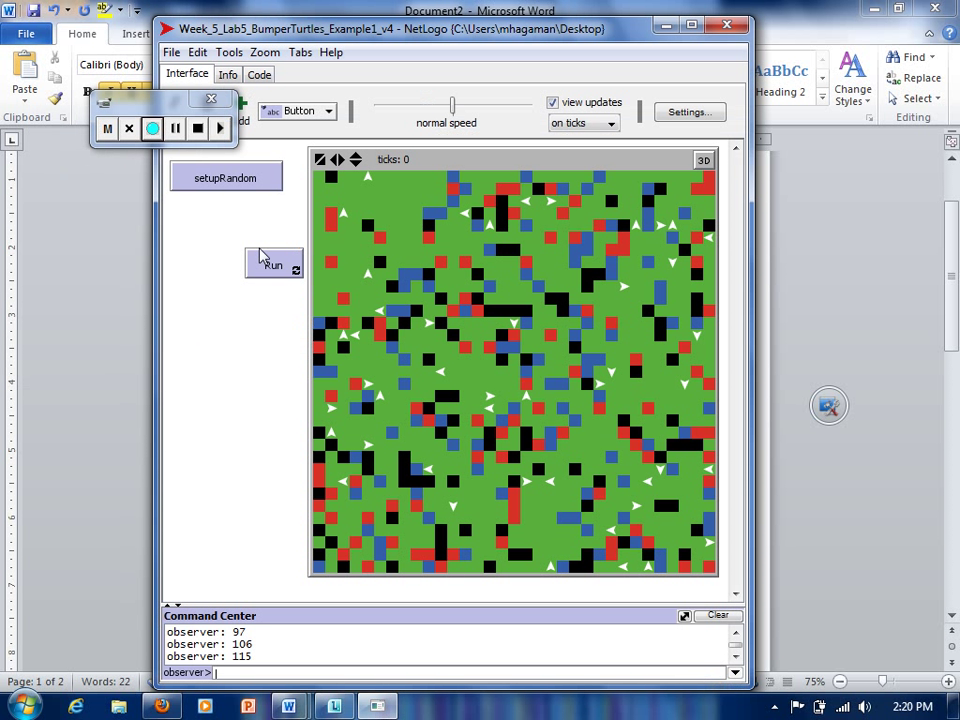
pyautogui.moveTo(278, 238)
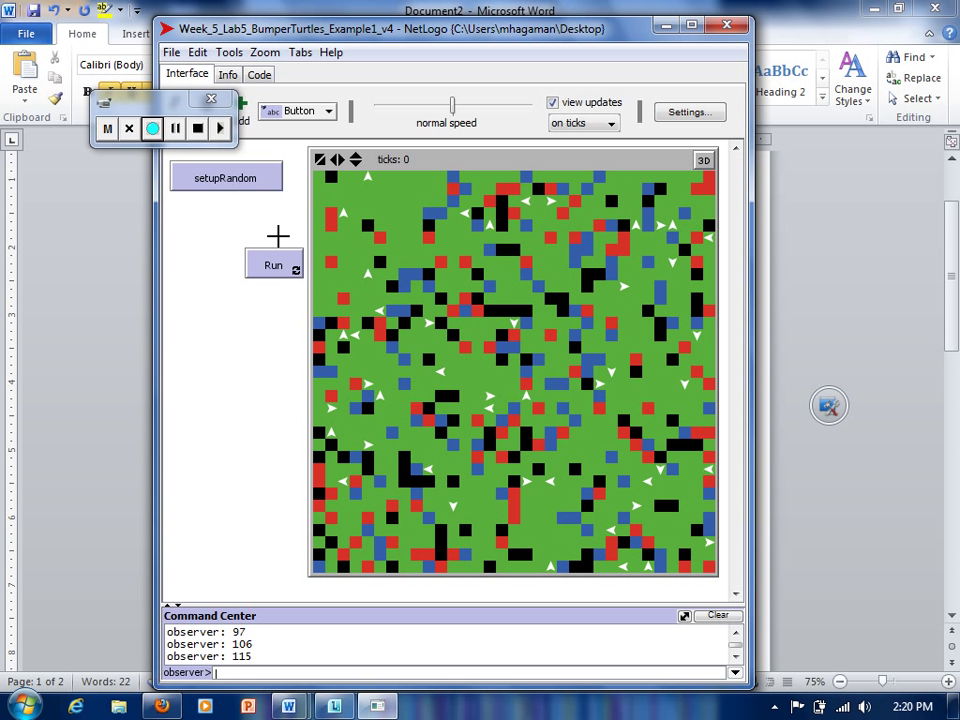
pyautogui.moveTo(290, 270)
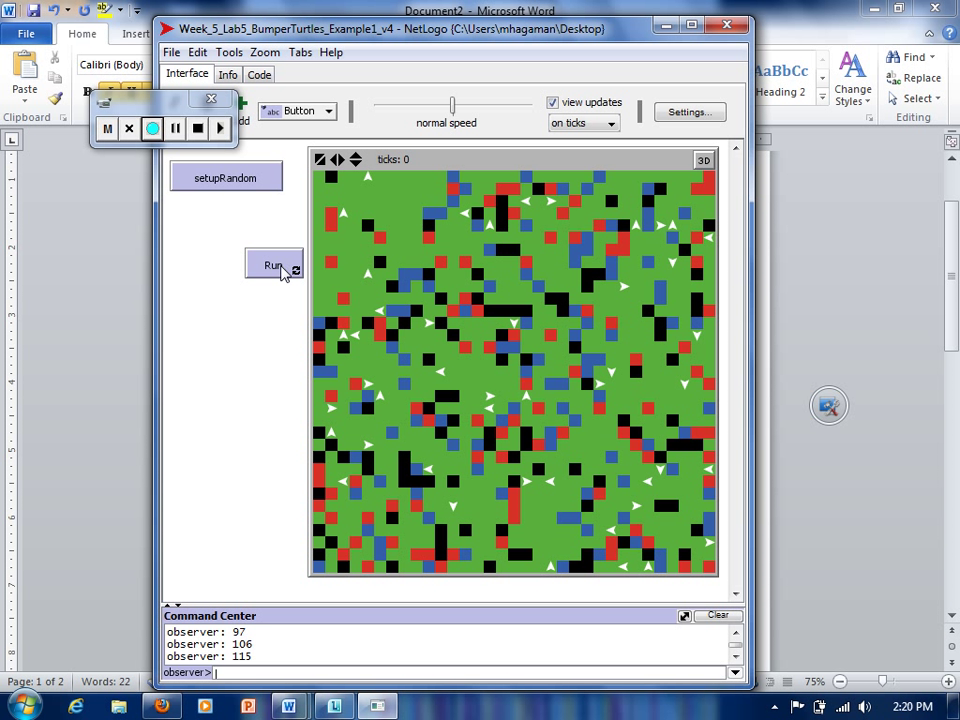
# Step: Run the Bumper Turtles model continuously so turtles leave white pen trails across the world
pyautogui.click(273, 264)
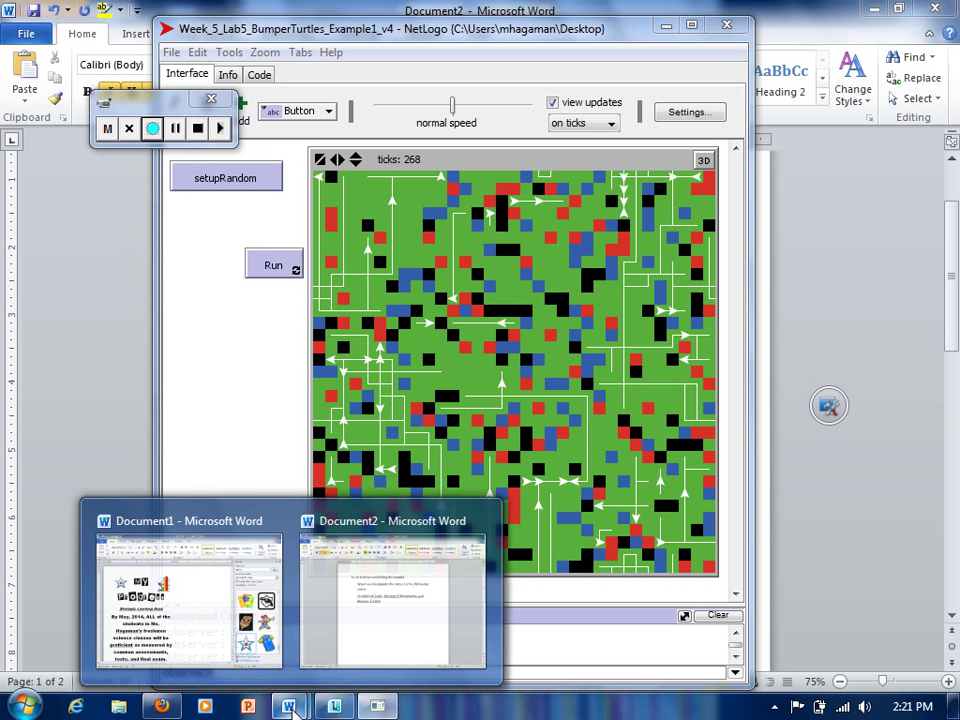
# Step: Switch to Word's Document2 and view the to-do note about the Bumper-Turtles video
pyautogui.click(392, 595)
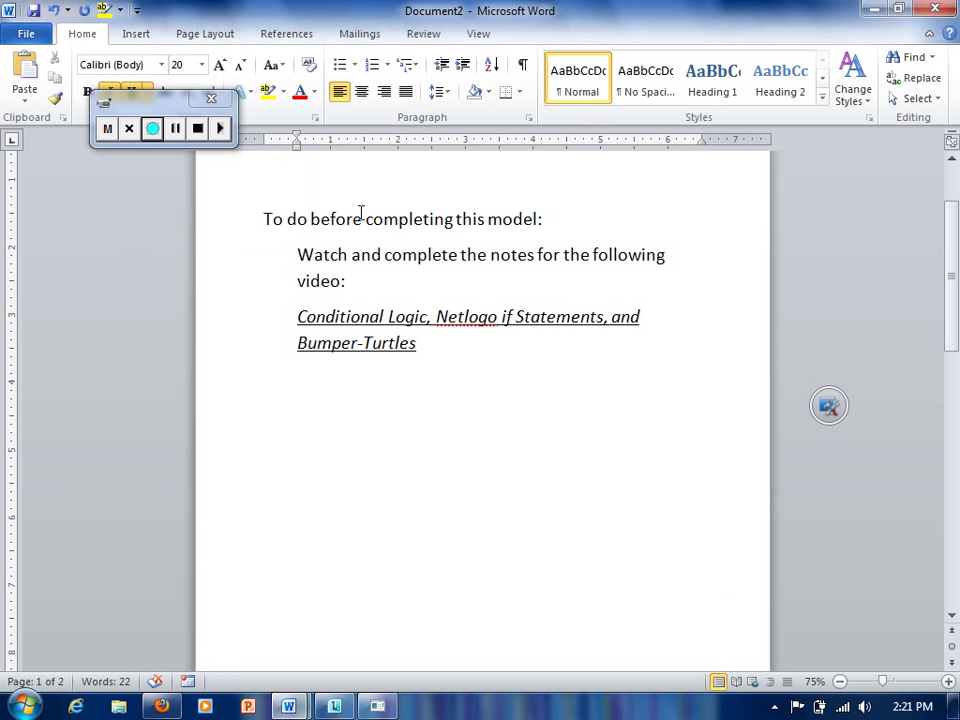
pyautogui.moveTo(417, 219)
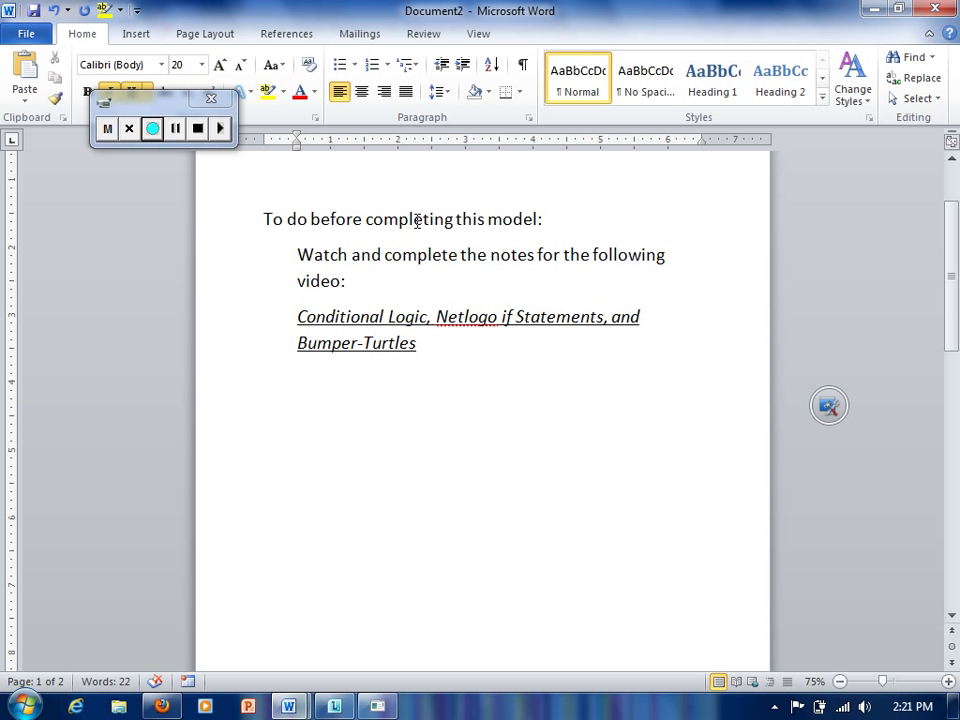
pyautogui.click(419, 342)
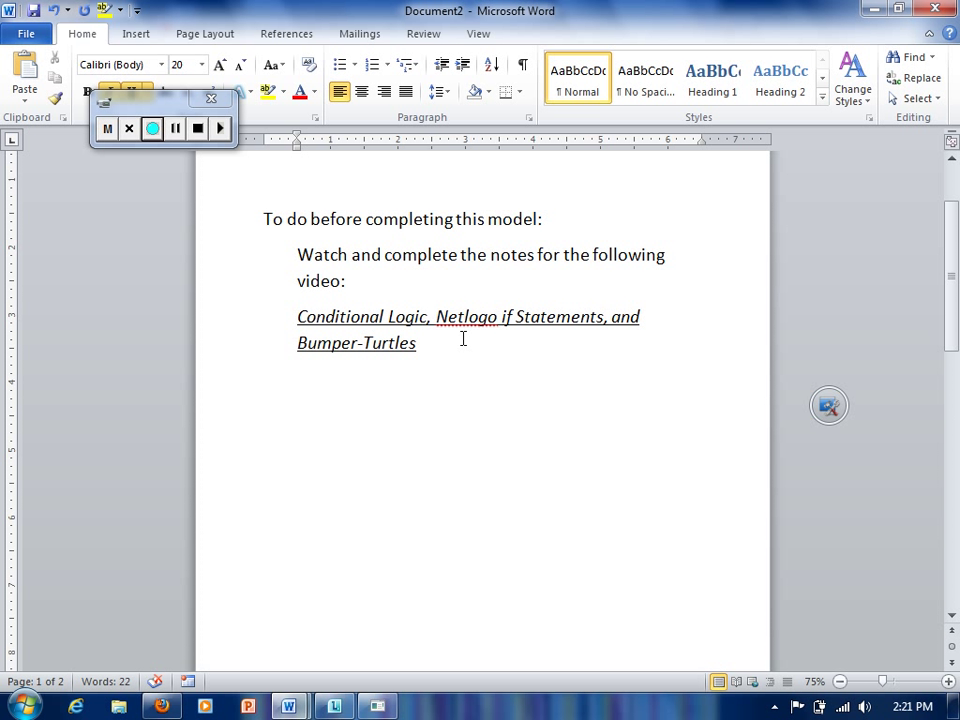
pyautogui.click(418, 342)
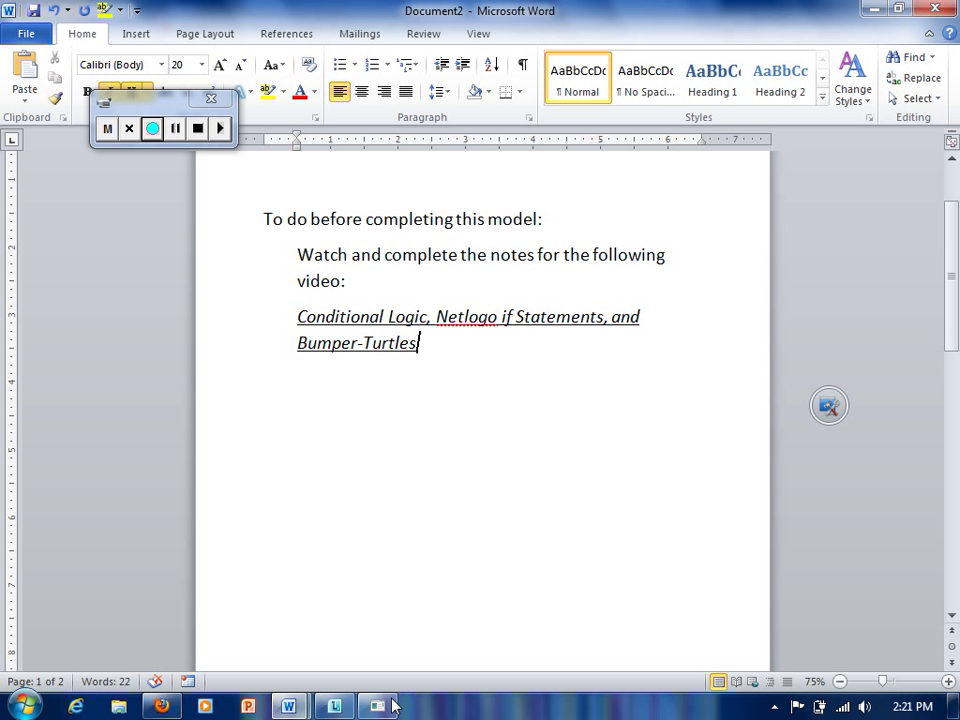
# Step: Back in NetLogo, review setupRandom's patch colouring and creation of 45 white pen-down turtles
pyautogui.click(377, 707)
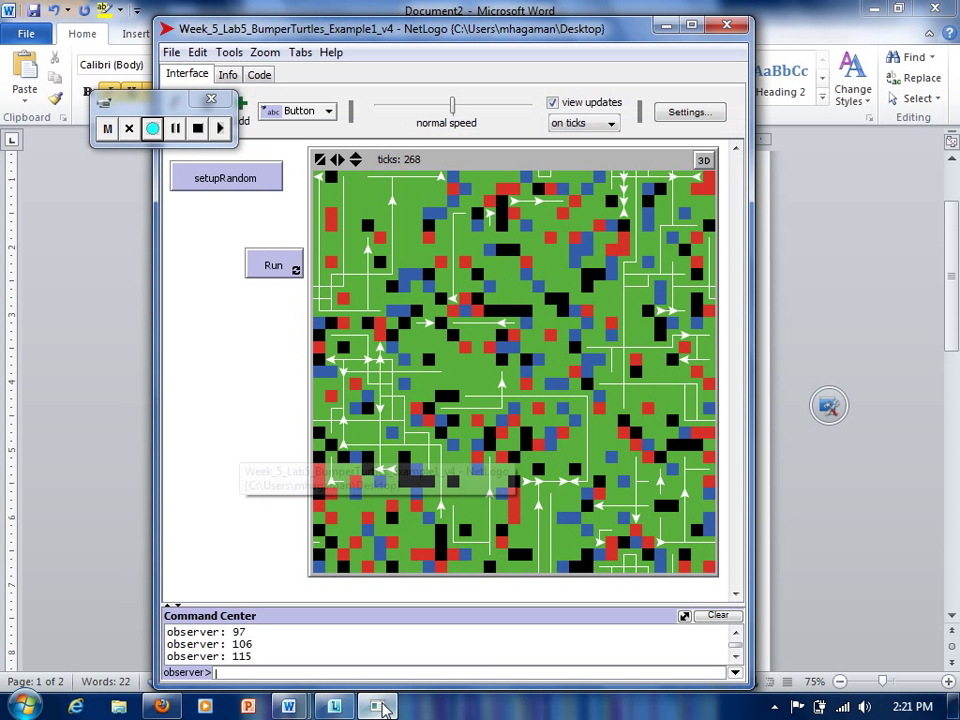
pyautogui.click(259, 74)
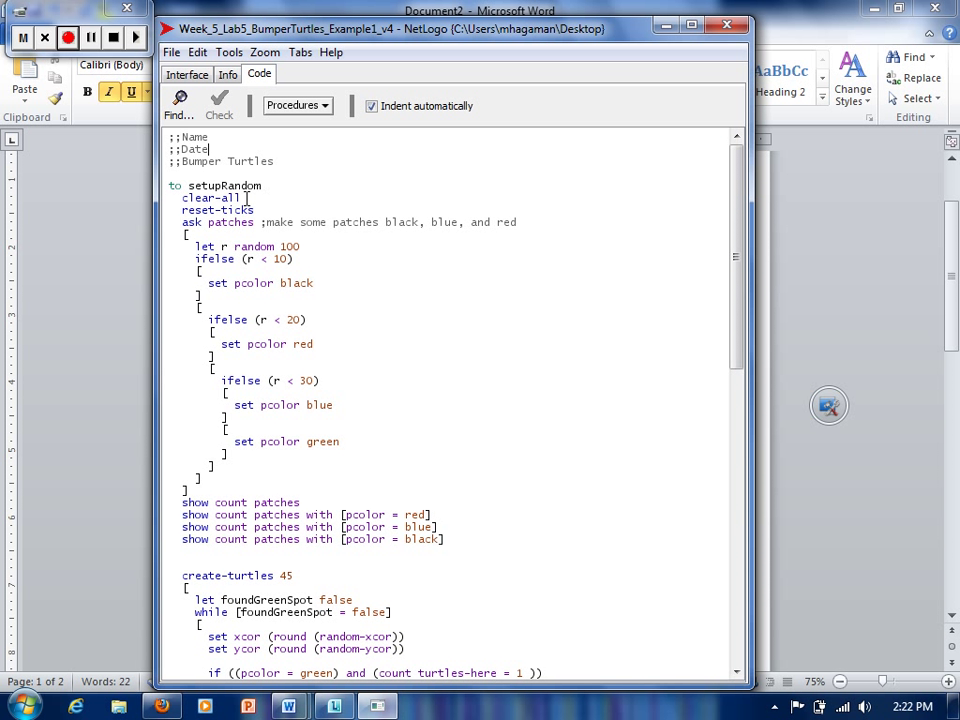
pyautogui.moveTo(250, 200)
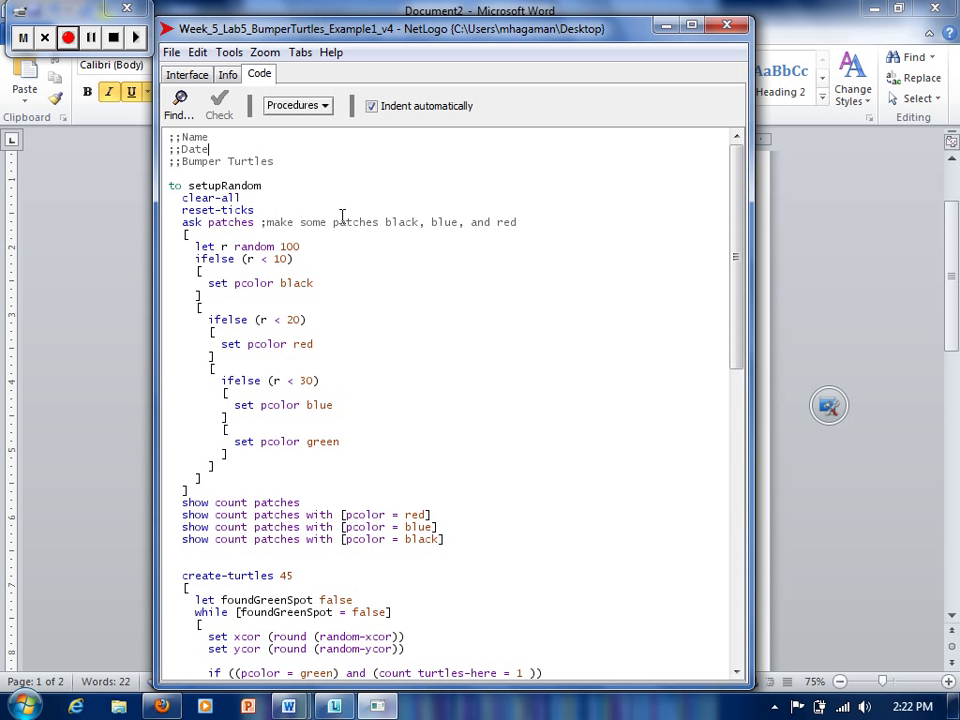
pyautogui.moveTo(473, 221)
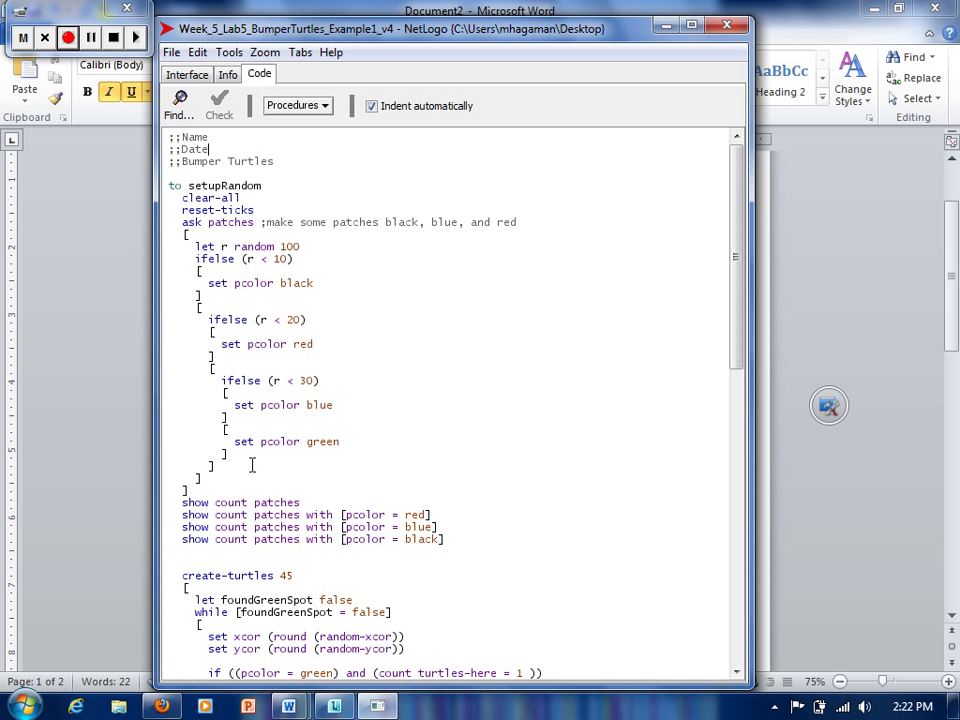
pyautogui.moveTo(737, 280)
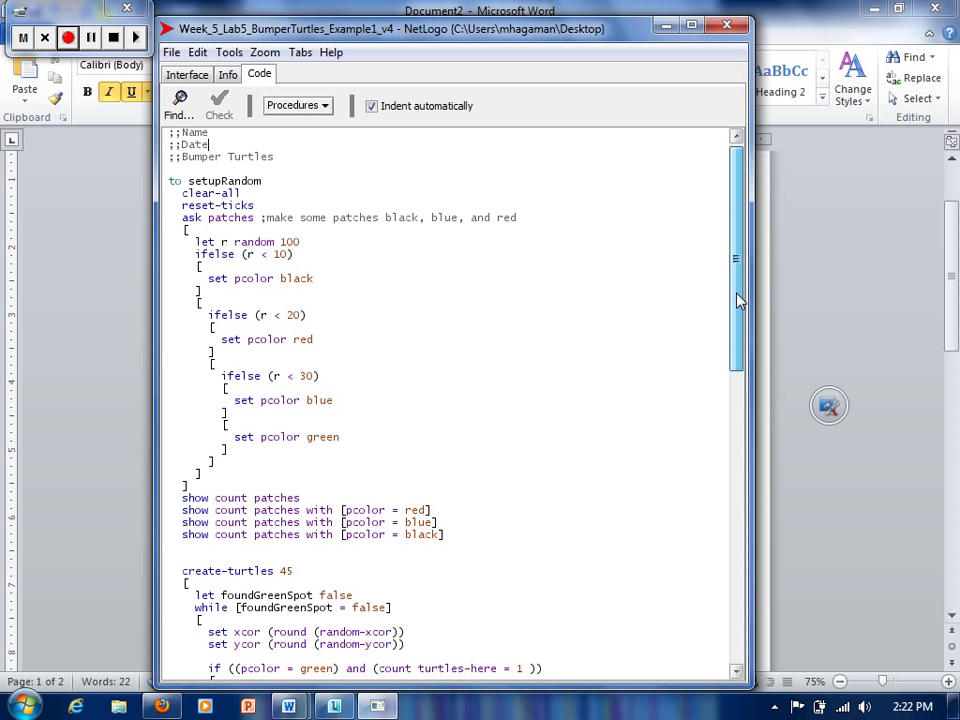
pyautogui.scroll(-3)
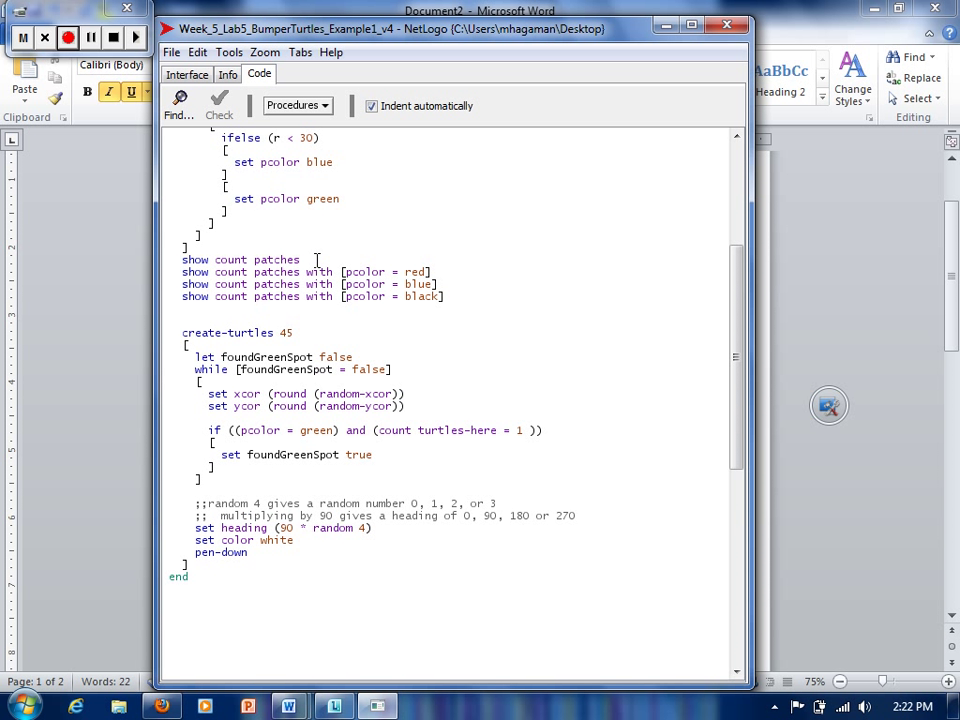
pyautogui.moveTo(250, 259)
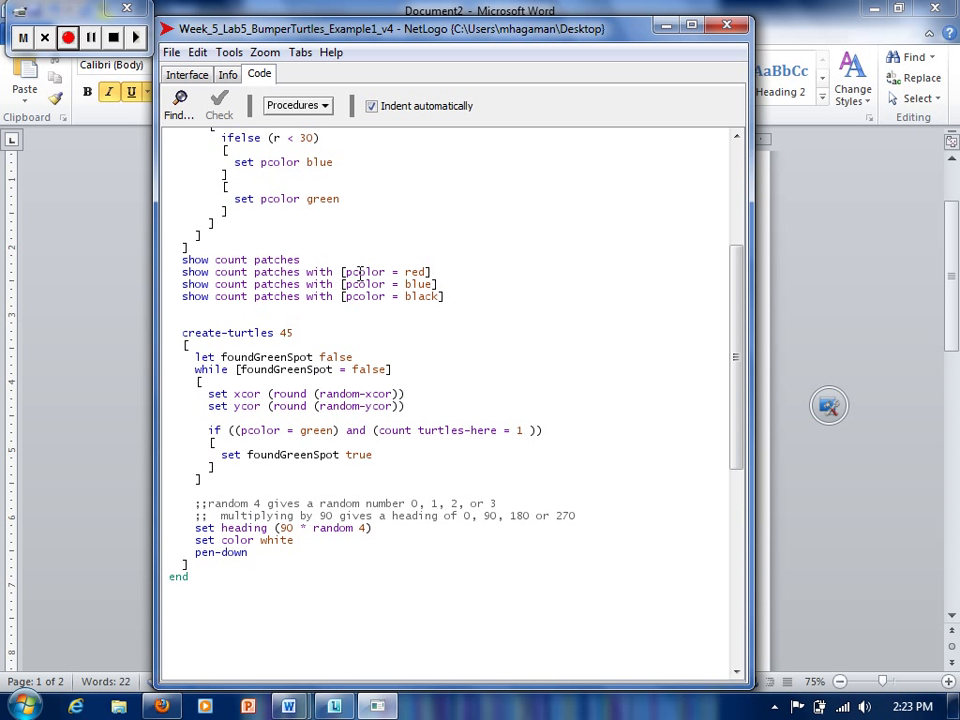
pyautogui.moveTo(381, 308)
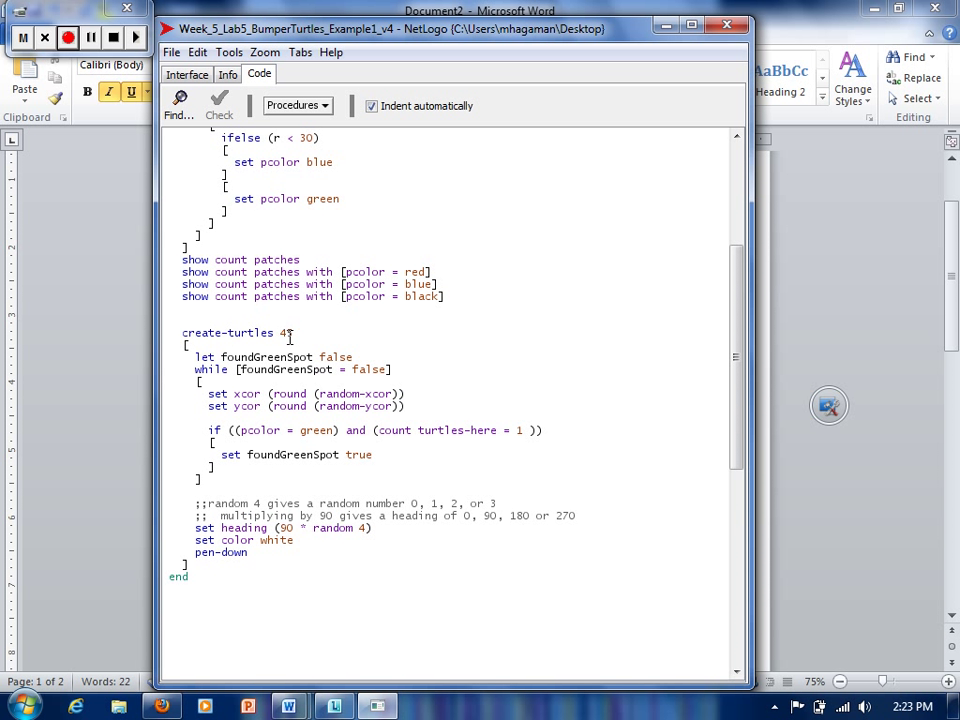
pyautogui.write('5')
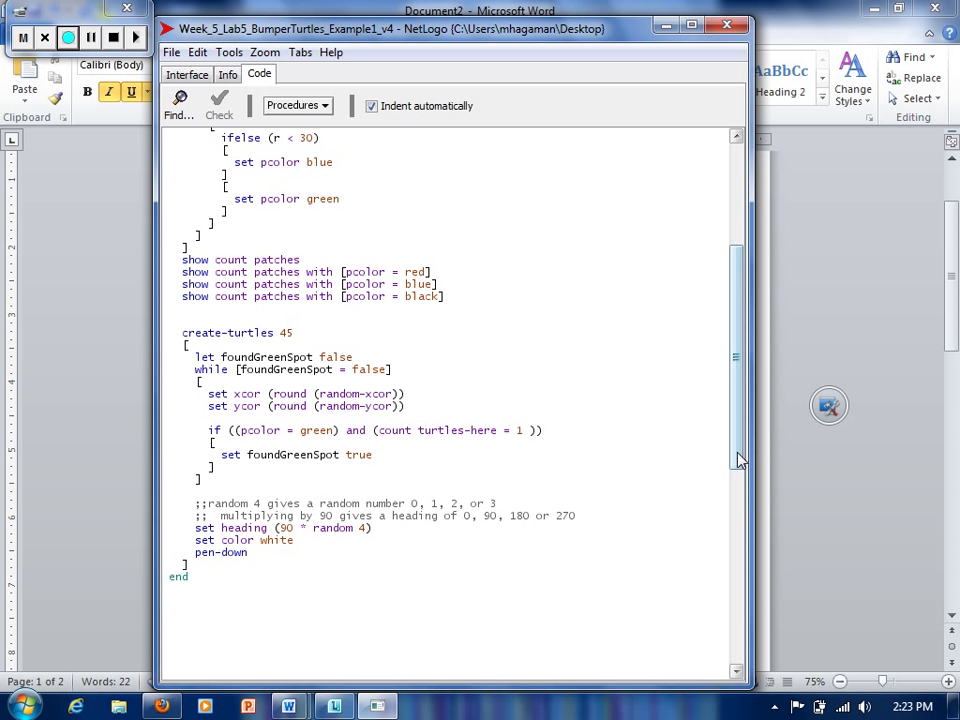
pyautogui.scroll(3)
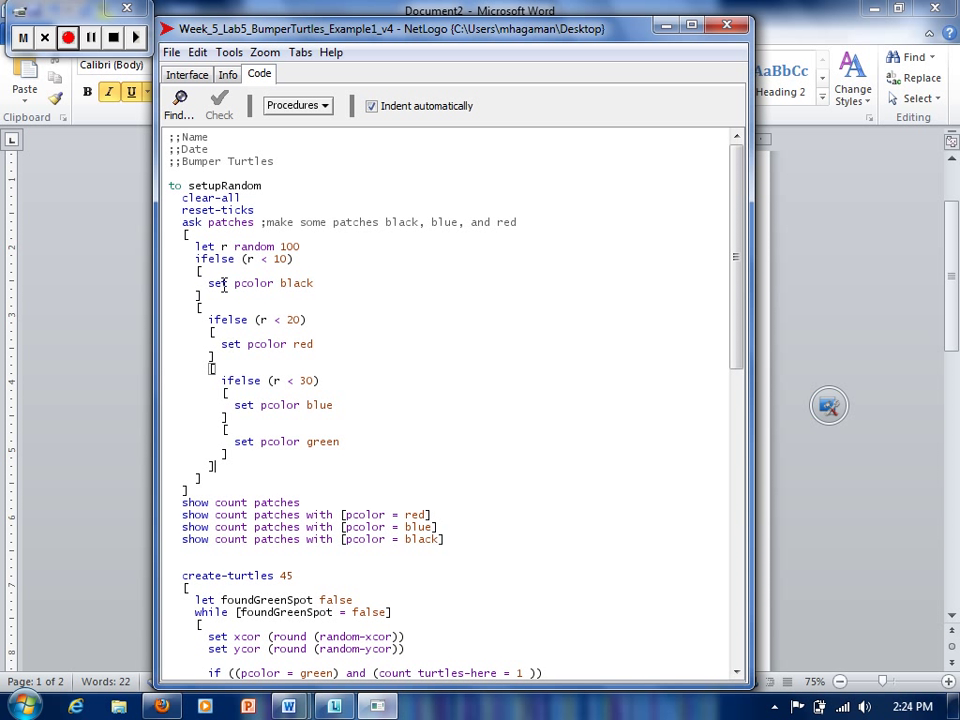
pyautogui.moveTo(308, 274)
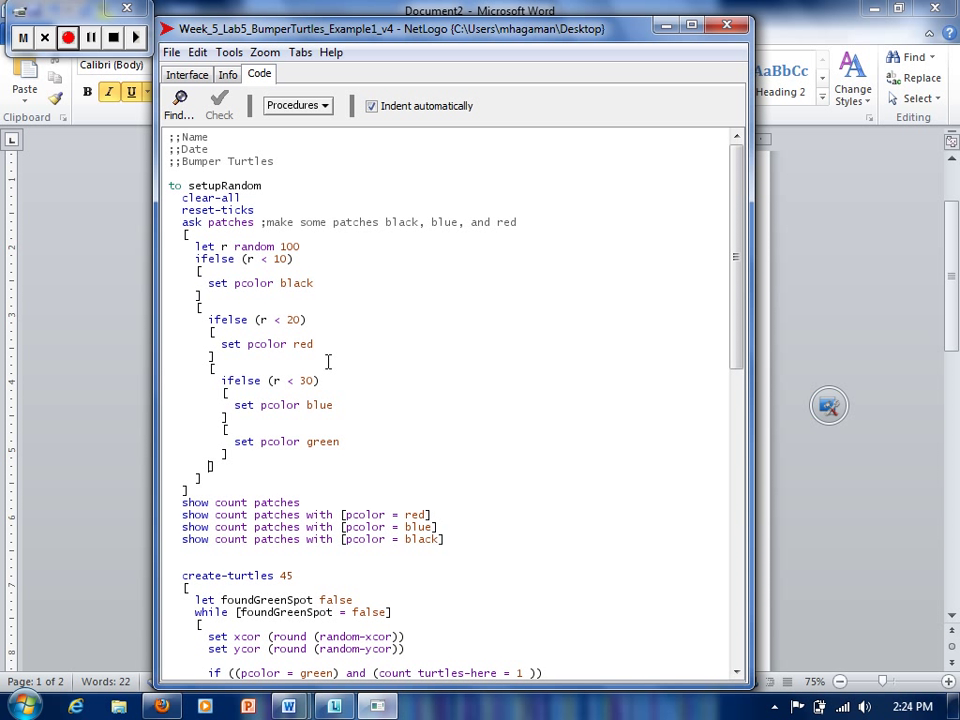
pyautogui.moveTo(208, 319)
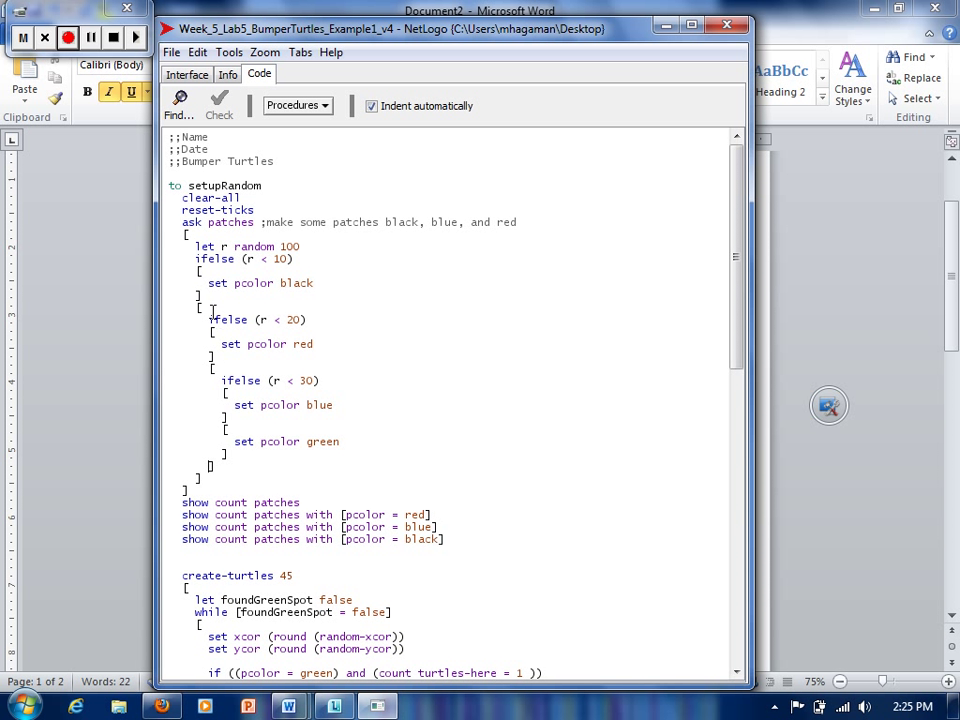
pyautogui.moveTo(251, 278)
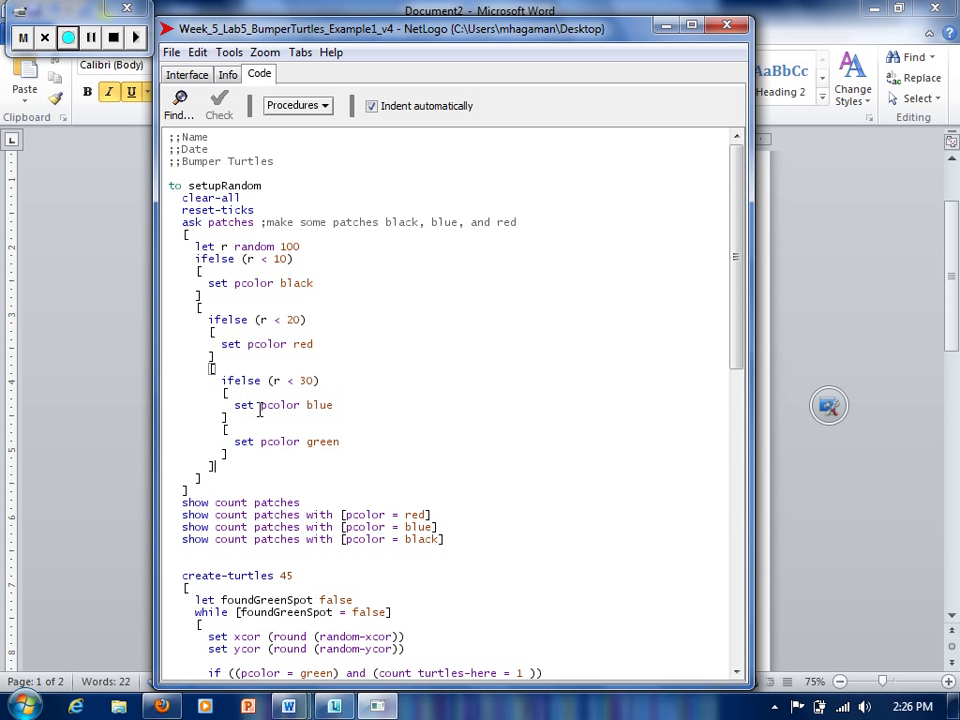
pyautogui.moveTo(234, 404)
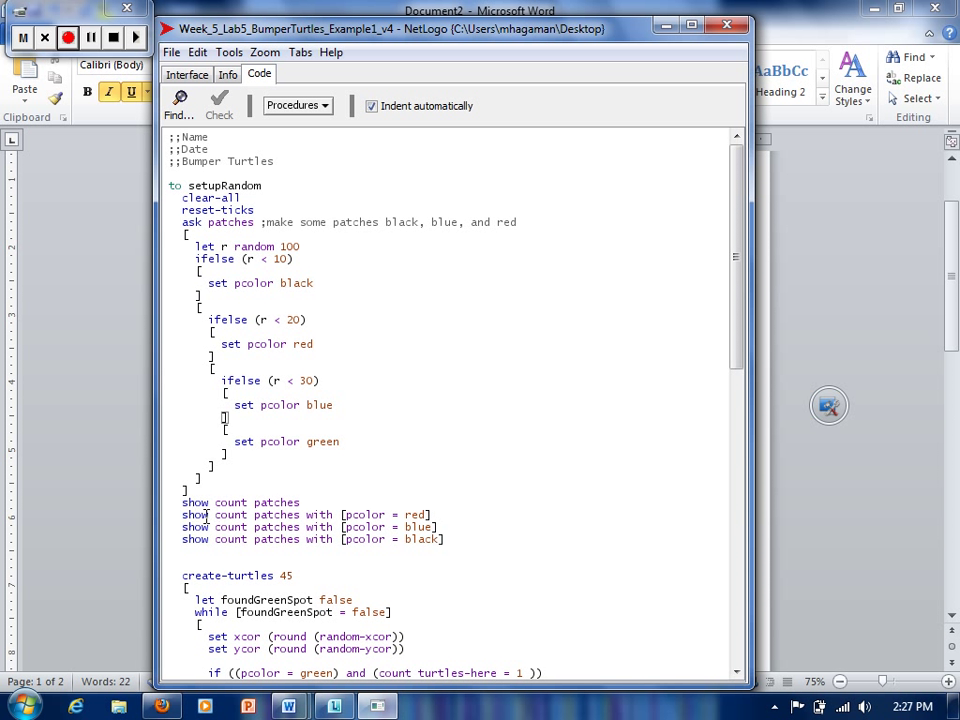
pyautogui.moveTo(344, 520)
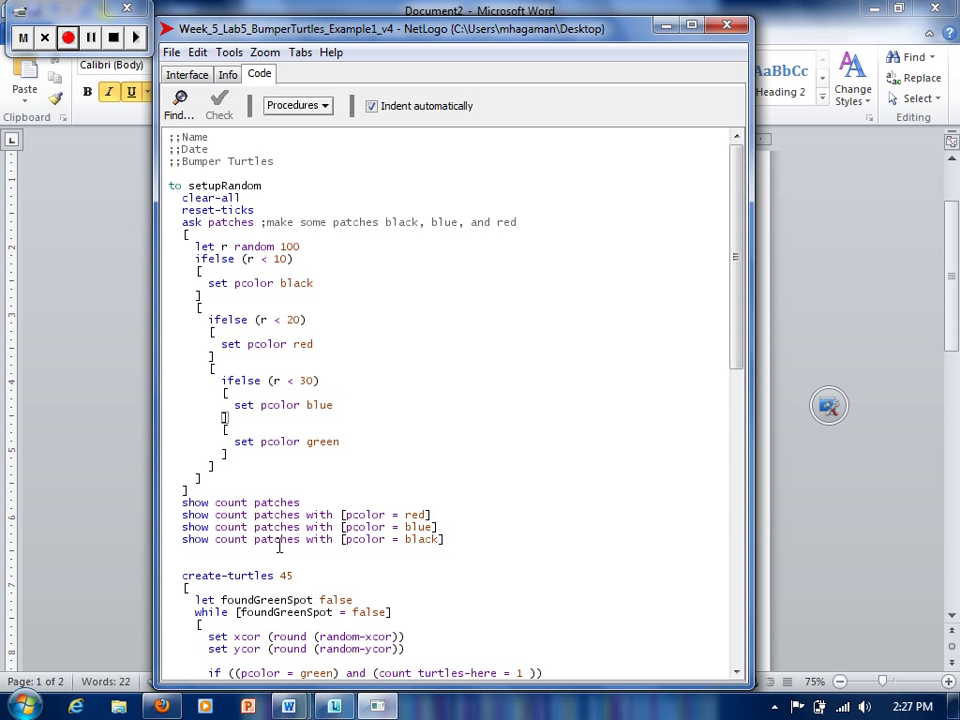
pyautogui.moveTo(449, 544)
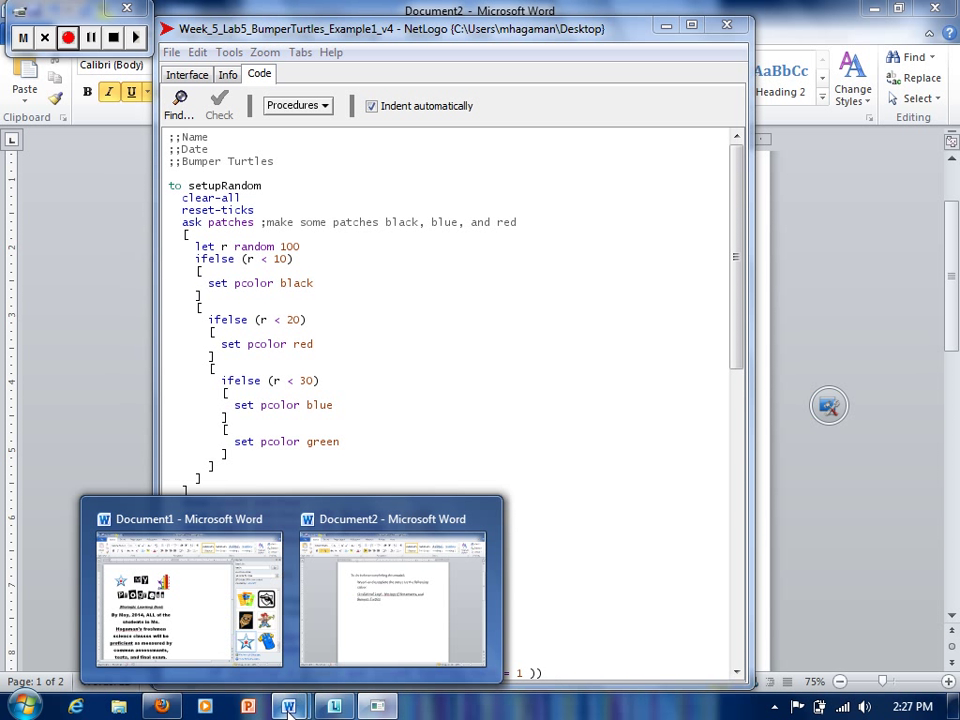
# Step: Bring Word's Document2 to the front, showing the hamster photo on page 2
pyautogui.click(393, 600)
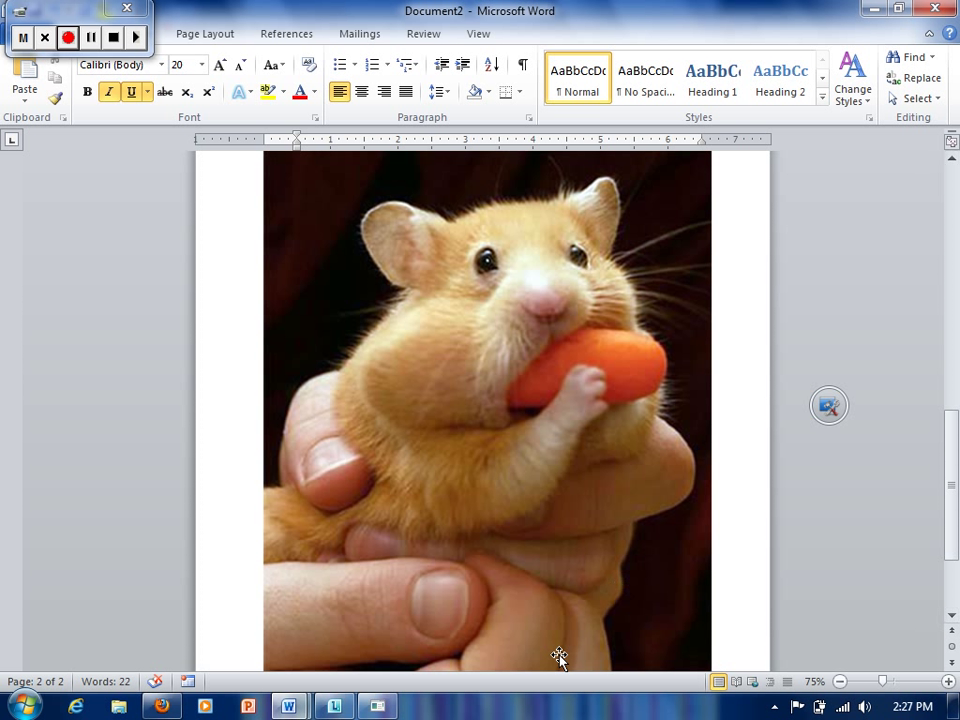
pyautogui.moveTo(378, 707)
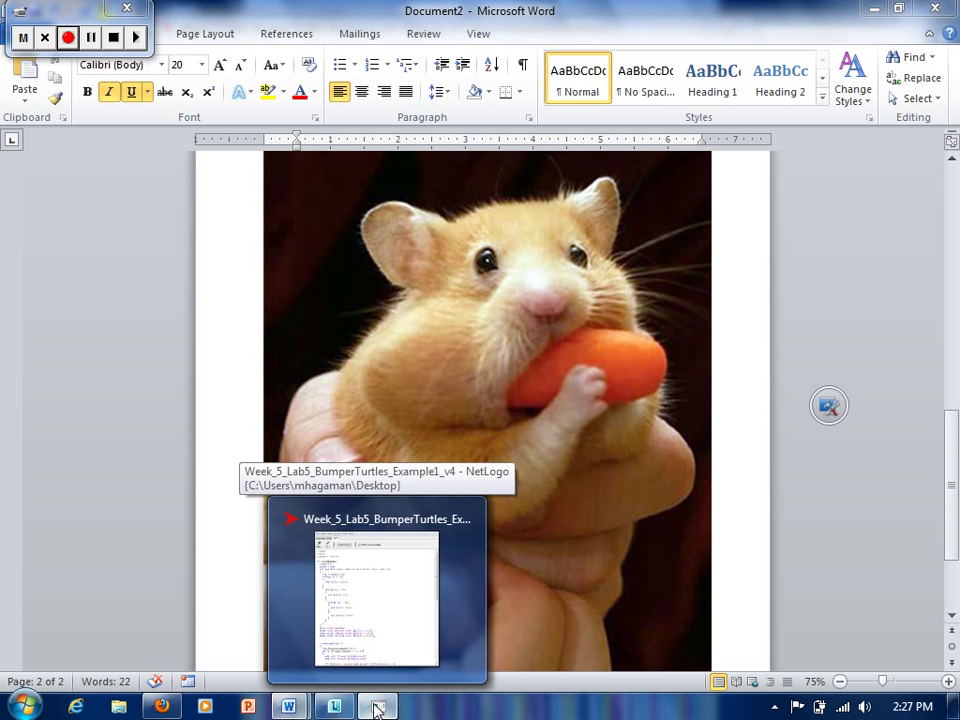
pyautogui.click(377, 586)
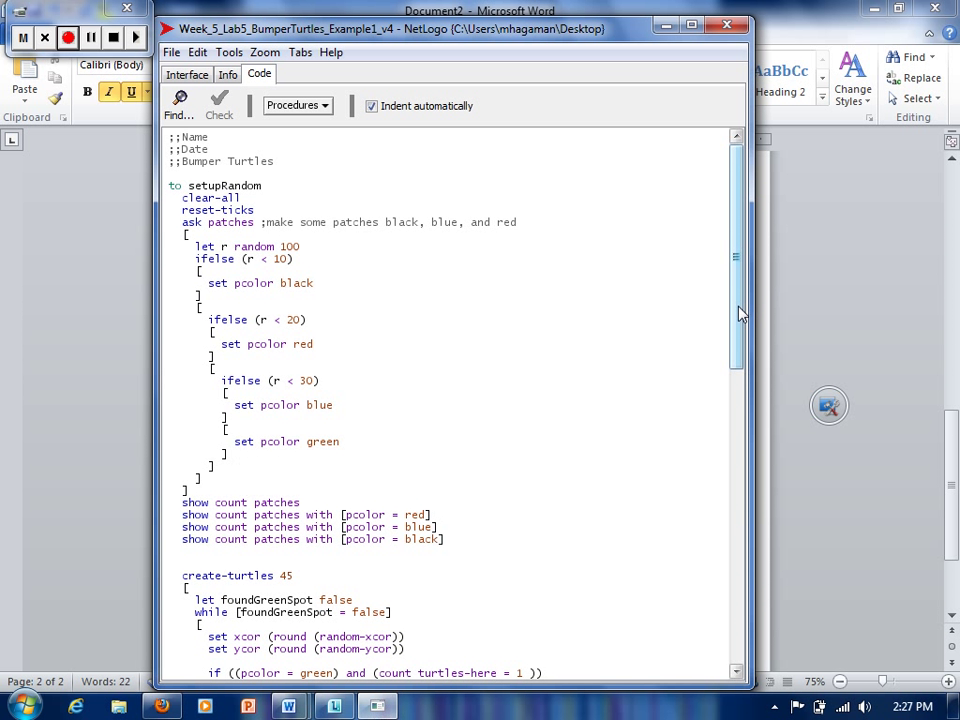
pyautogui.scroll(-3)
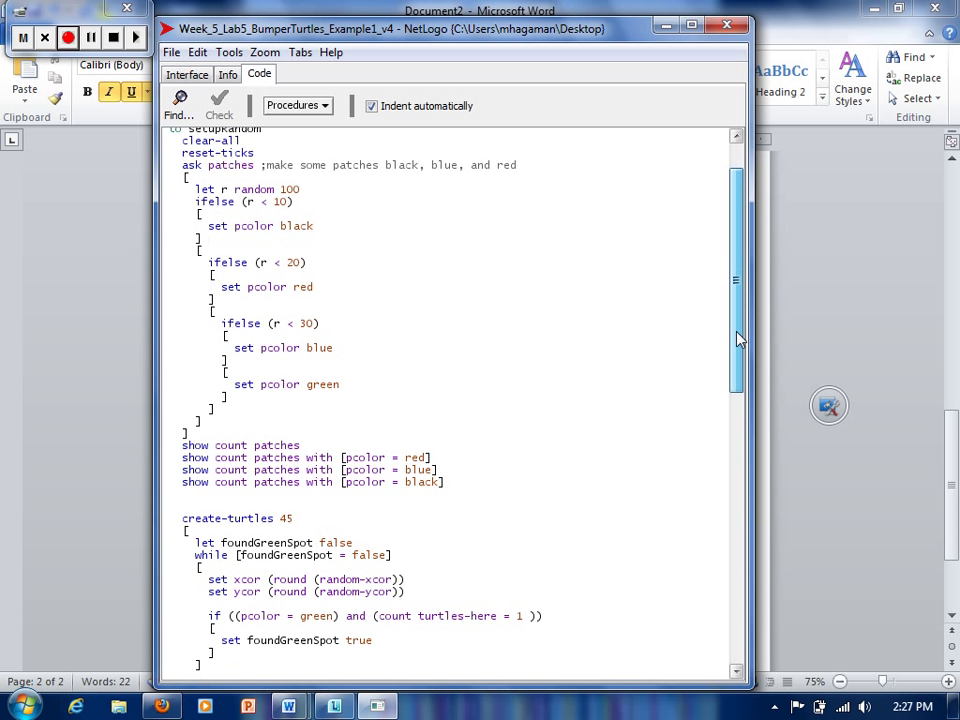
pyautogui.scroll(-3)
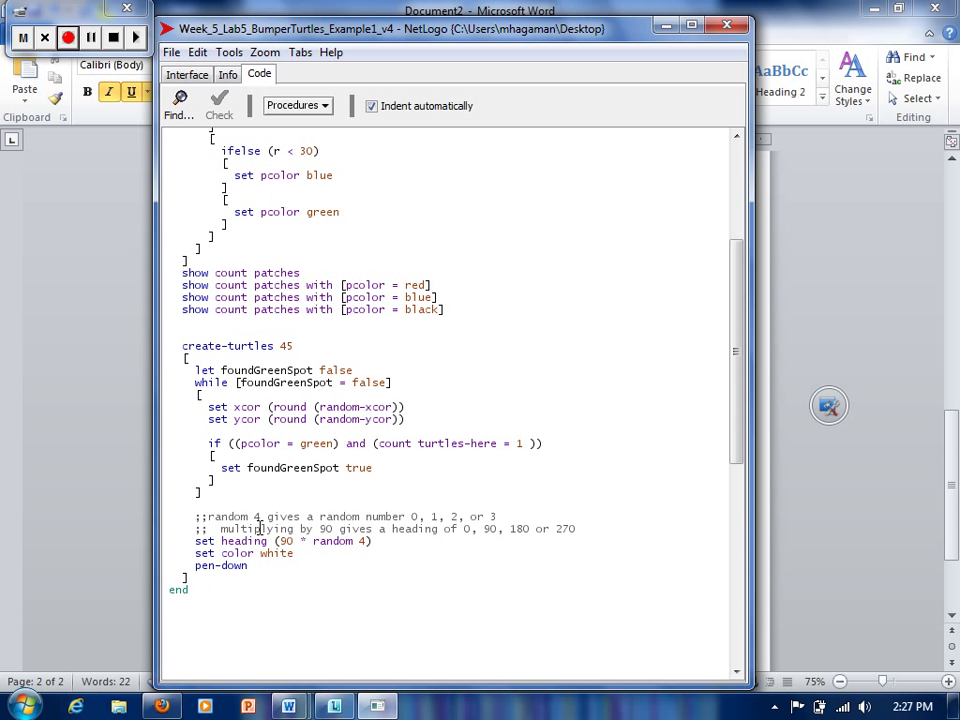
pyautogui.scroll(-3)
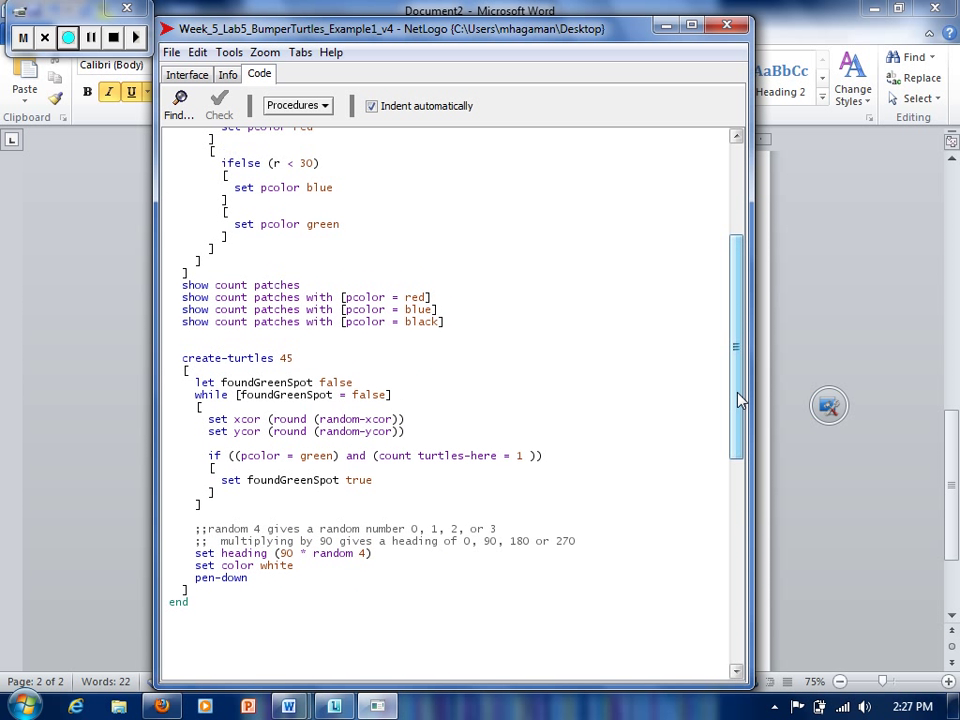
pyautogui.scroll(3)
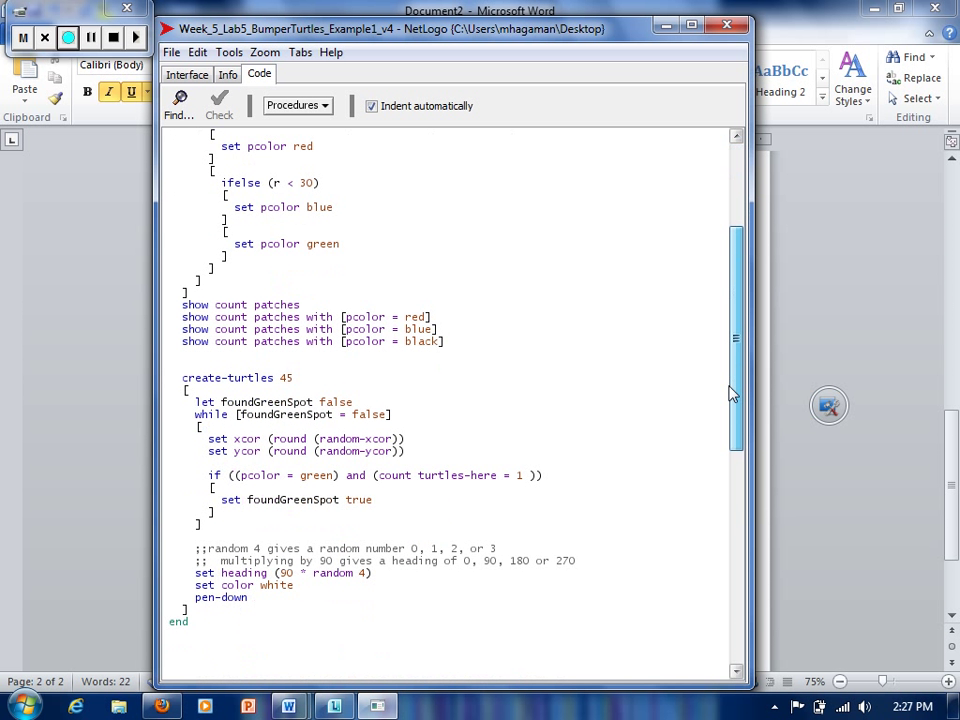
pyautogui.scroll(3)
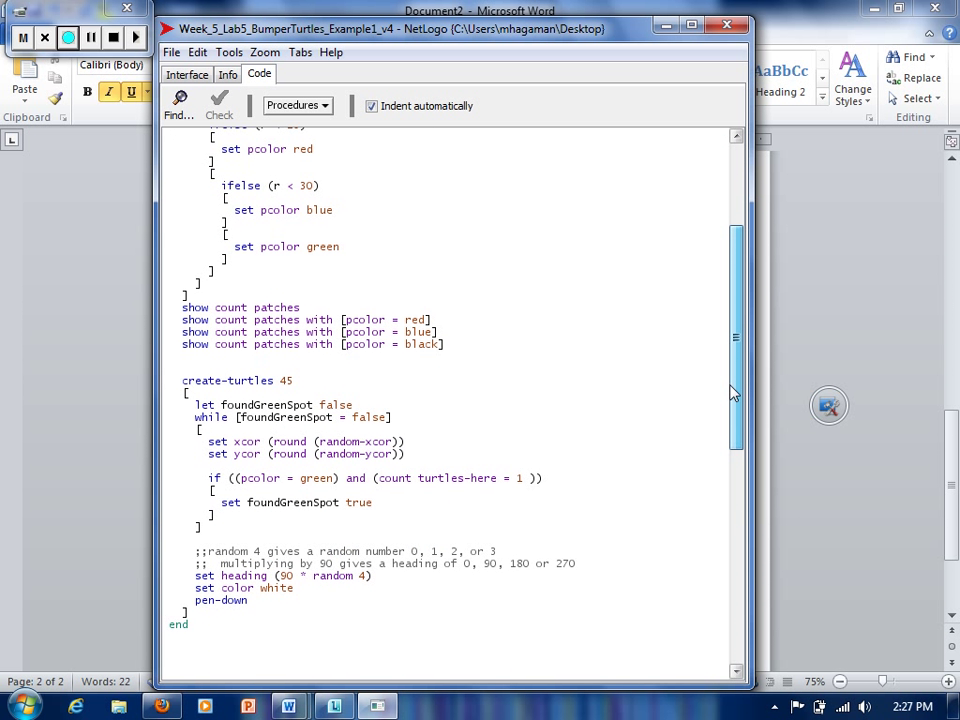
pyautogui.scroll(3)
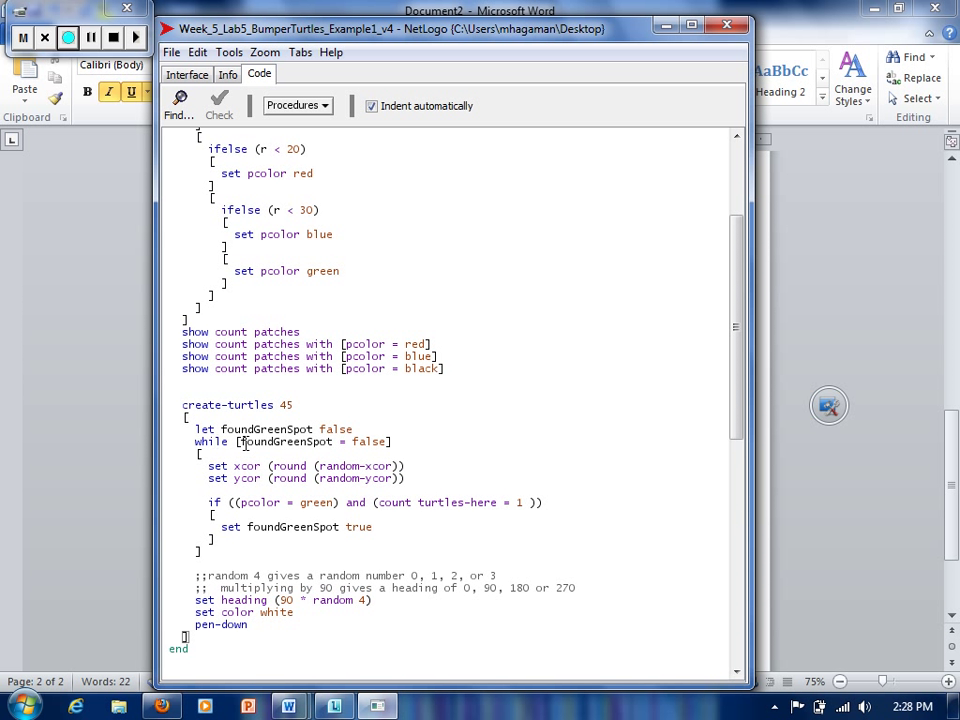
pyautogui.moveTo(393, 418)
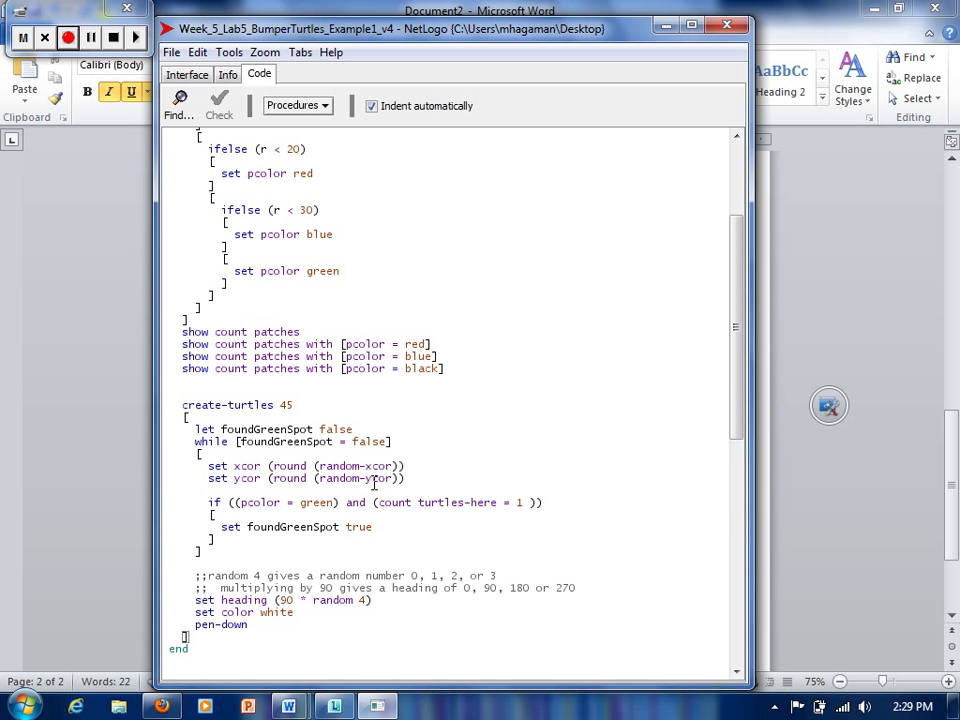
pyautogui.moveTo(228, 465)
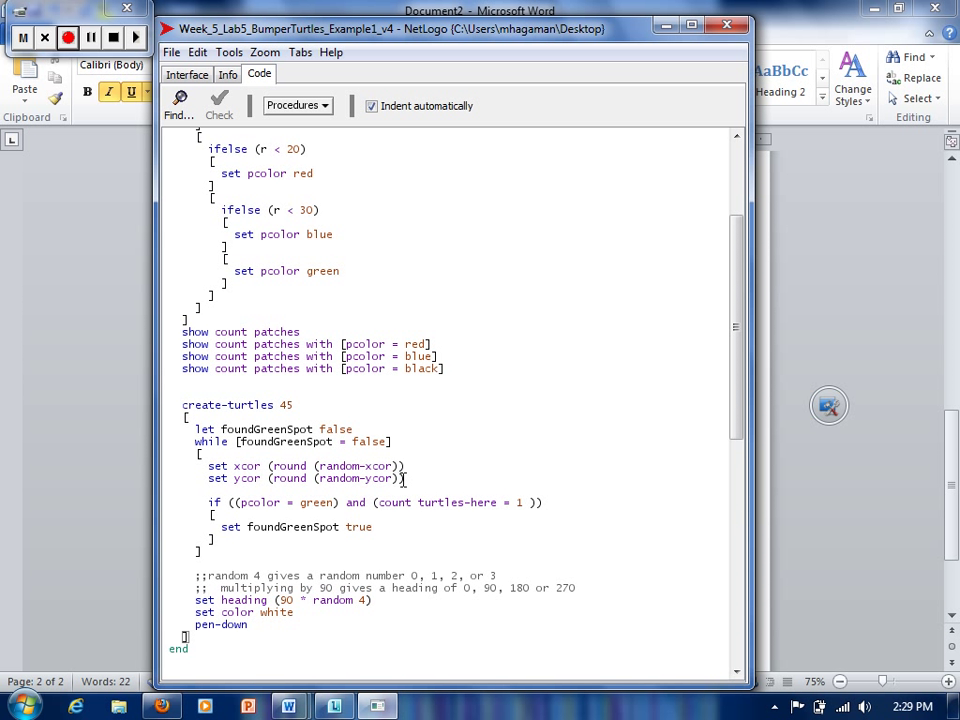
pyautogui.moveTo(183, 467)
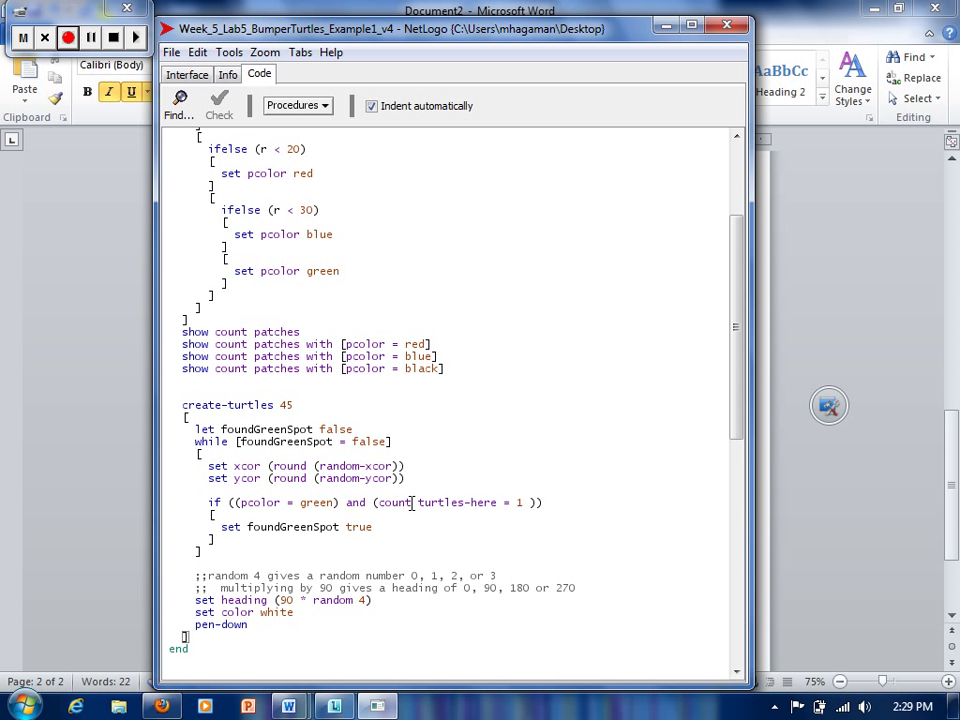
pyautogui.moveTo(530, 505)
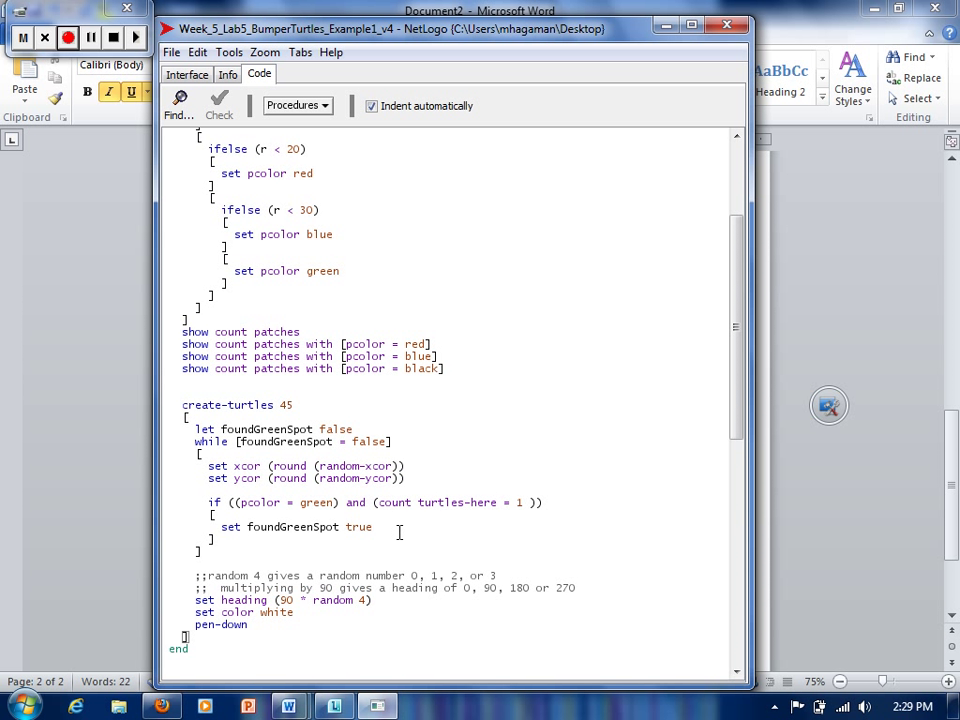
pyautogui.moveTo(143, 518)
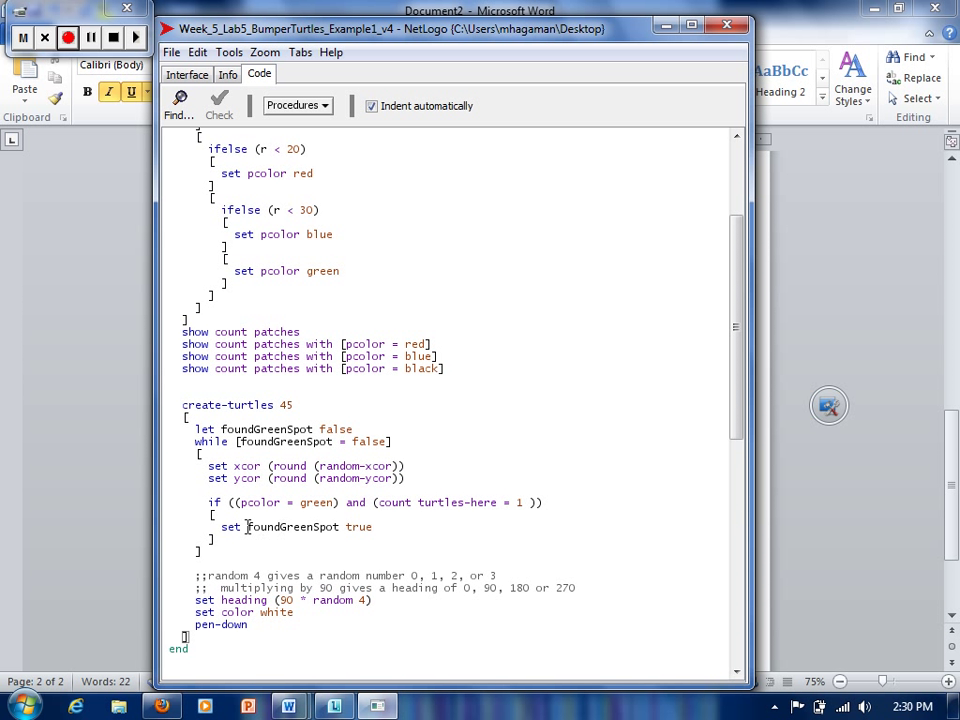
pyautogui.moveTo(307, 390)
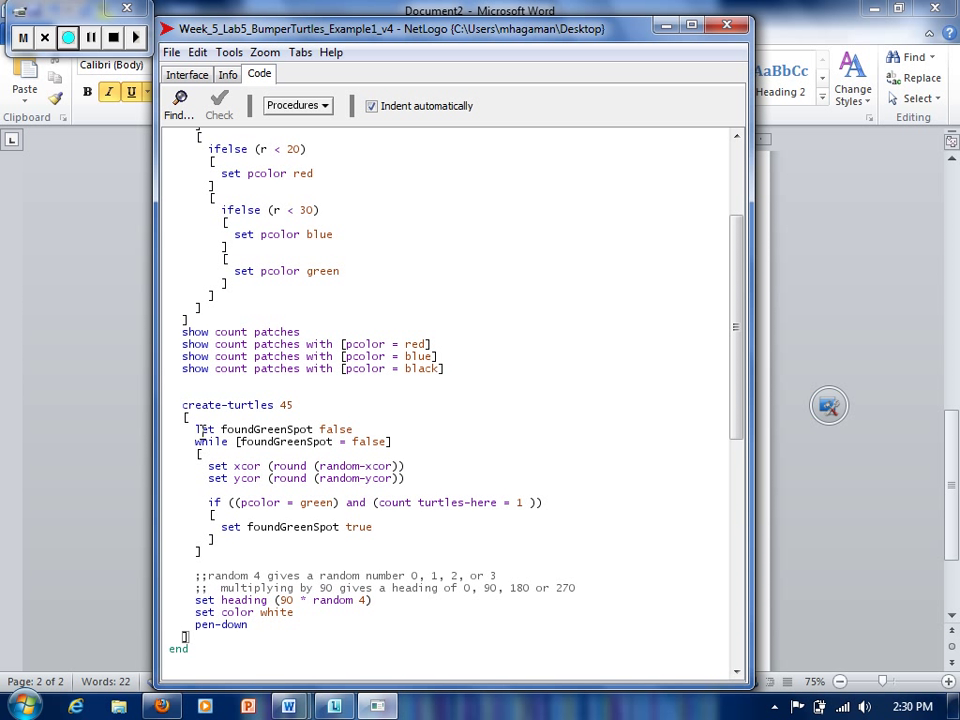
pyautogui.moveTo(373, 429)
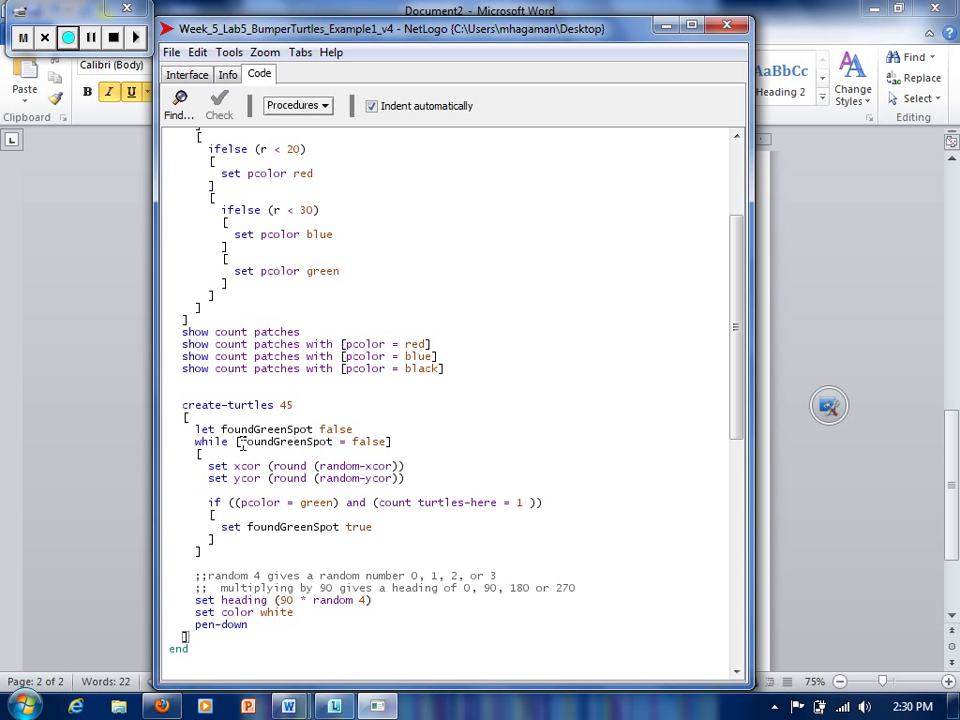
pyautogui.moveTo(215, 467)
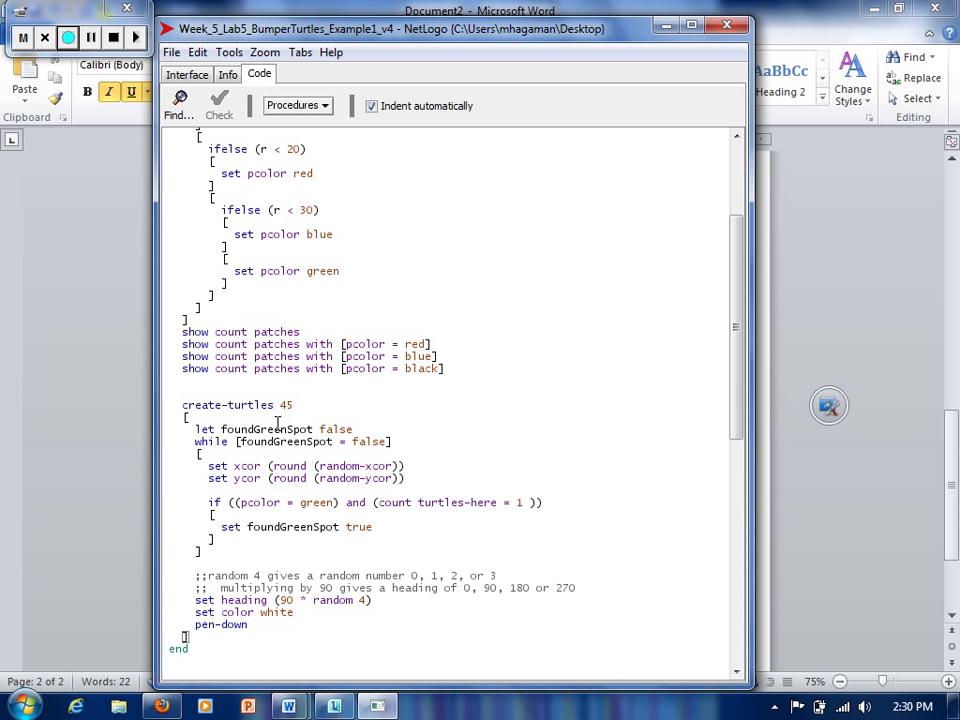
pyautogui.moveTo(307, 525)
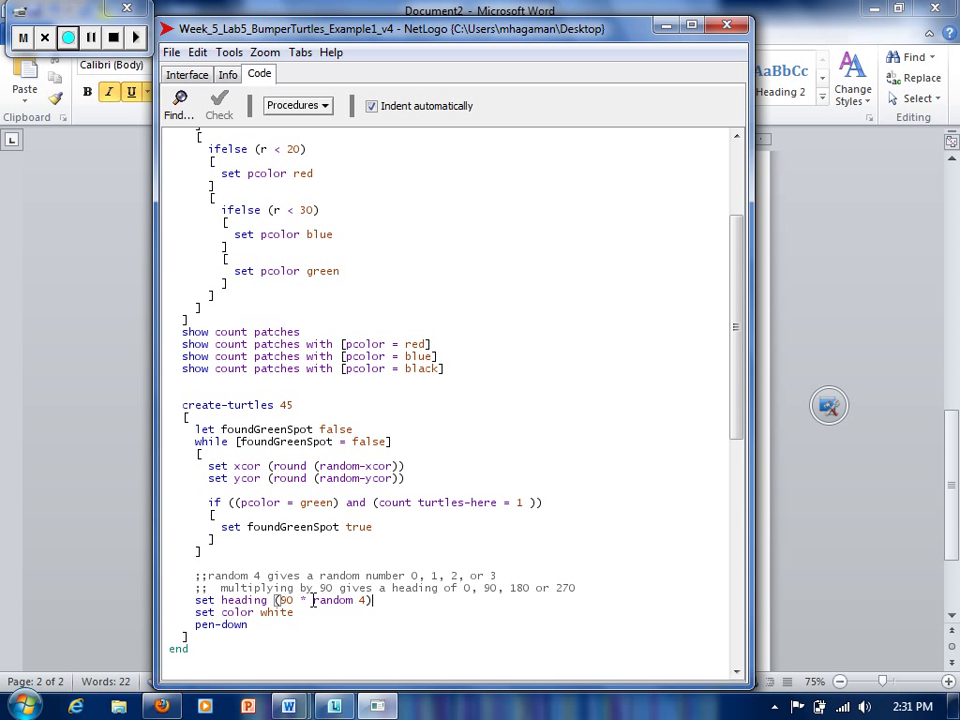
pyautogui.moveTo(337, 604)
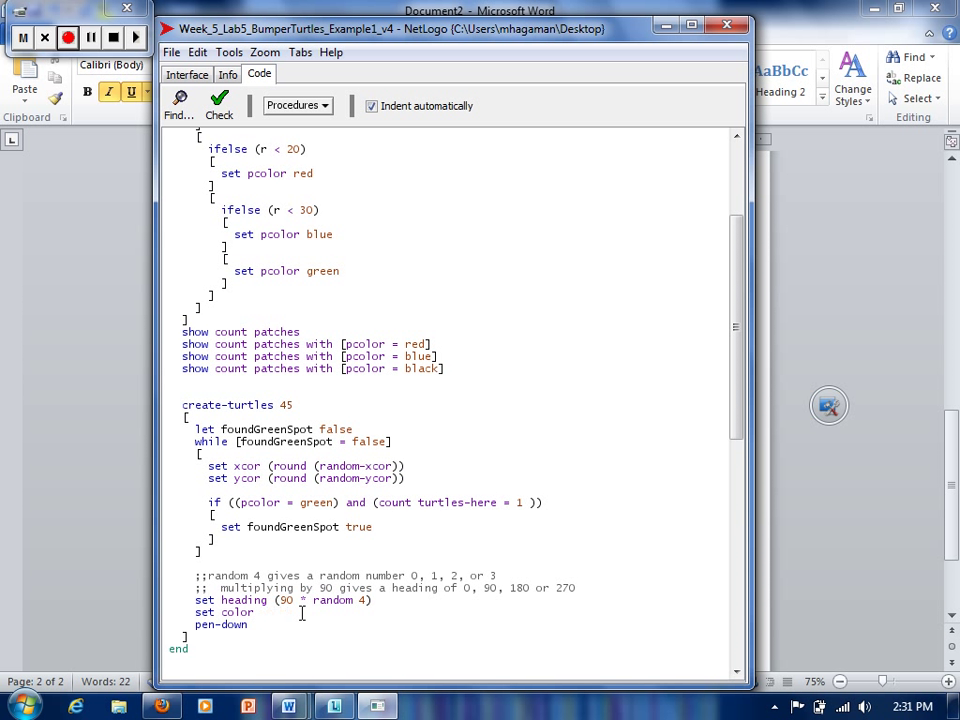
# Step: Change the turtle colour to magenta and start a 'set shape' line below it
pyautogui.write('magenta')
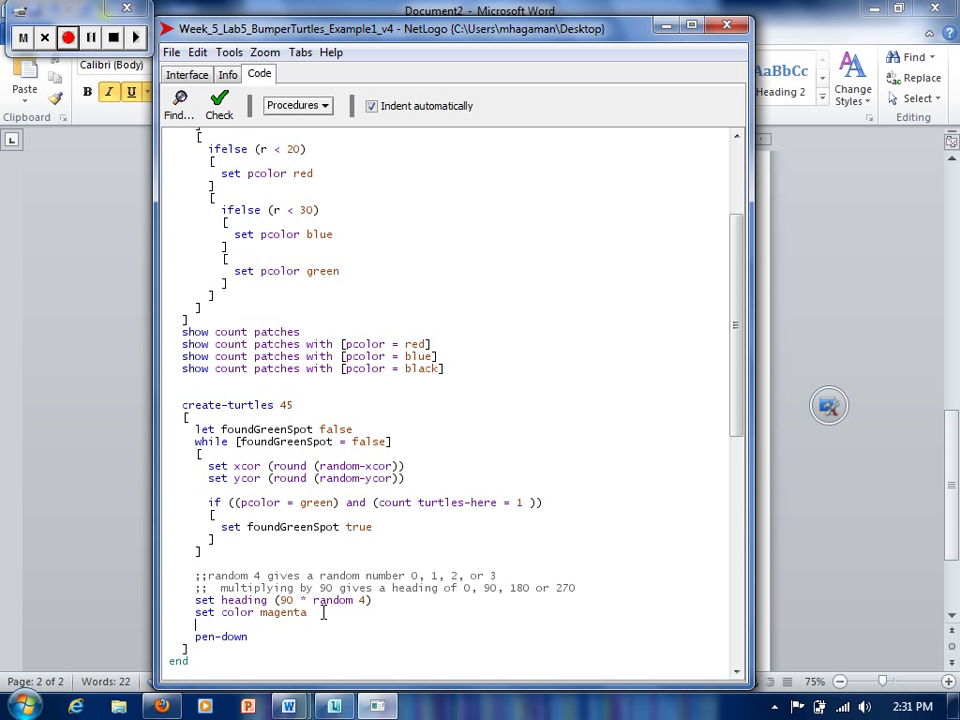
pyautogui.write('set s')
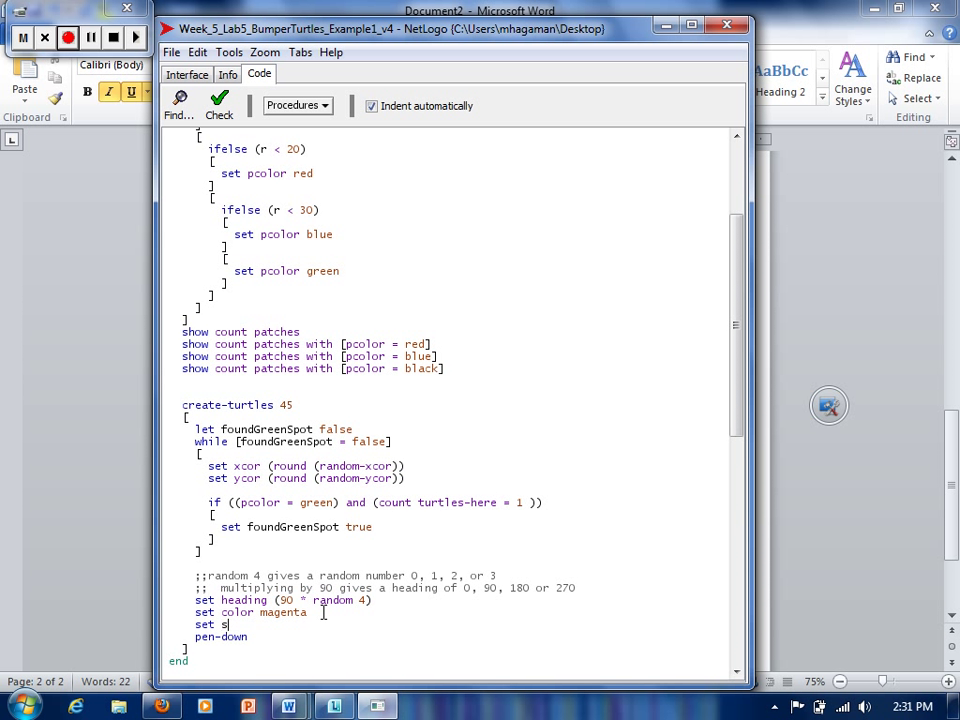
pyautogui.write('hape')
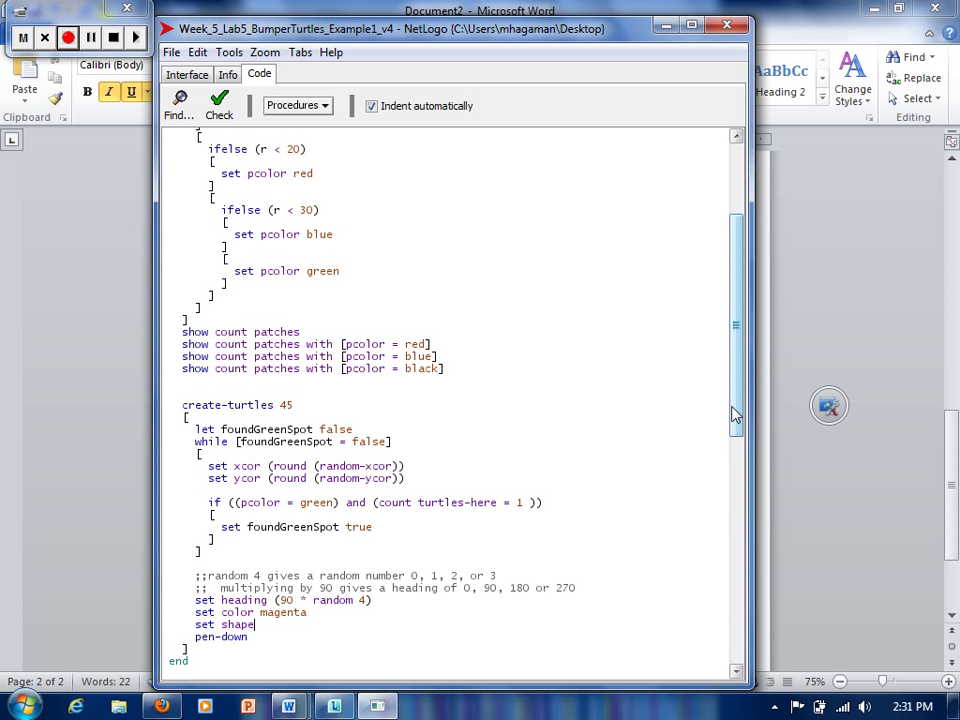
pyautogui.scroll(3)
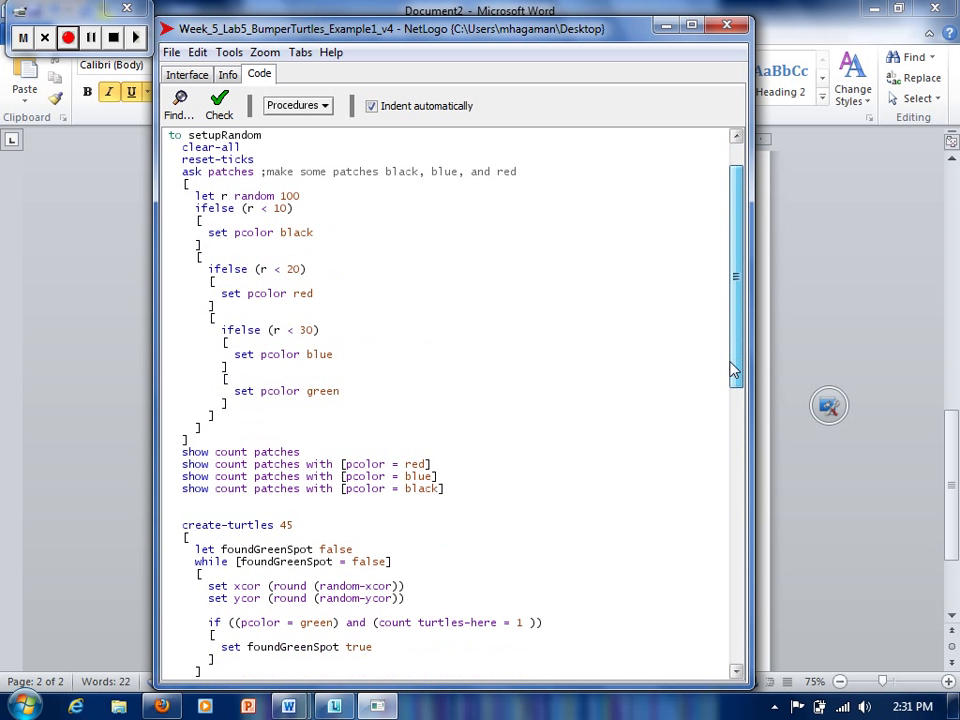
pyautogui.scroll(-3)
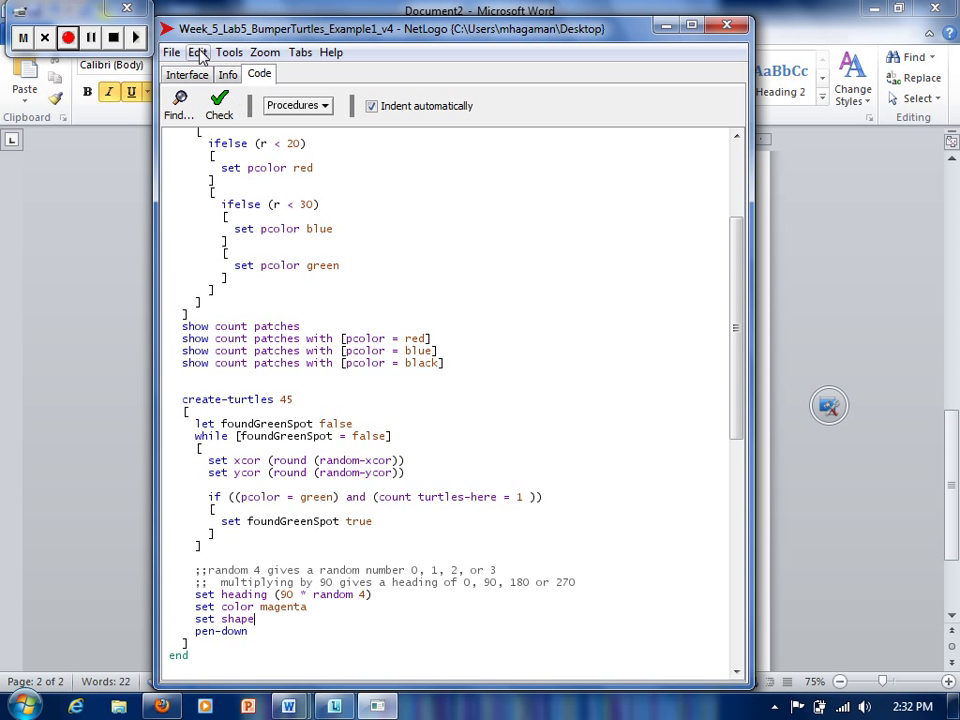
# Step: Open the Turtle Shapes Editor from Tools and scroll the shape list to find truck
pyautogui.click(229, 52)
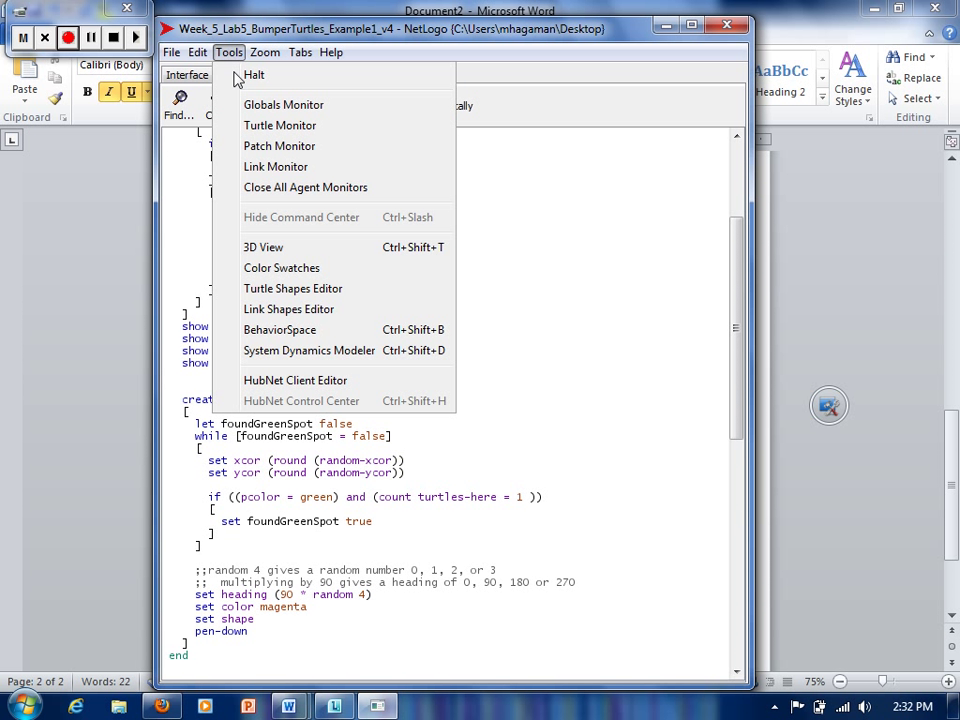
pyautogui.click(292, 288)
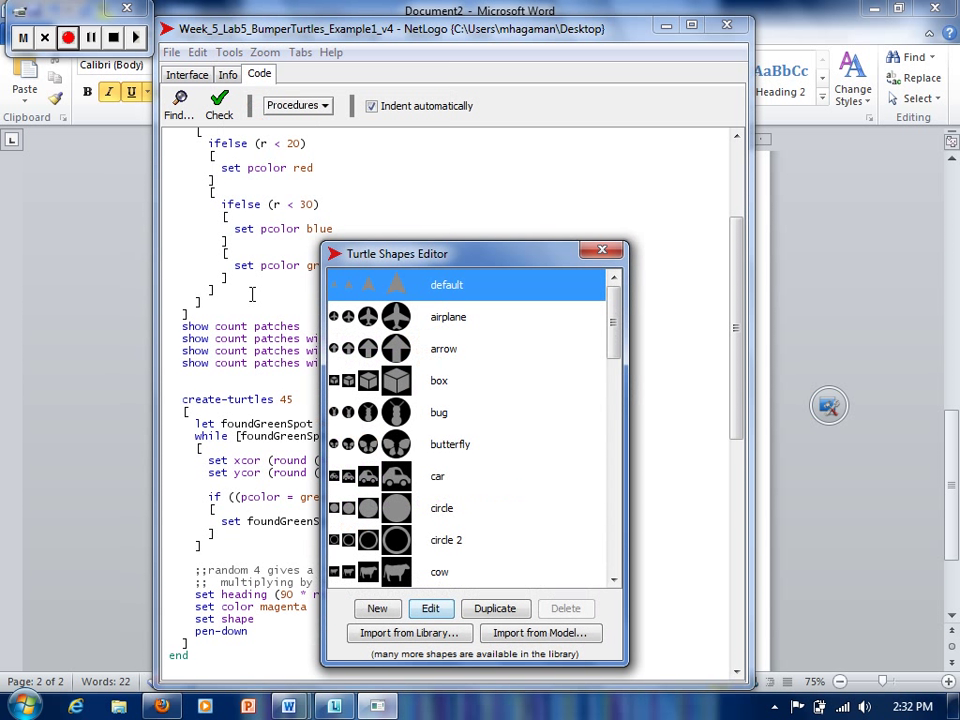
pyautogui.moveTo(590, 360)
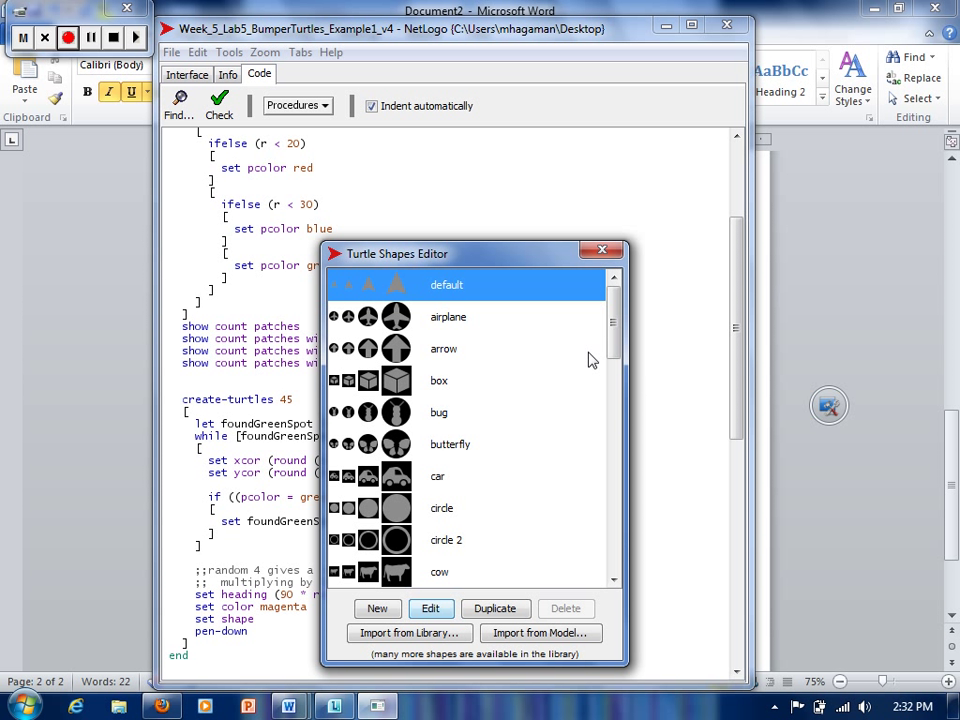
pyautogui.moveTo(529, 449)
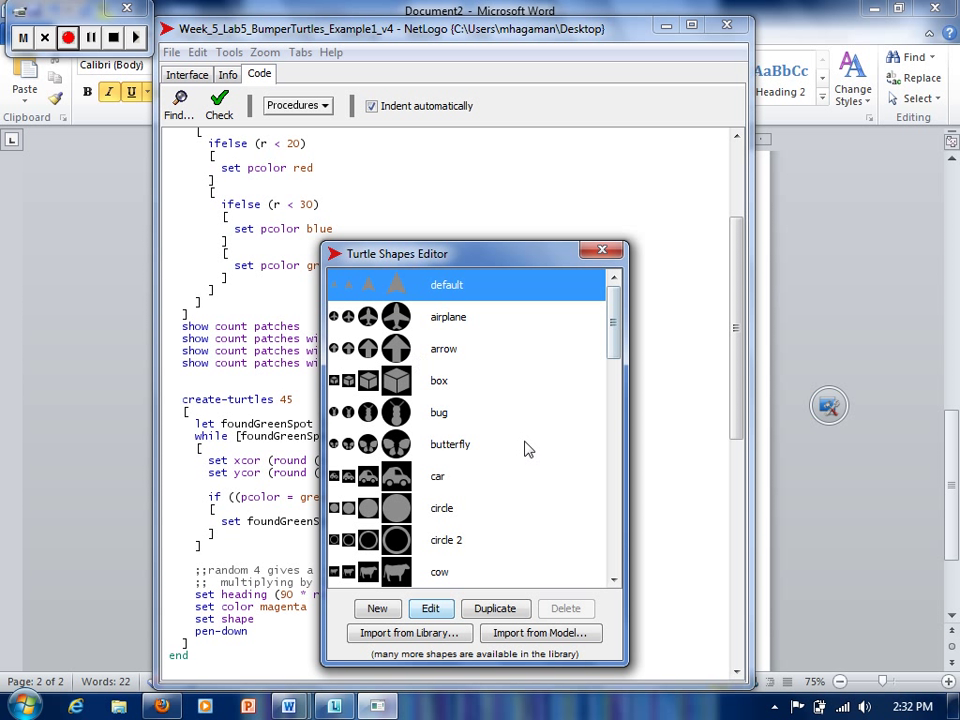
pyautogui.moveTo(378, 290)
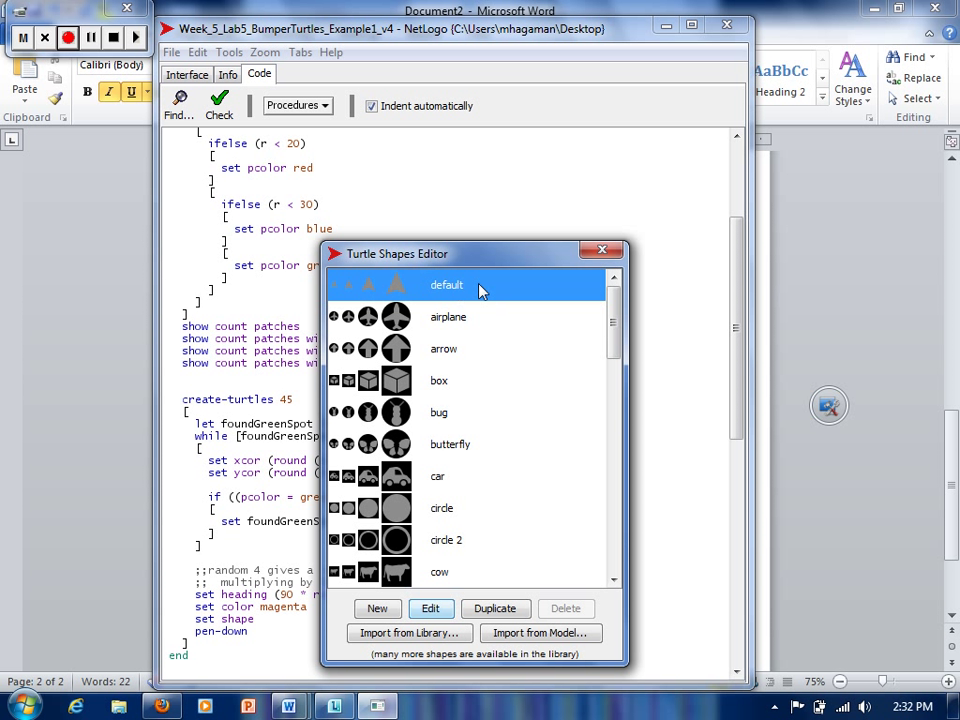
pyautogui.moveTo(518, 294)
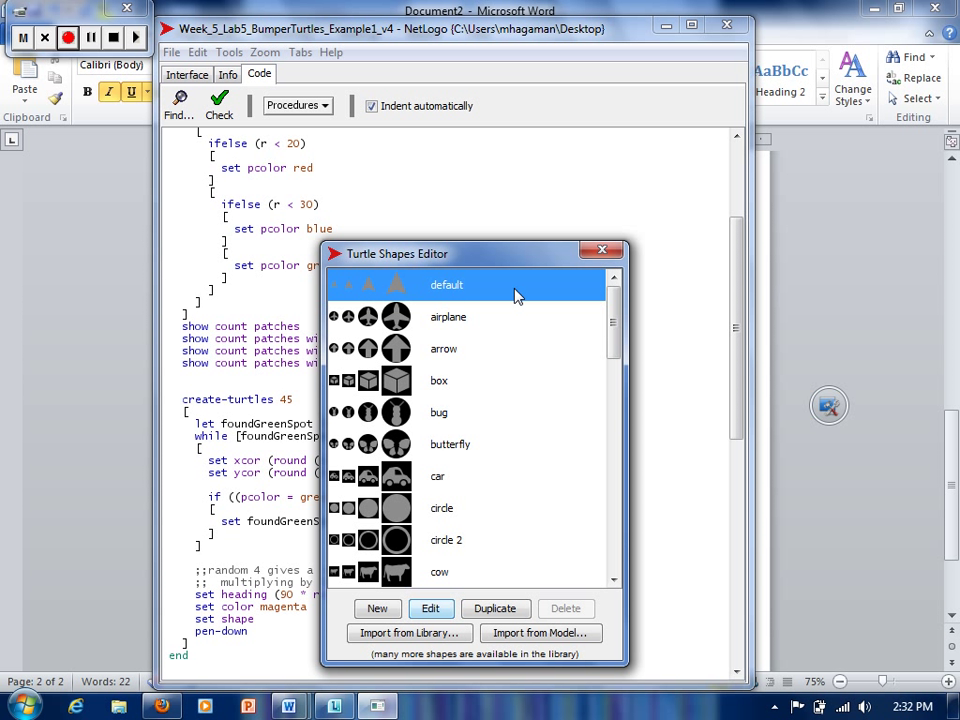
pyautogui.moveTo(474, 330)
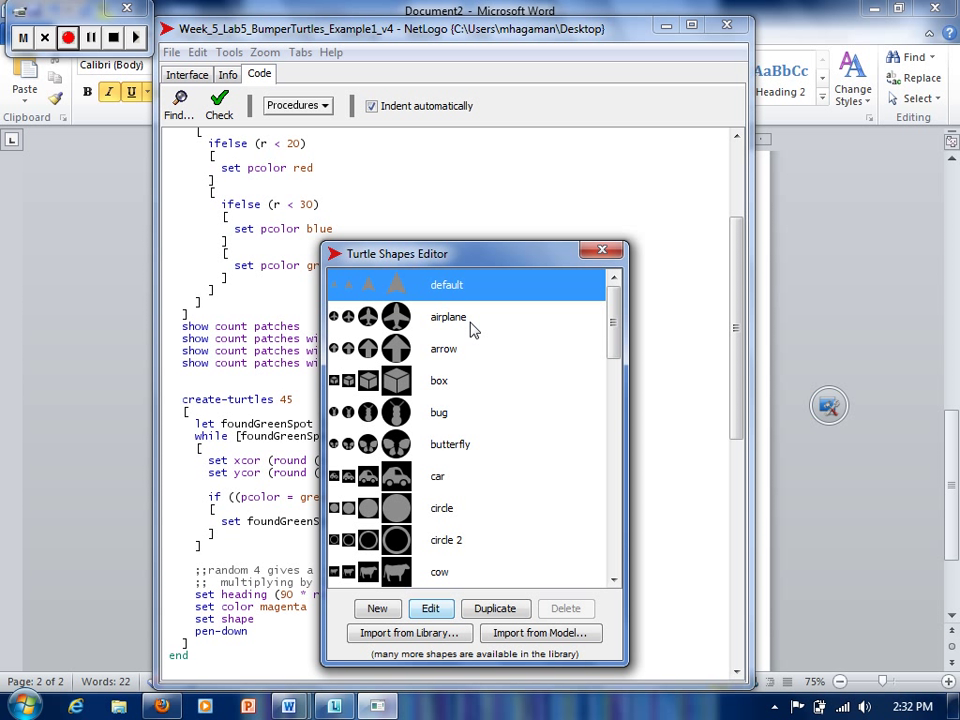
pyautogui.moveTo(471, 466)
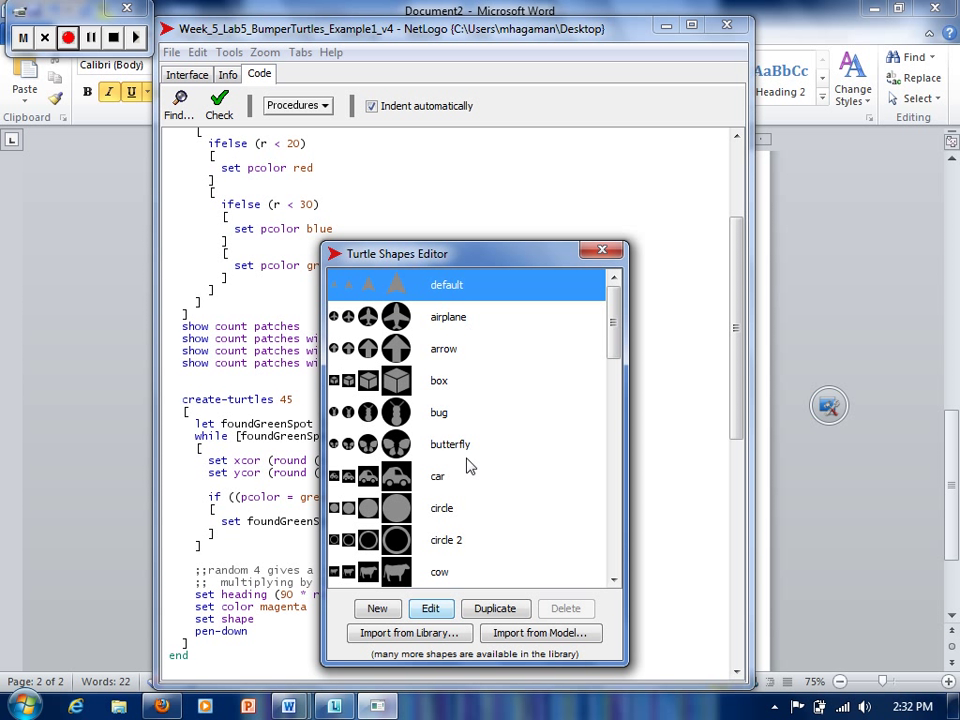
pyautogui.scroll(-3)
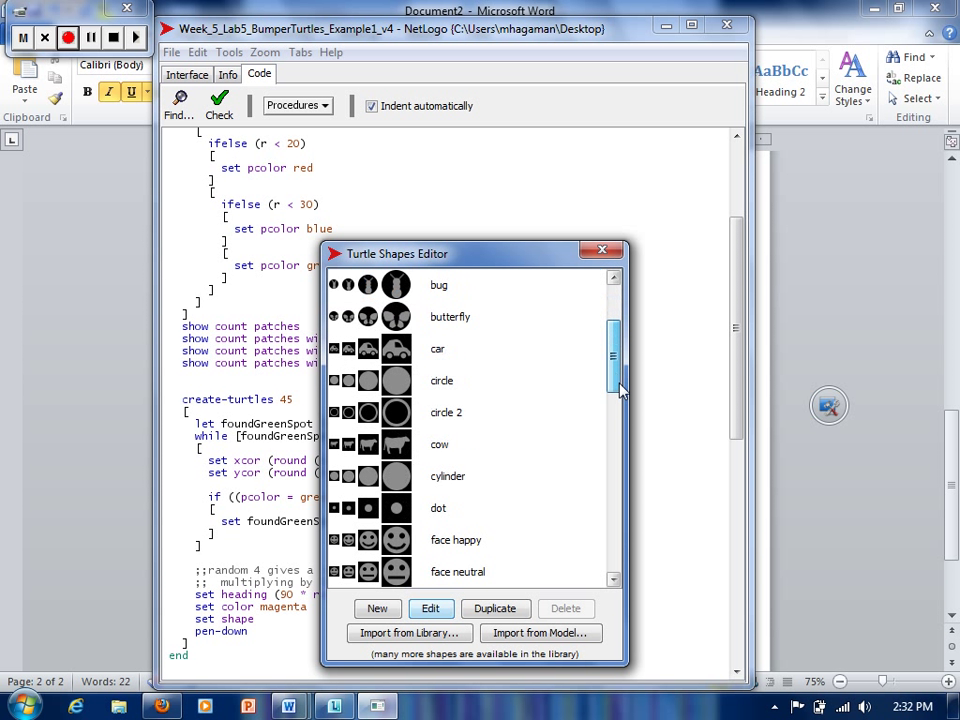
pyautogui.scroll(-3)
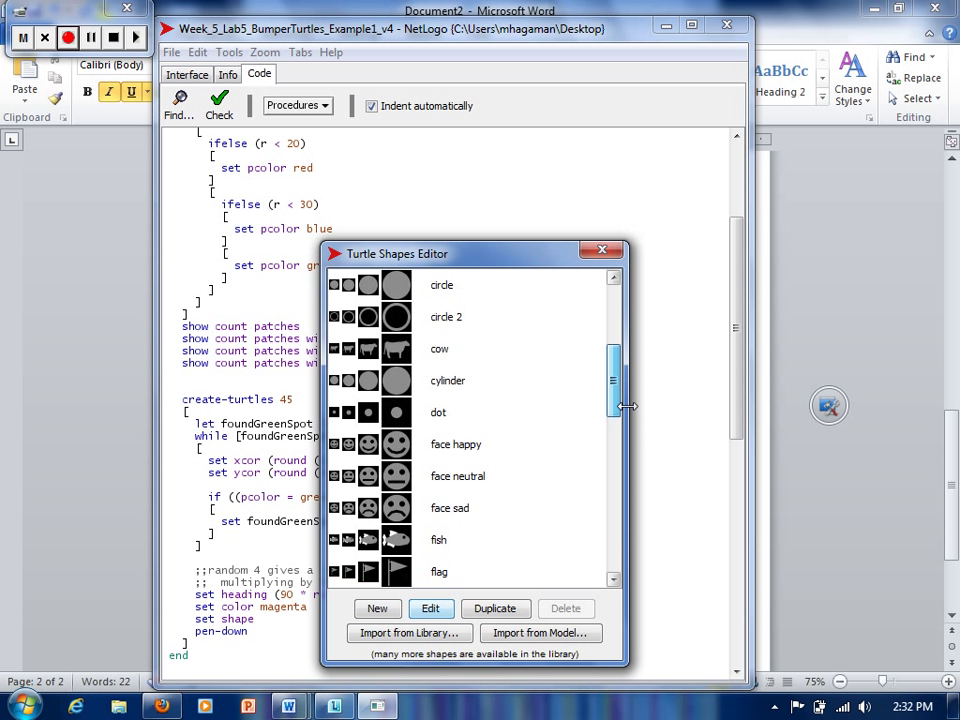
pyautogui.scroll(-3)
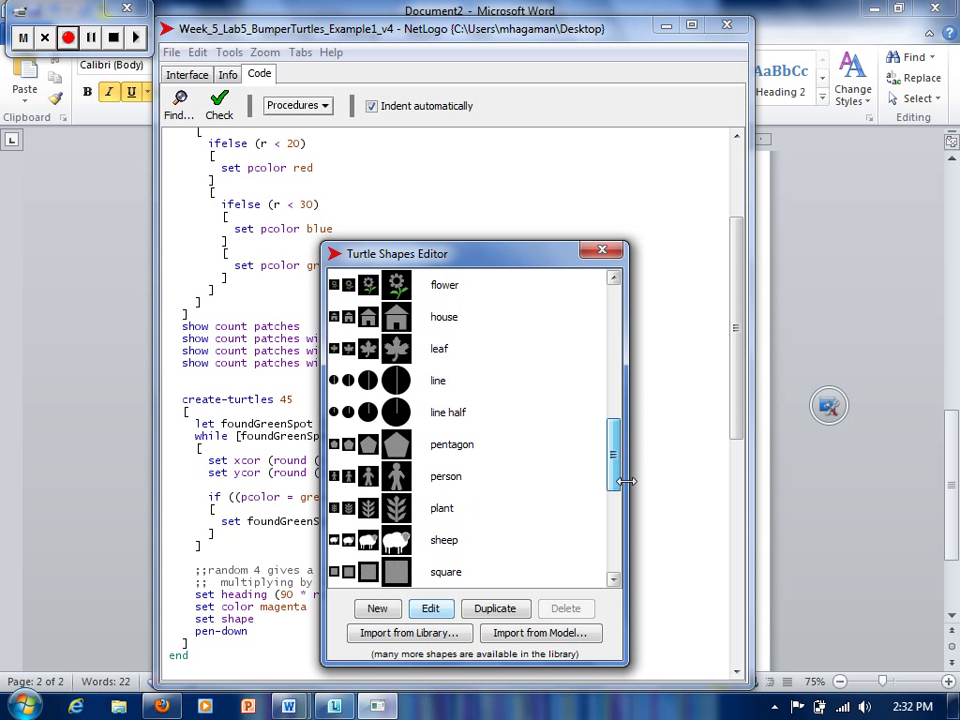
pyautogui.scroll(-3)
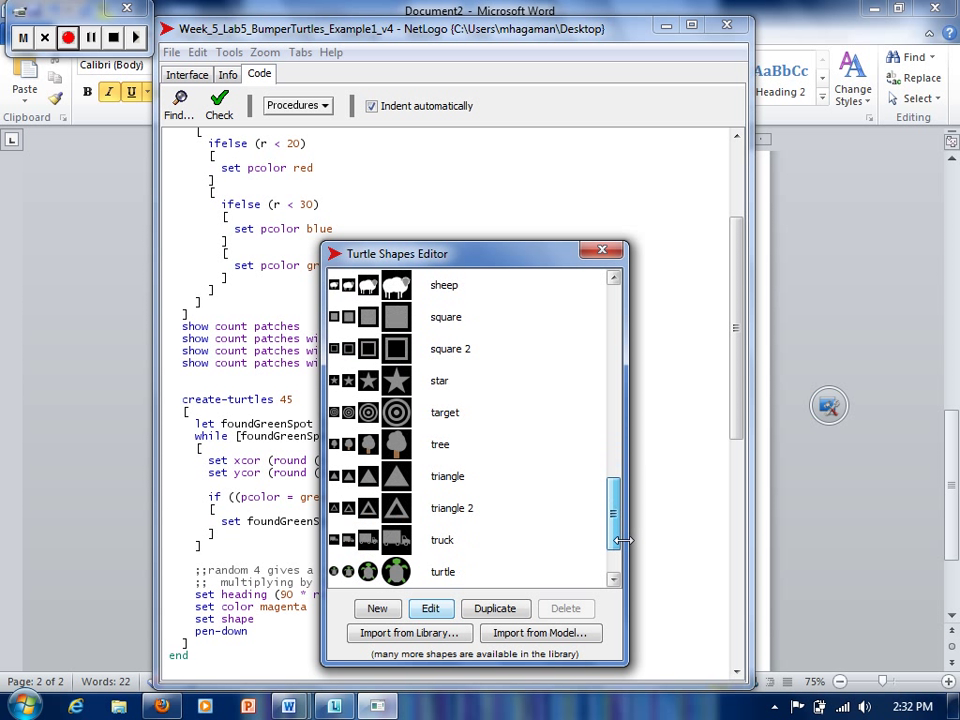
pyautogui.scroll(-3)
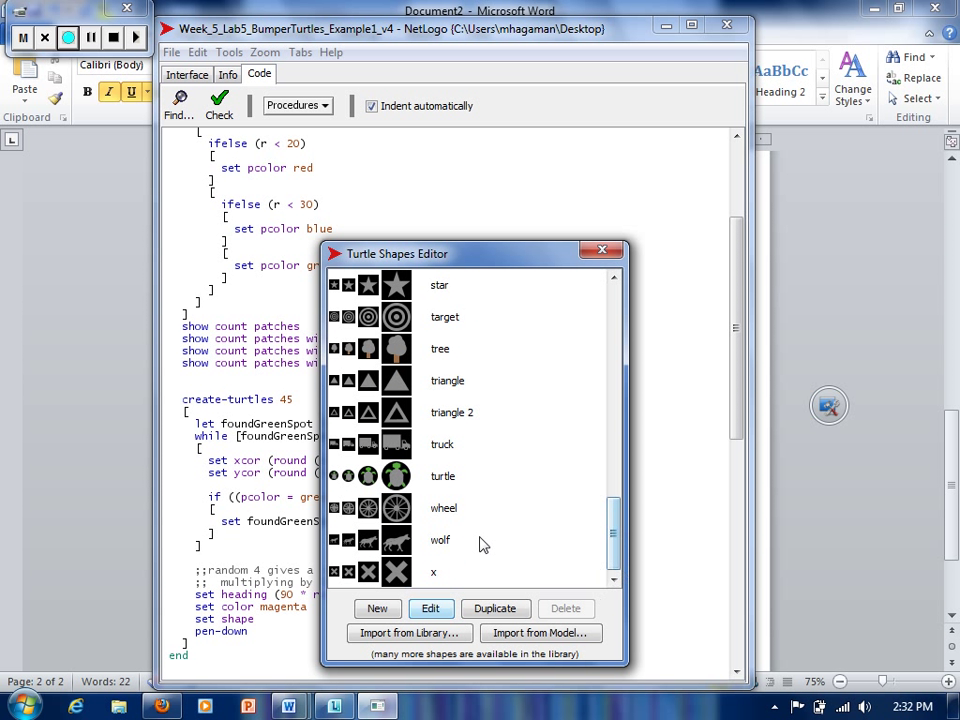
pyautogui.moveTo(445, 483)
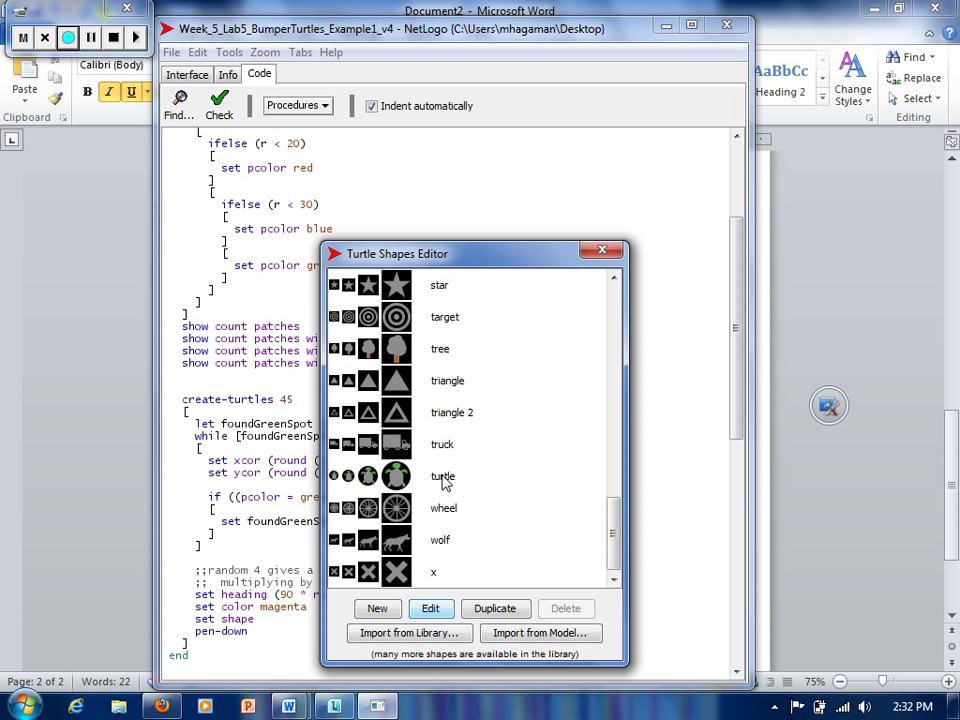
pyautogui.moveTo(445, 448)
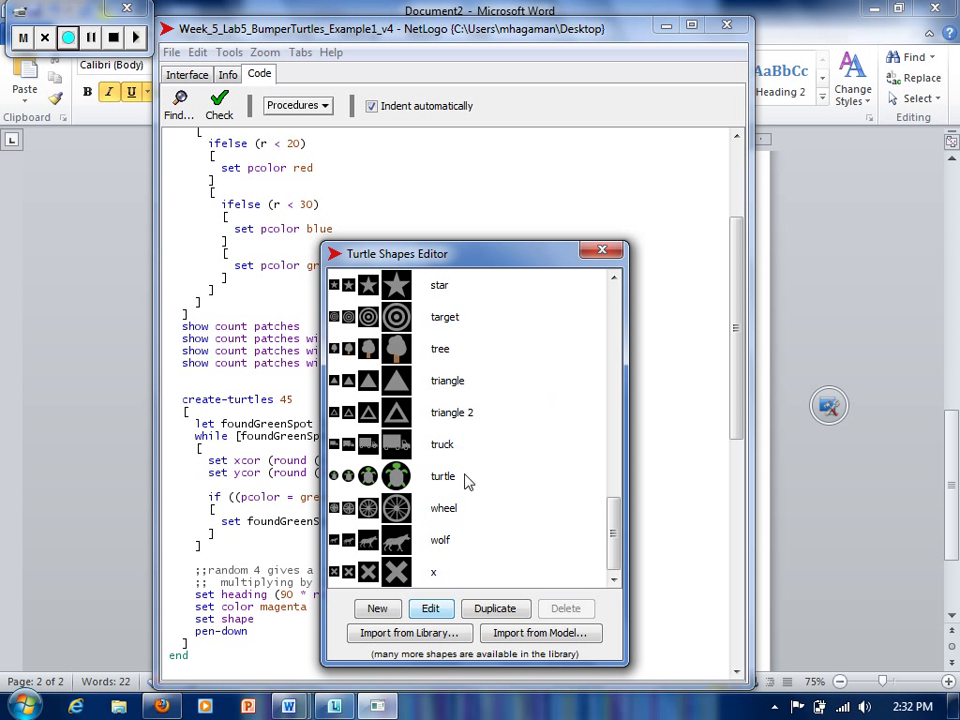
pyautogui.moveTo(549, 482)
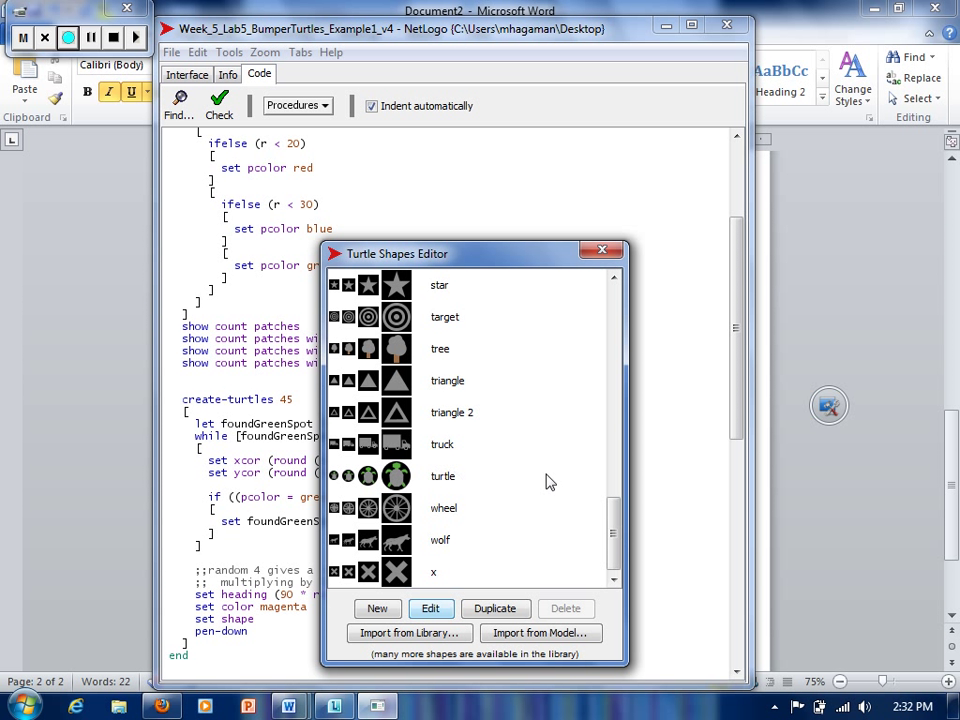
# Step: Set the shape to "truck" in quotes after the unquoted name raised 'Nothing named TRUCK'
pyautogui.click(602, 250)
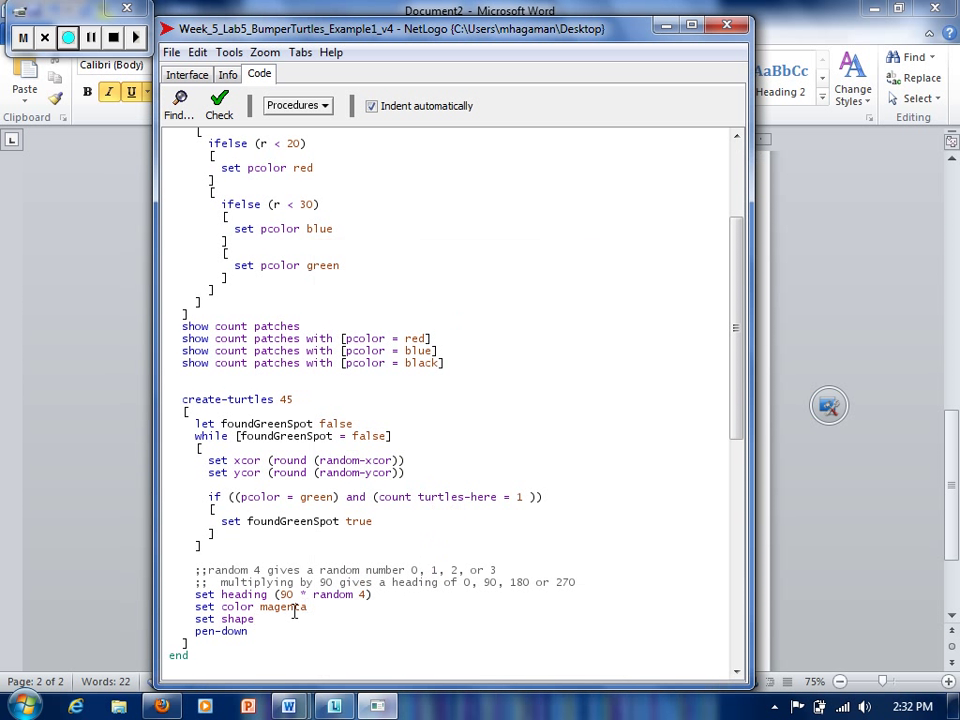
pyautogui.write('t')
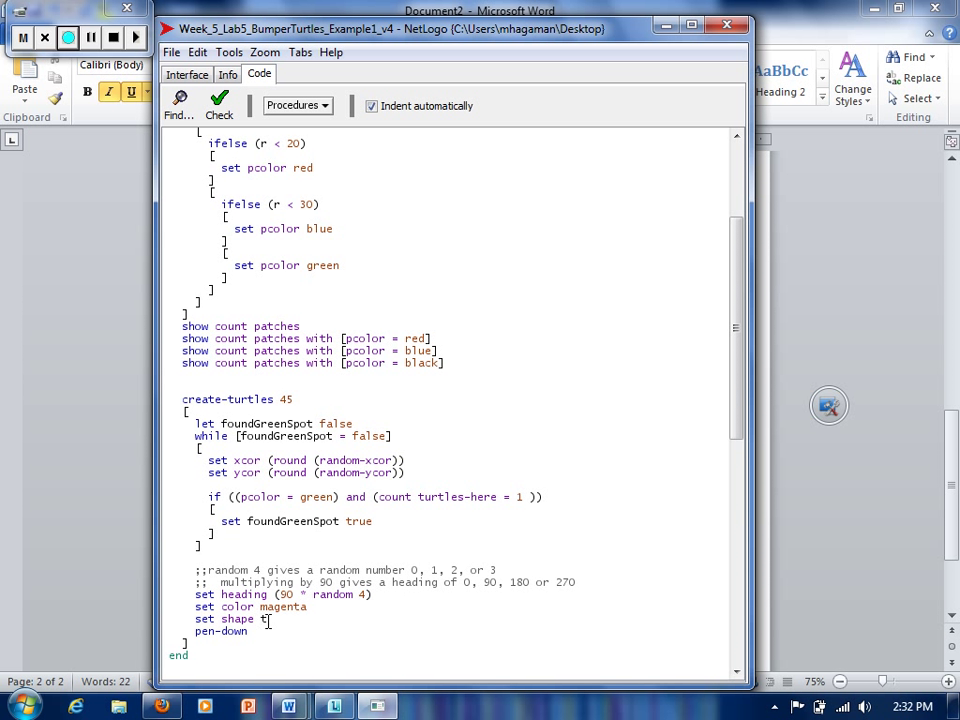
pyautogui.write('ruck')
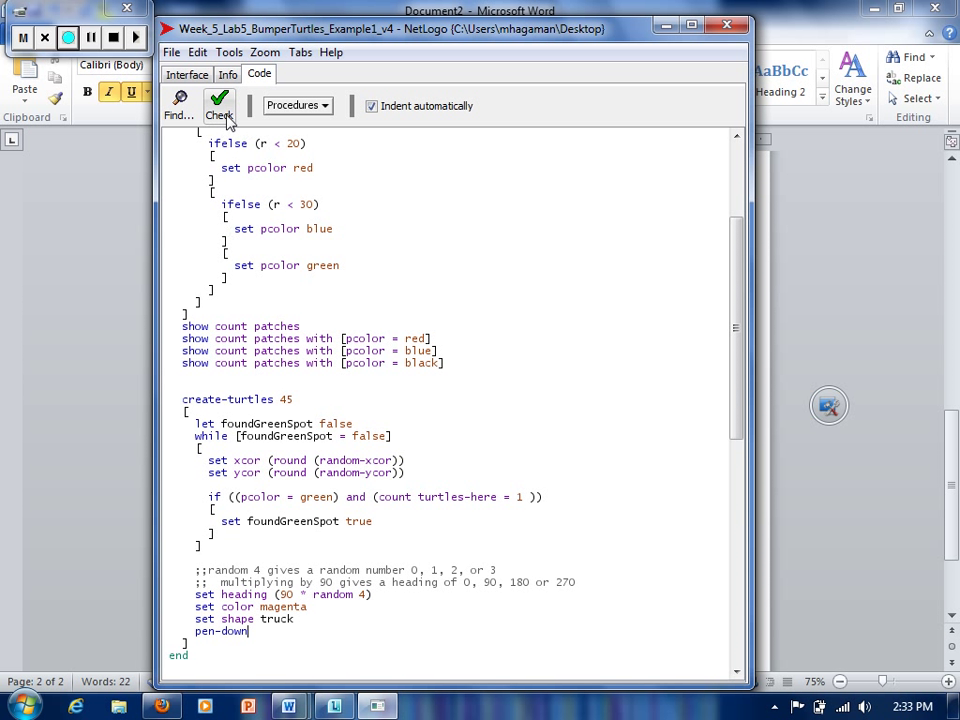
pyautogui.click(218, 108)
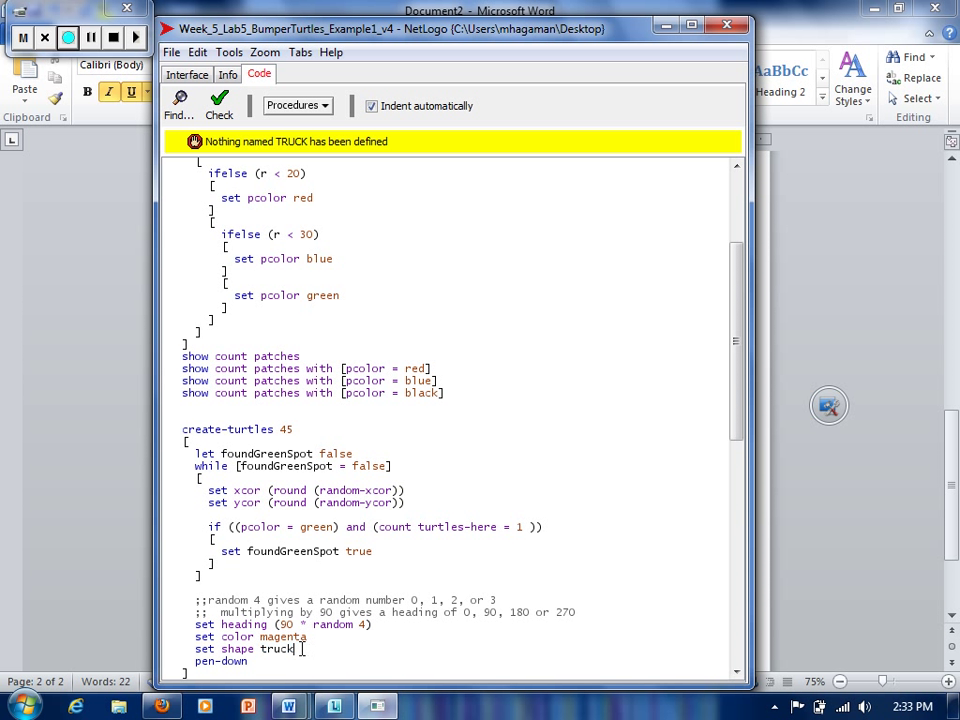
pyautogui.press('BackSpace')
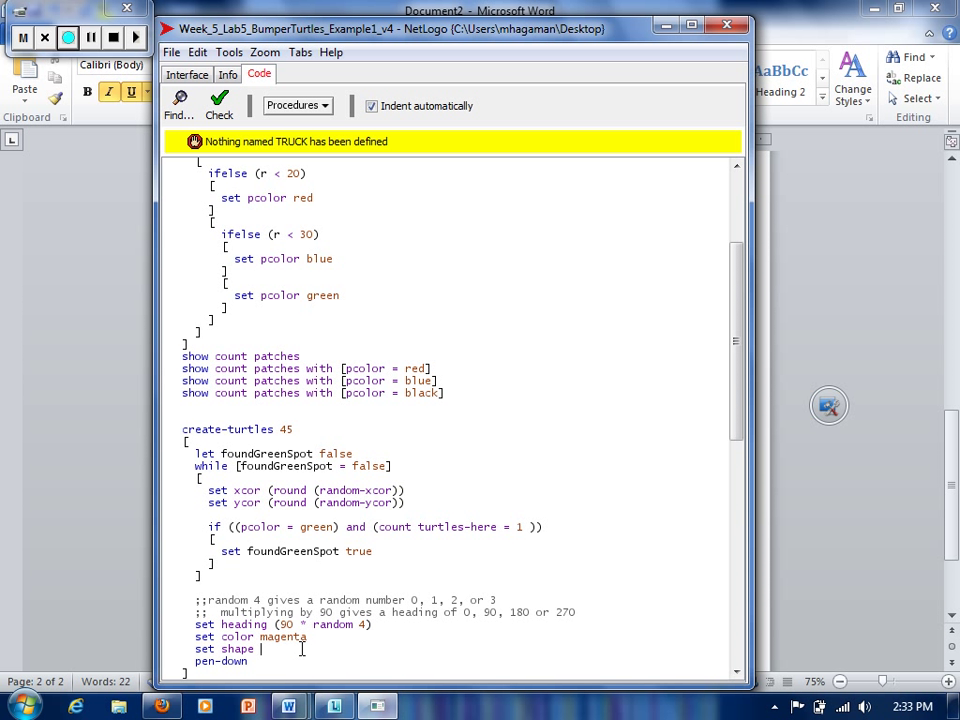
pyautogui.write('"t')
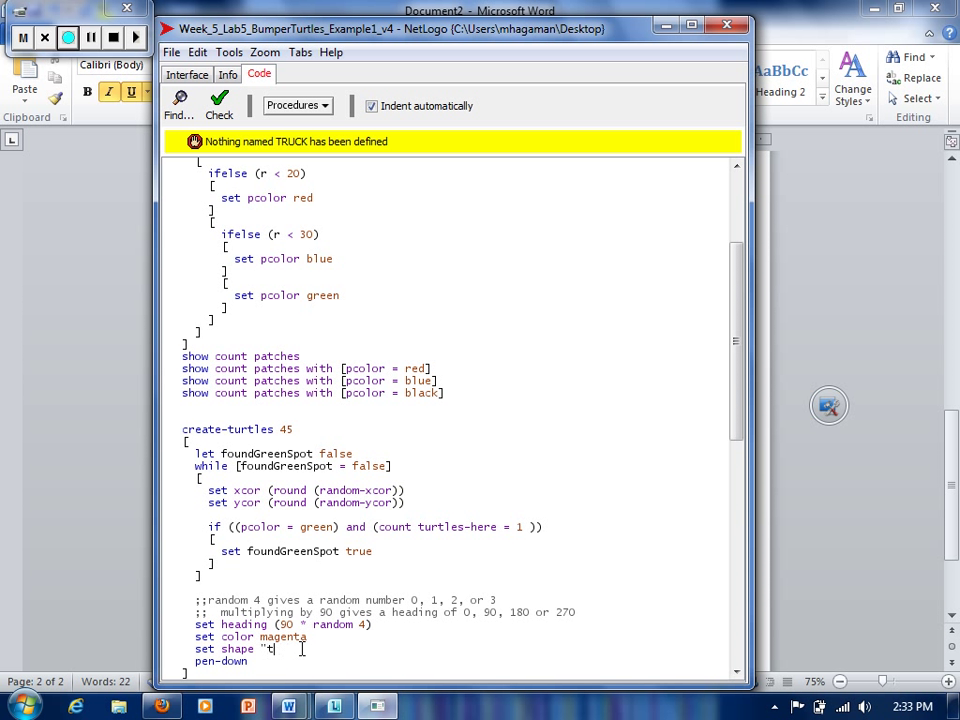
pyautogui.write('ruck"')
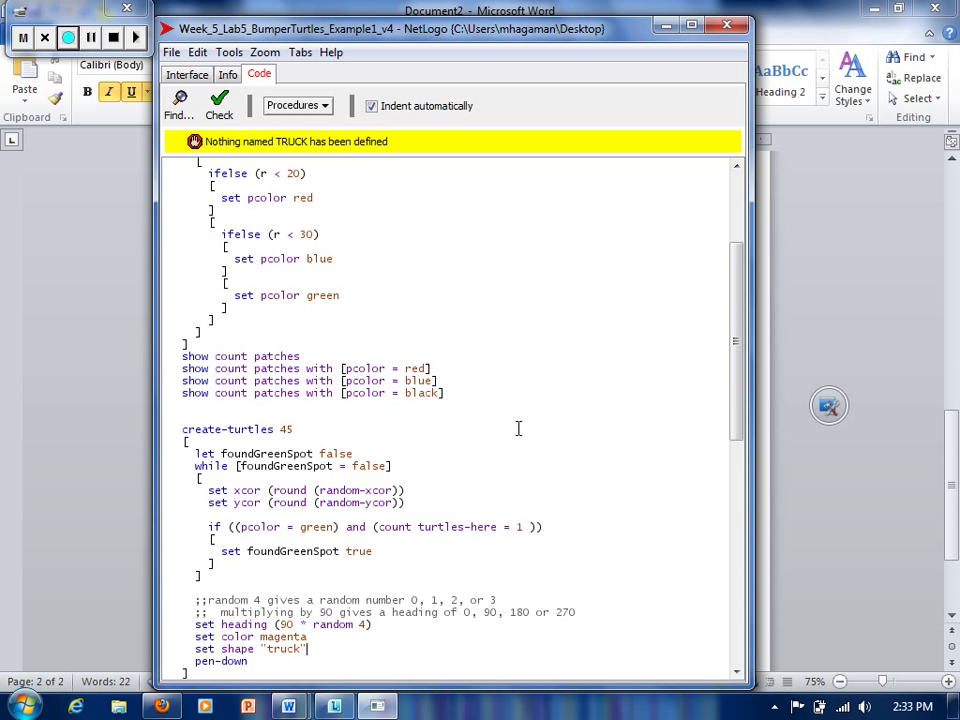
# Step: Check the code, run setupRandom to create magenta truck turtles, then return to the code
pyautogui.click(218, 108)
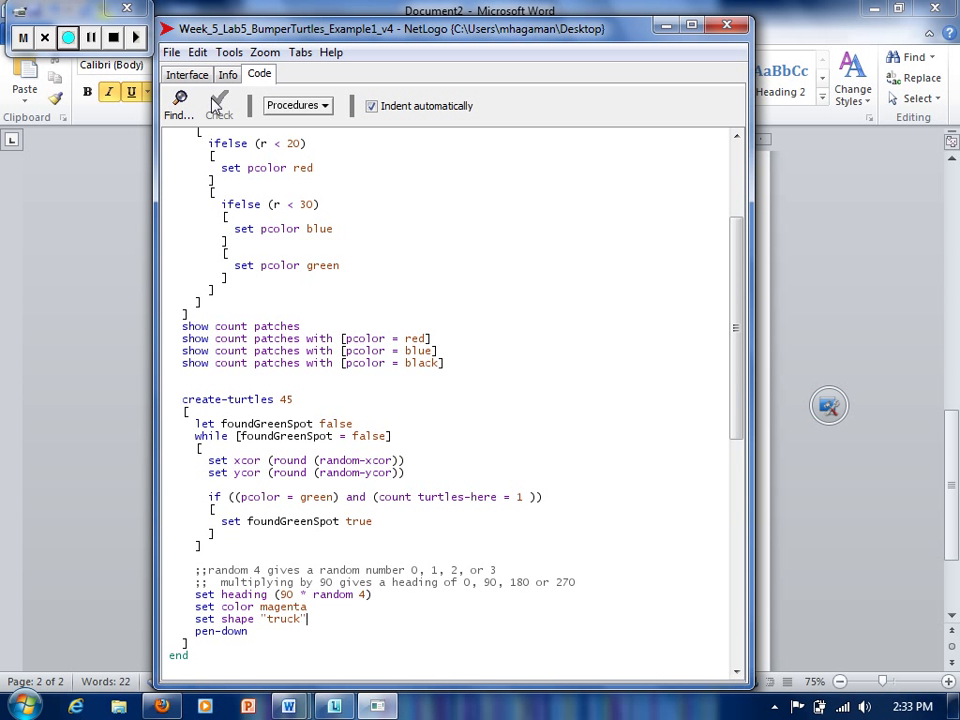
pyautogui.click(187, 74)
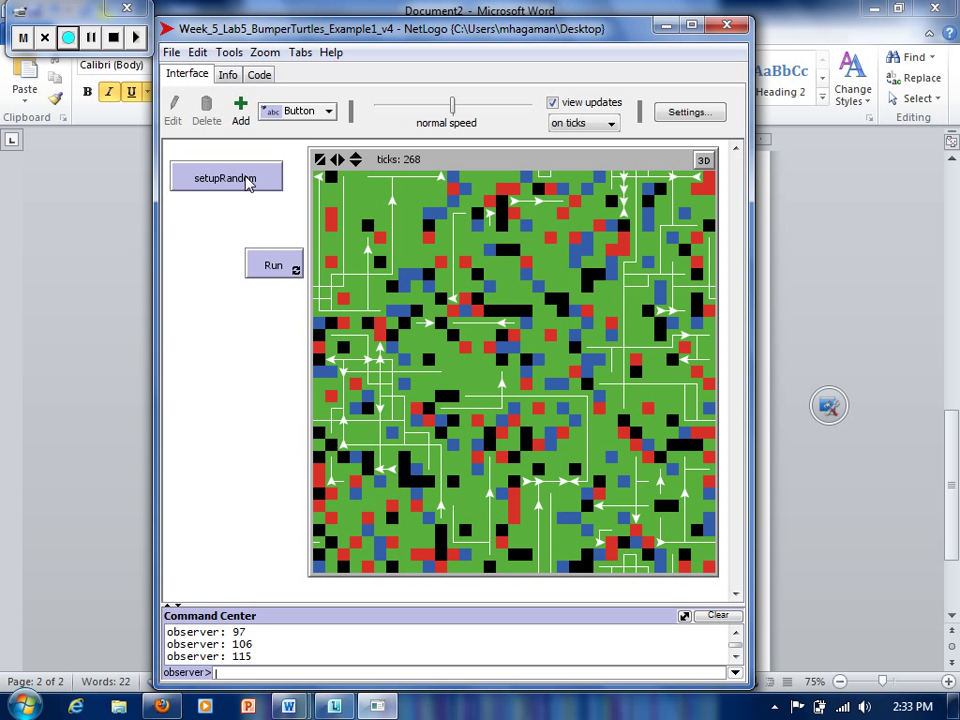
pyautogui.click(225, 177)
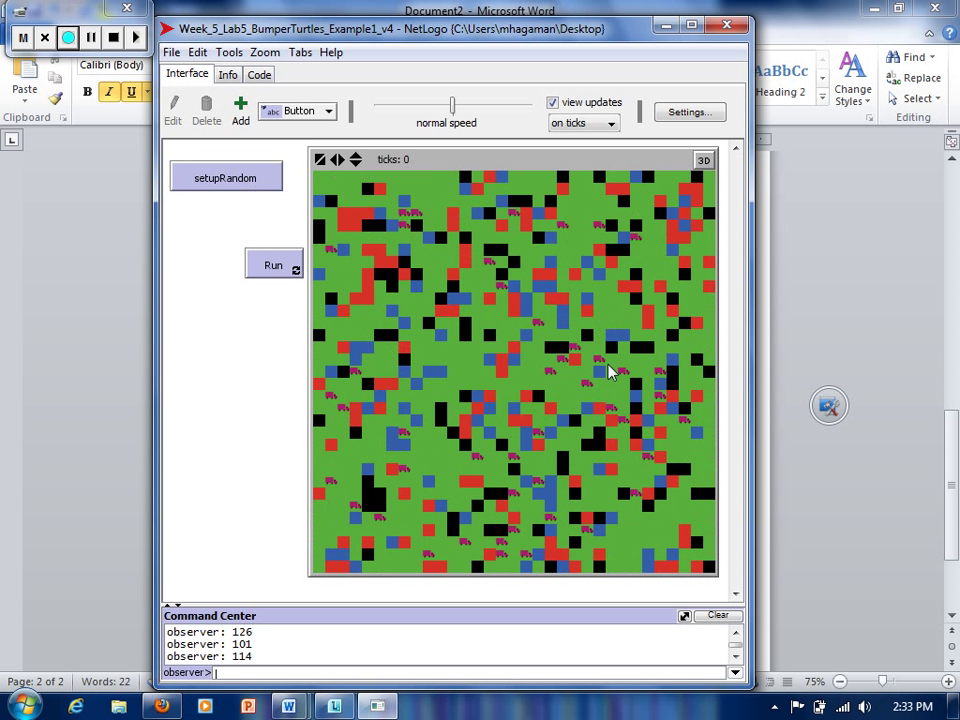
pyautogui.moveTo(288, 138)
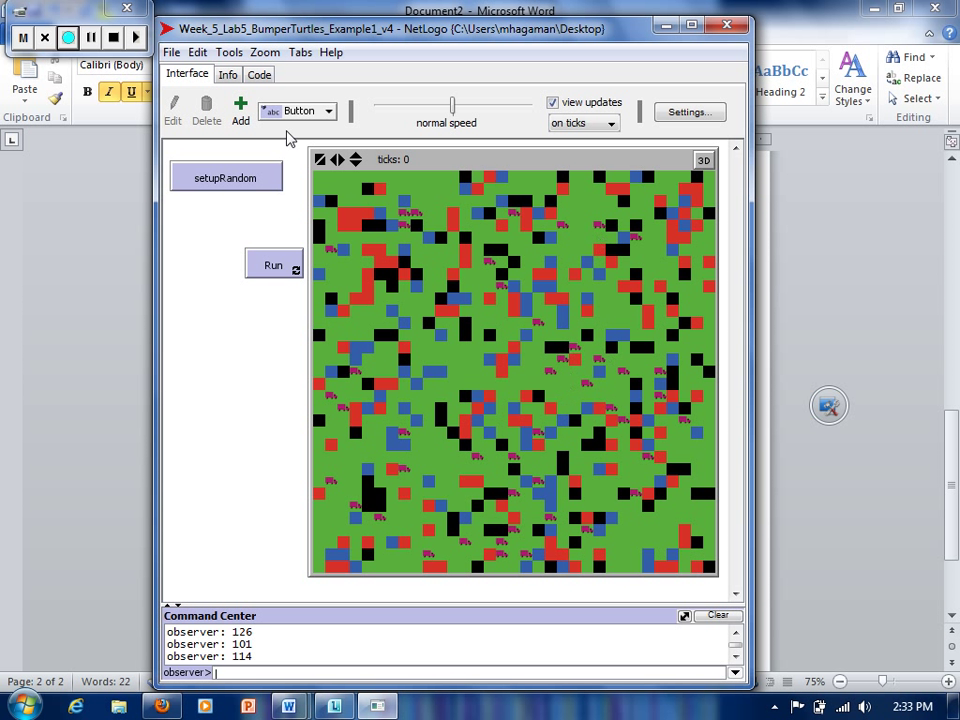
pyautogui.click(259, 74)
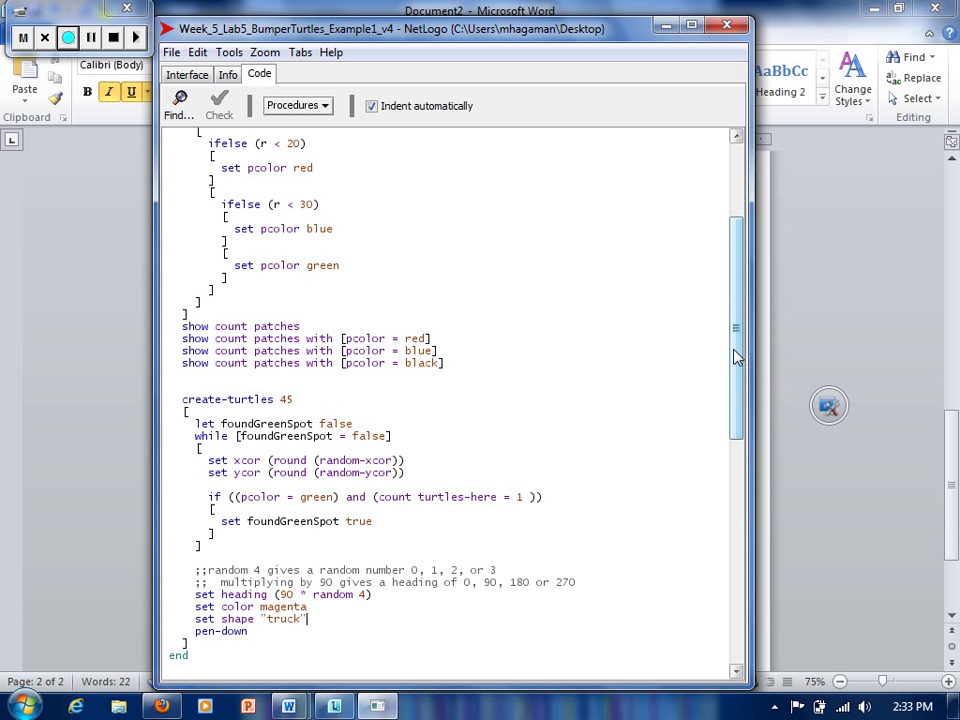
# Step: Rerun setupRandom twice for fresh random worlds of magenta trucks, then go back to the code
pyautogui.scroll(-3)
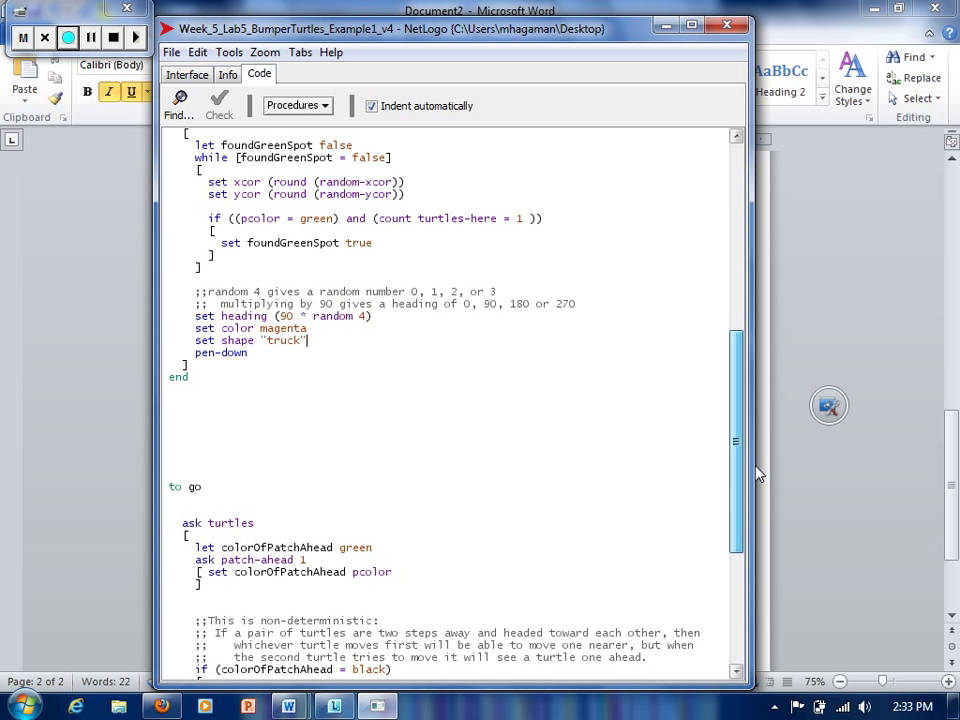
pyautogui.scroll(-3)
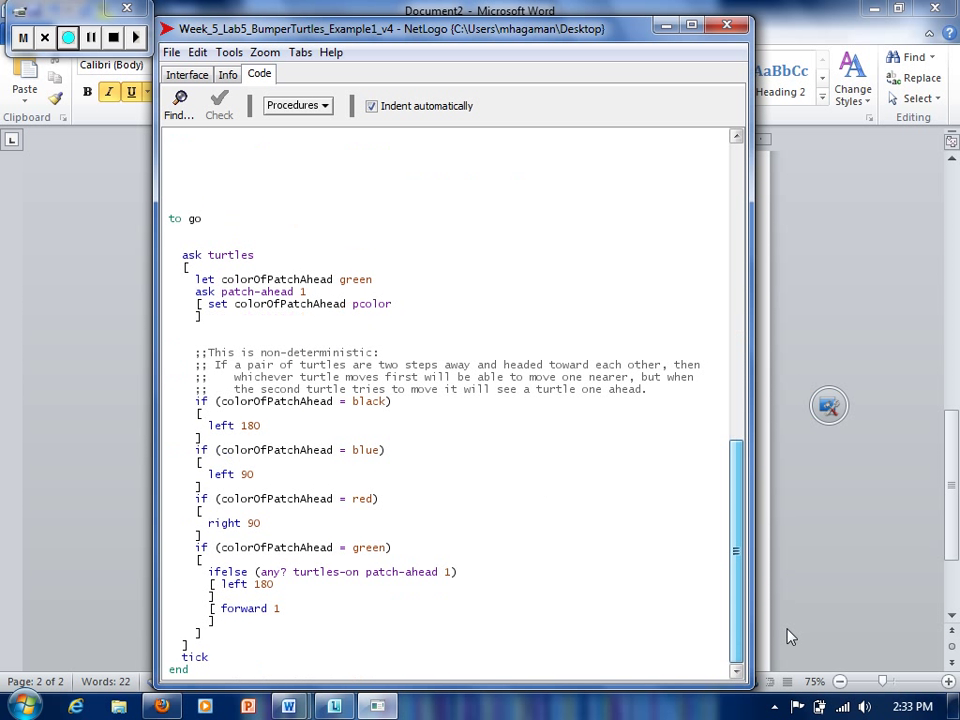
pyautogui.moveTo(730, 600)
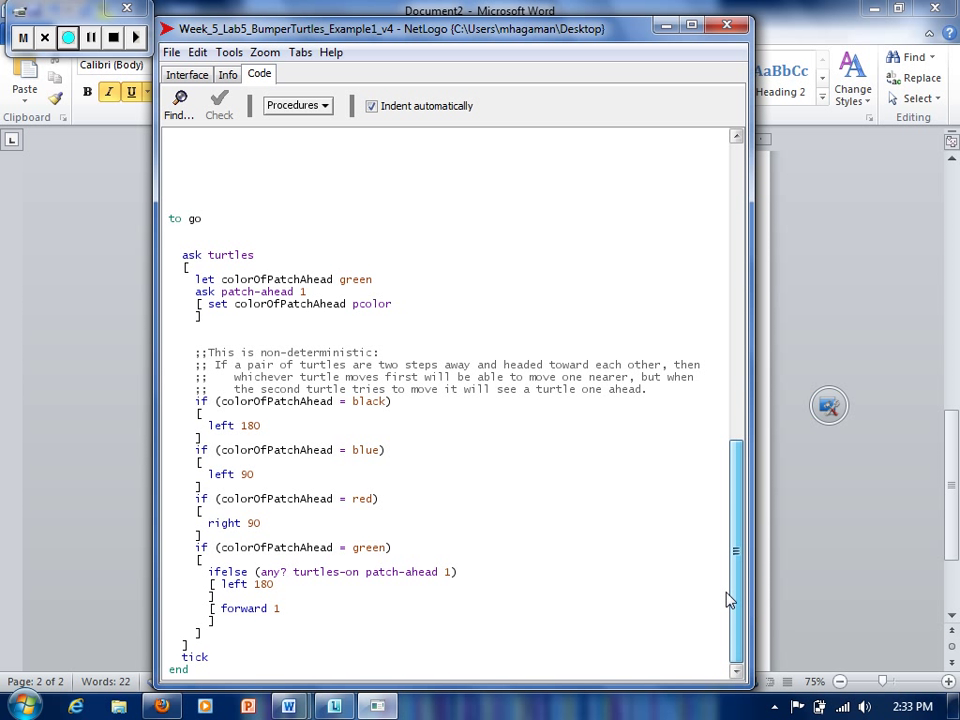
pyautogui.click(186, 74)
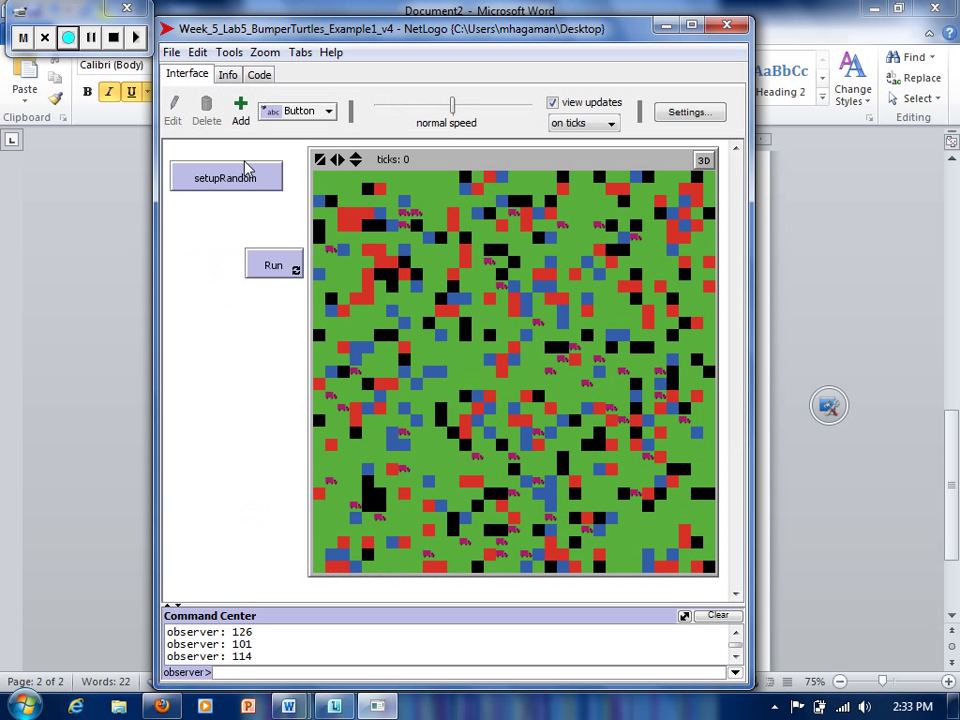
pyautogui.moveTo(245, 184)
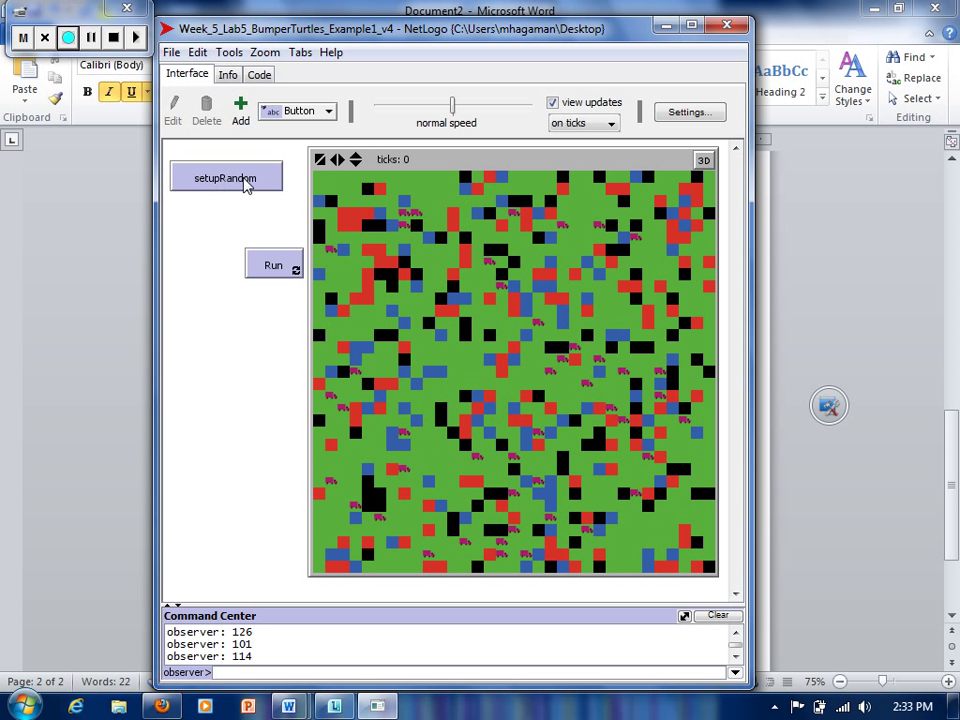
pyautogui.moveTo(267, 92)
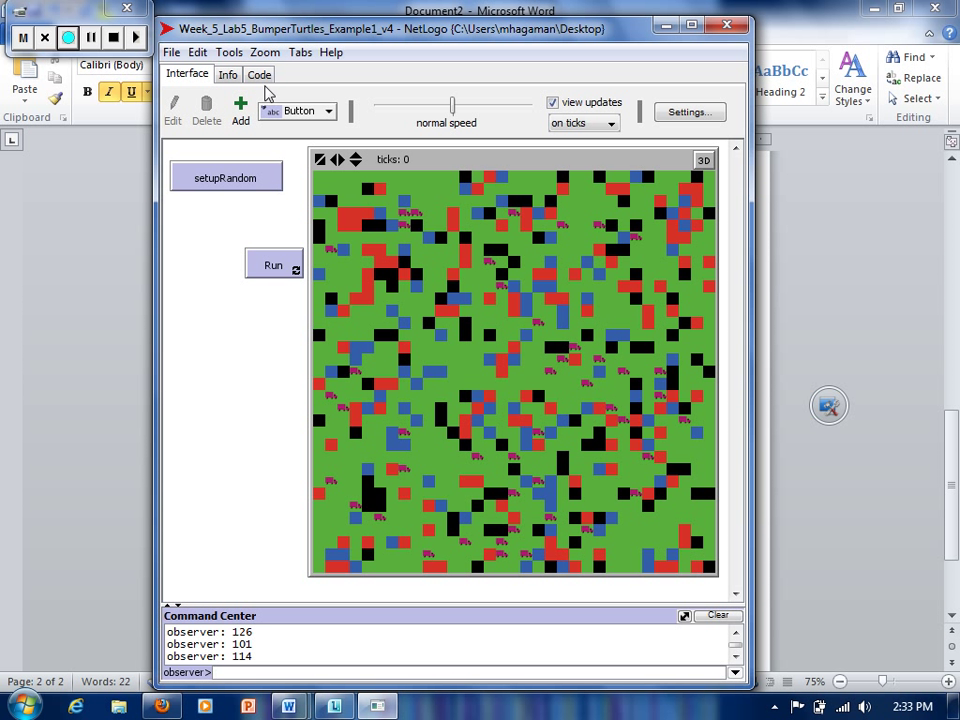
pyautogui.click(259, 73)
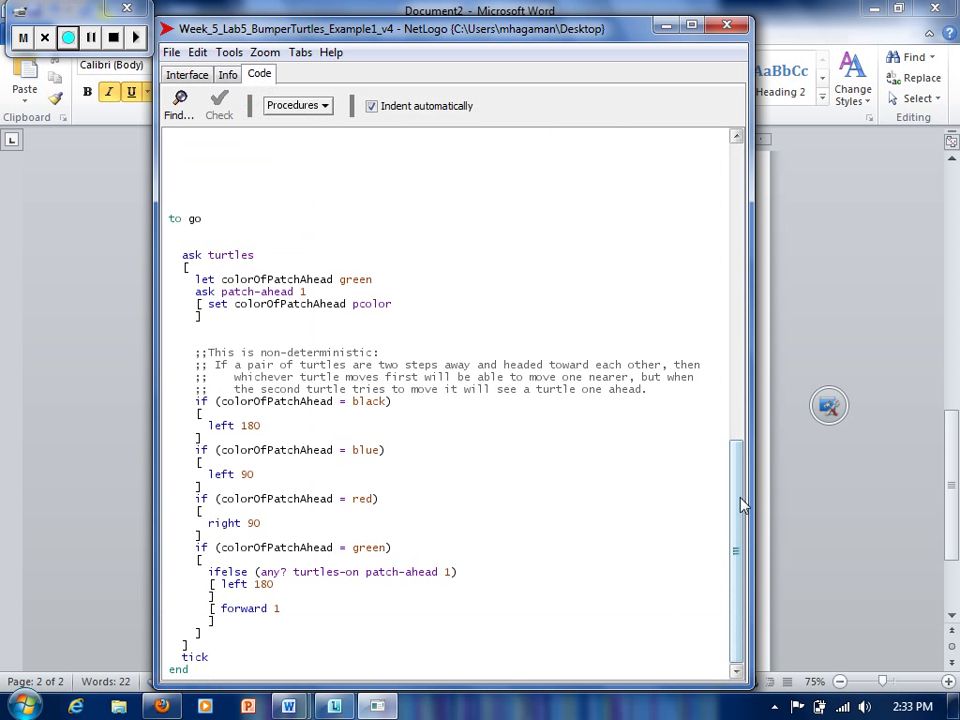
pyautogui.scroll(3)
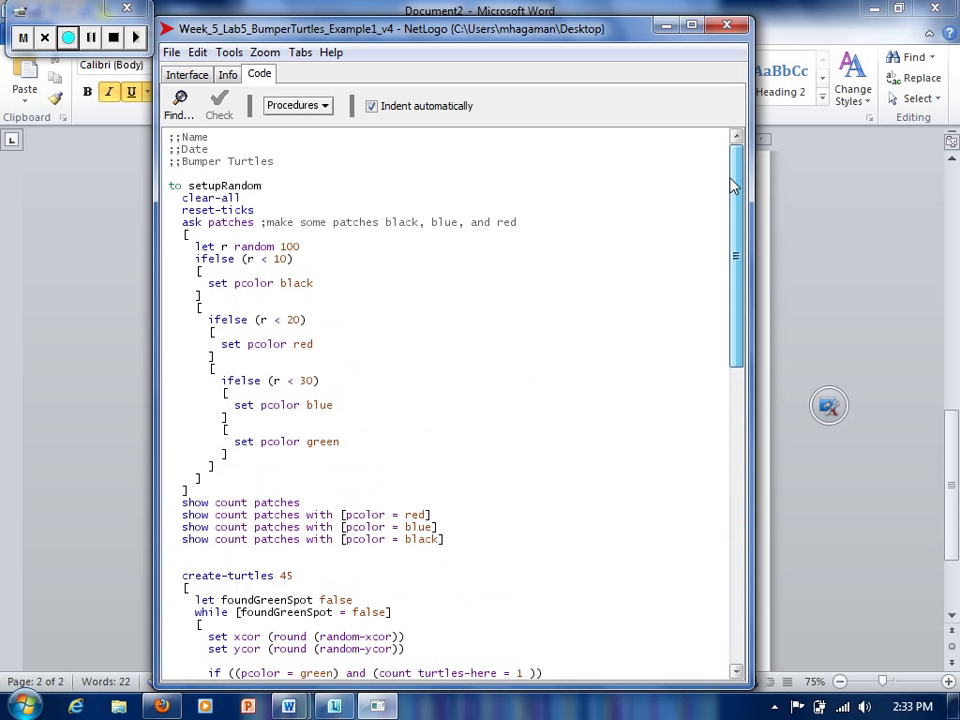
pyautogui.click(186, 73)
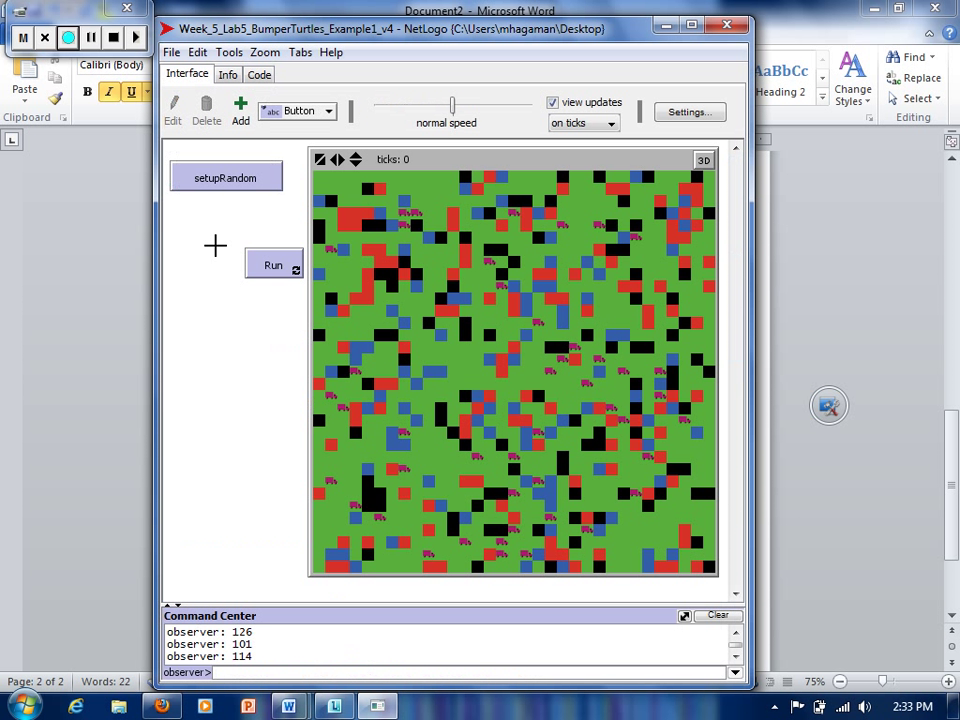
pyautogui.click(225, 177)
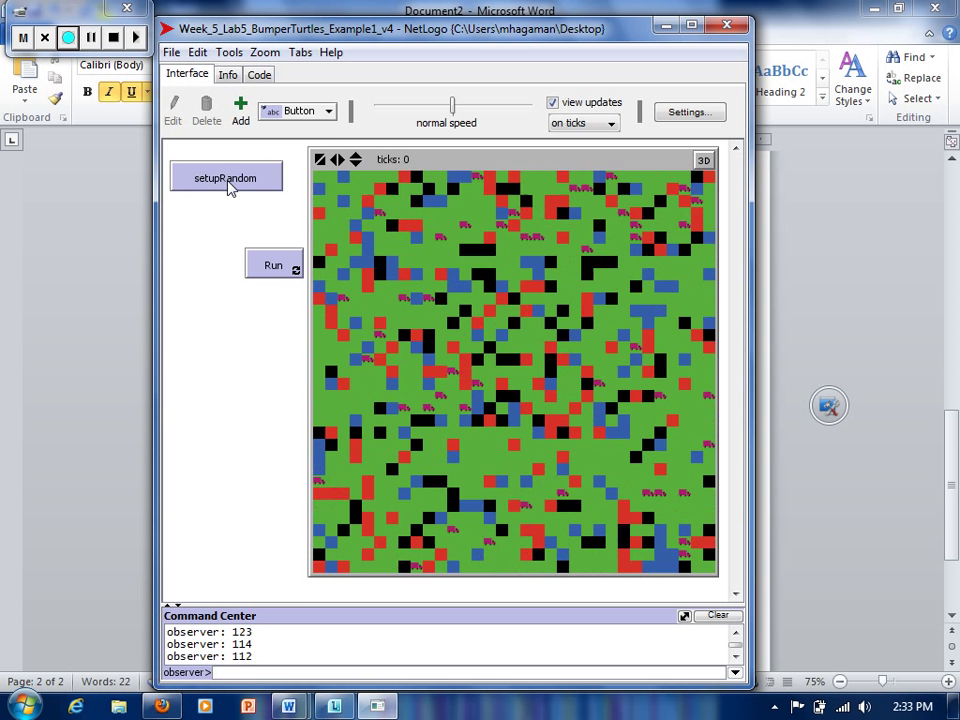
pyautogui.click(225, 177)
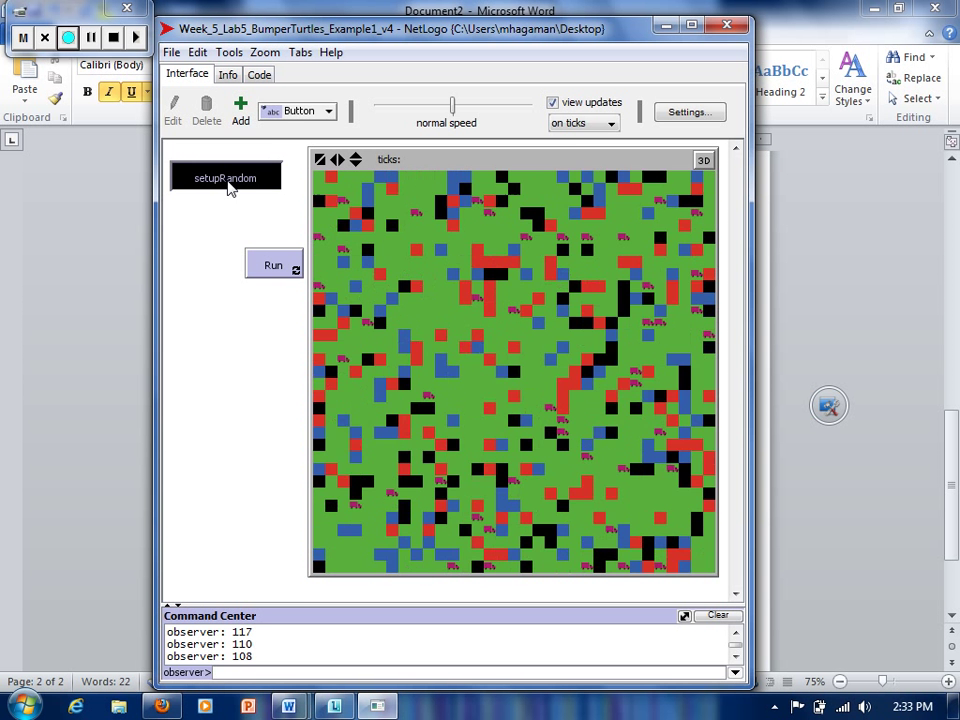
pyautogui.click(259, 74)
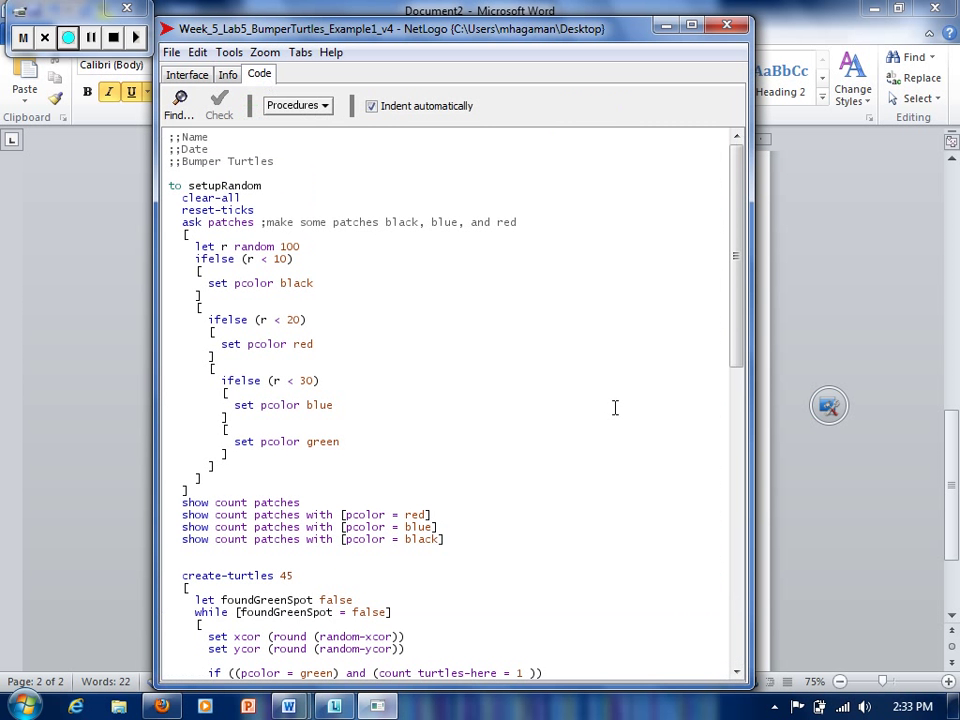
pyautogui.scroll(-3)
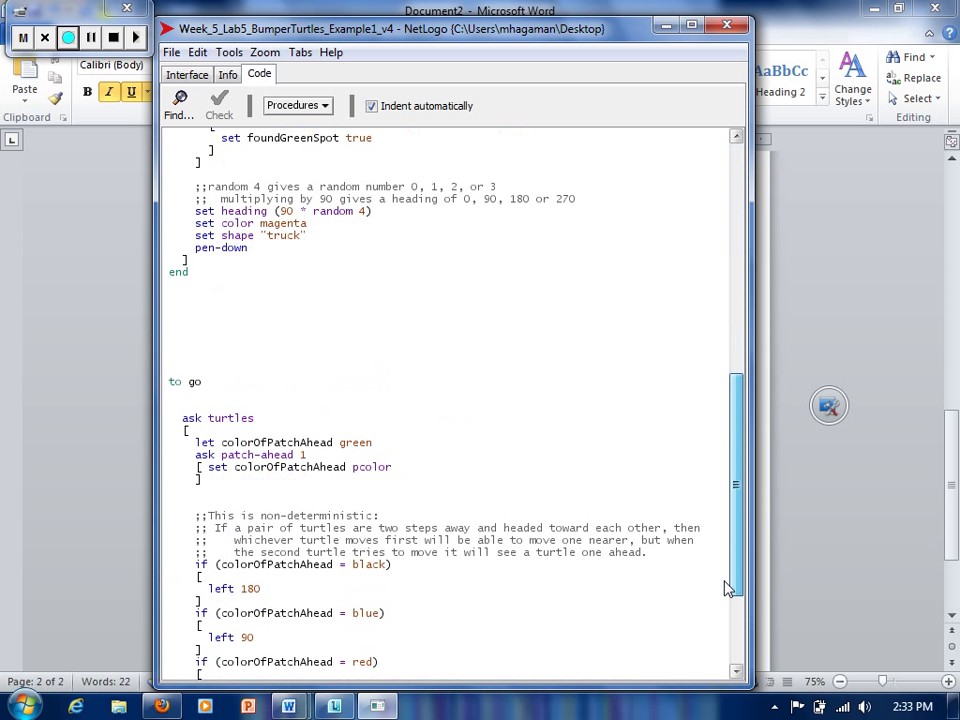
pyautogui.scroll(-3)
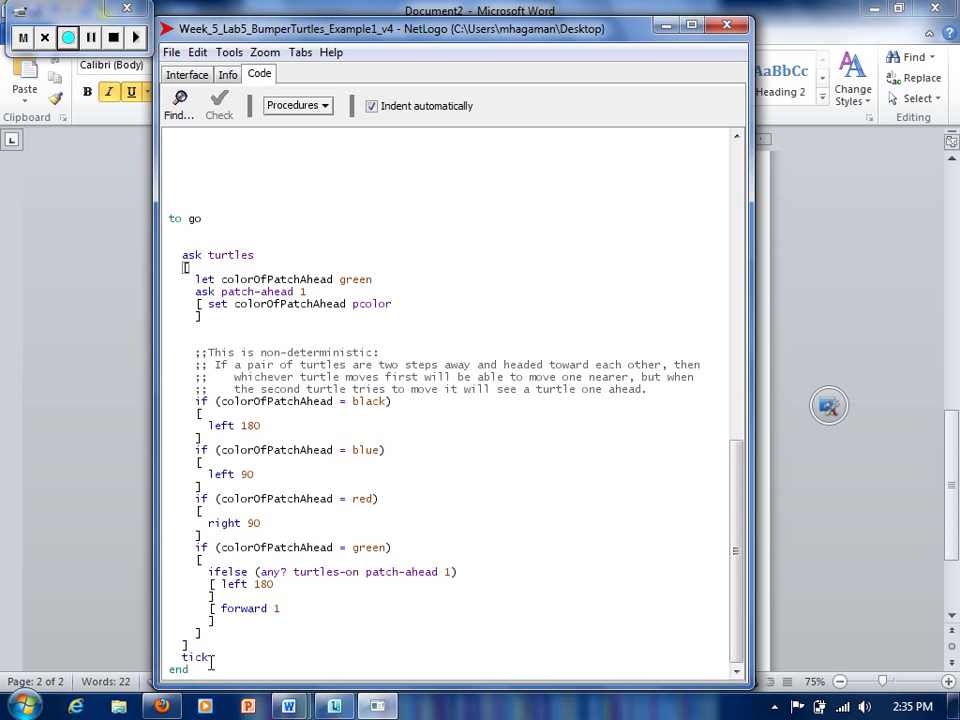
pyautogui.scroll(3)
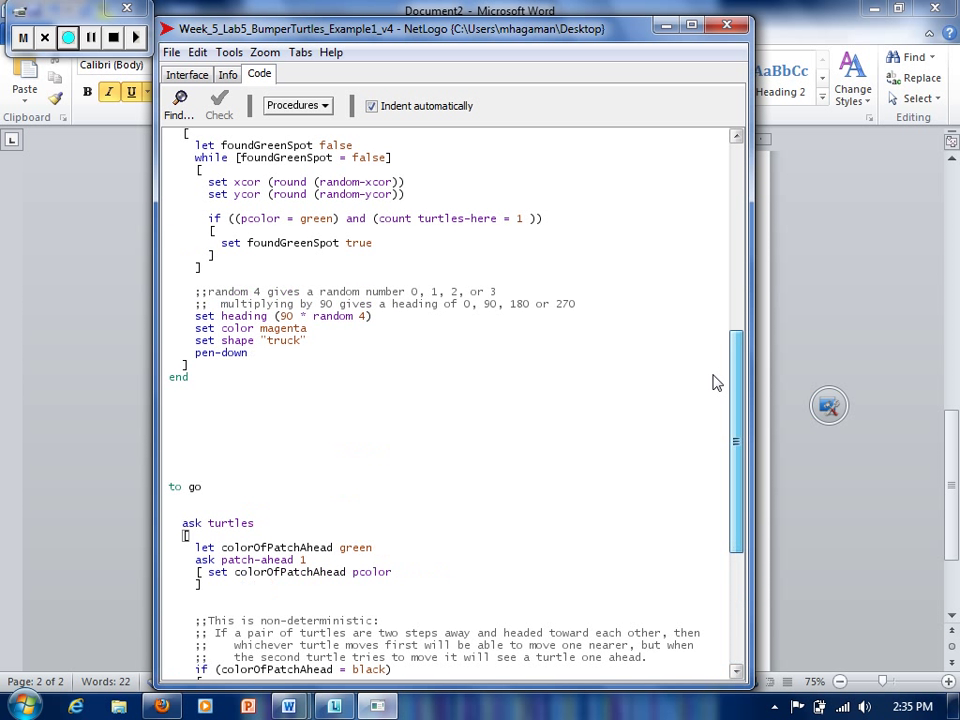
pyautogui.scroll(3)
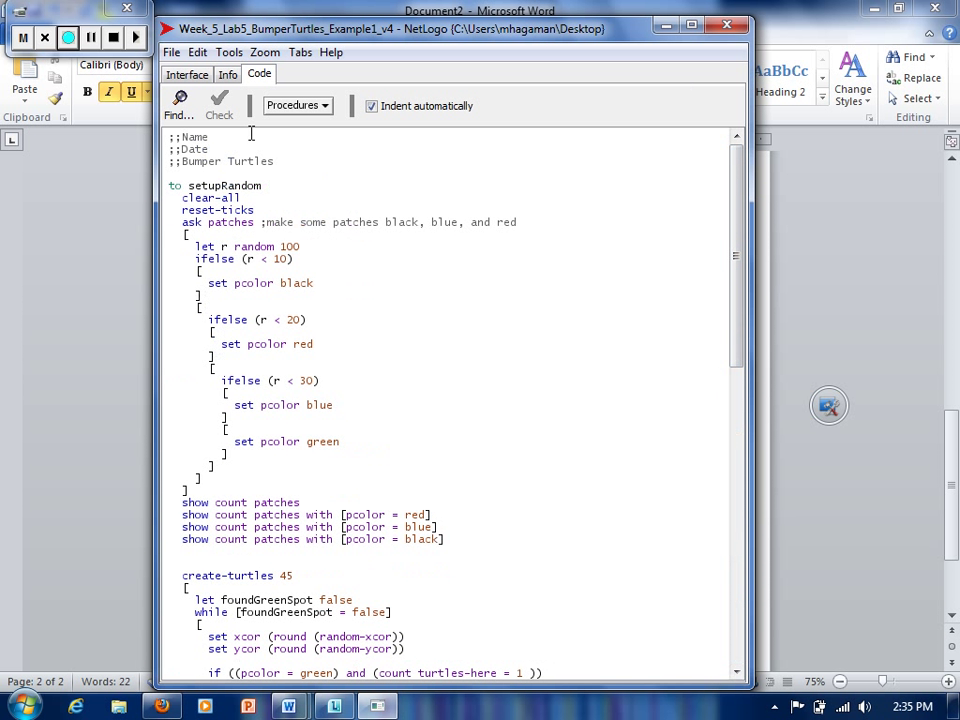
# Step: Save the model with File > Save As as 'Bumper Turtles.Firstname.Lastname.nlogo'
pyautogui.click(171, 52)
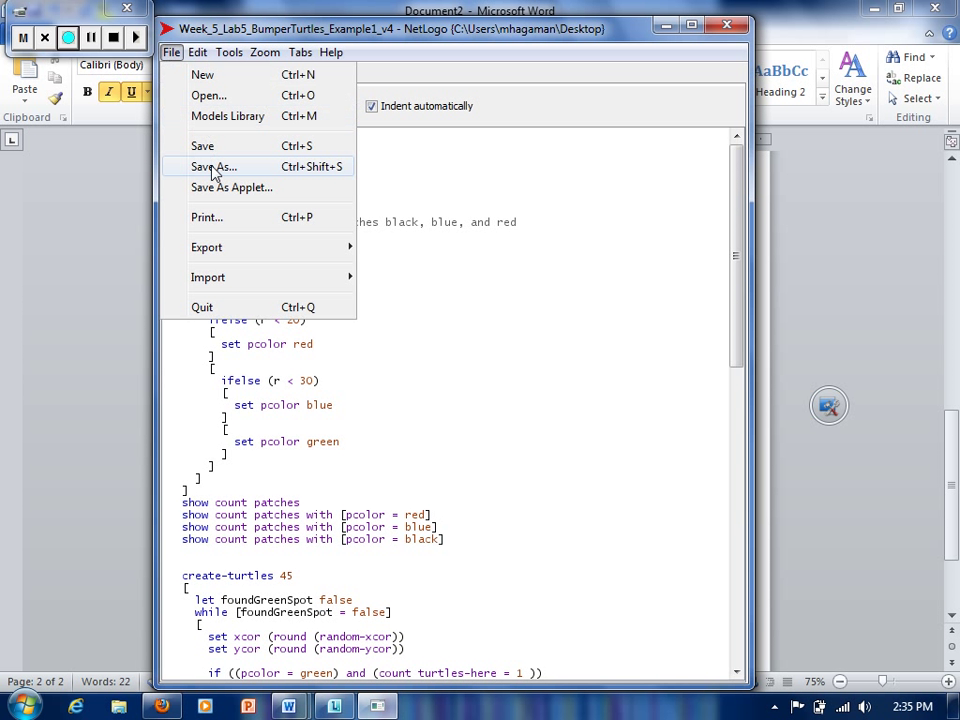
pyautogui.click(213, 166)
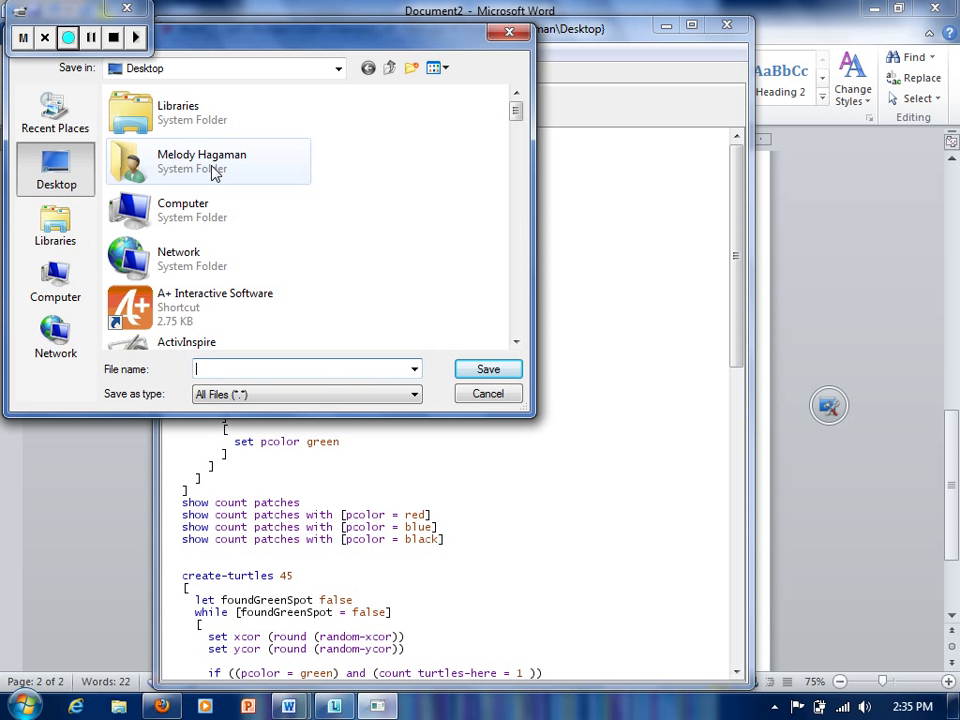
pyautogui.write('Bumper Turt')
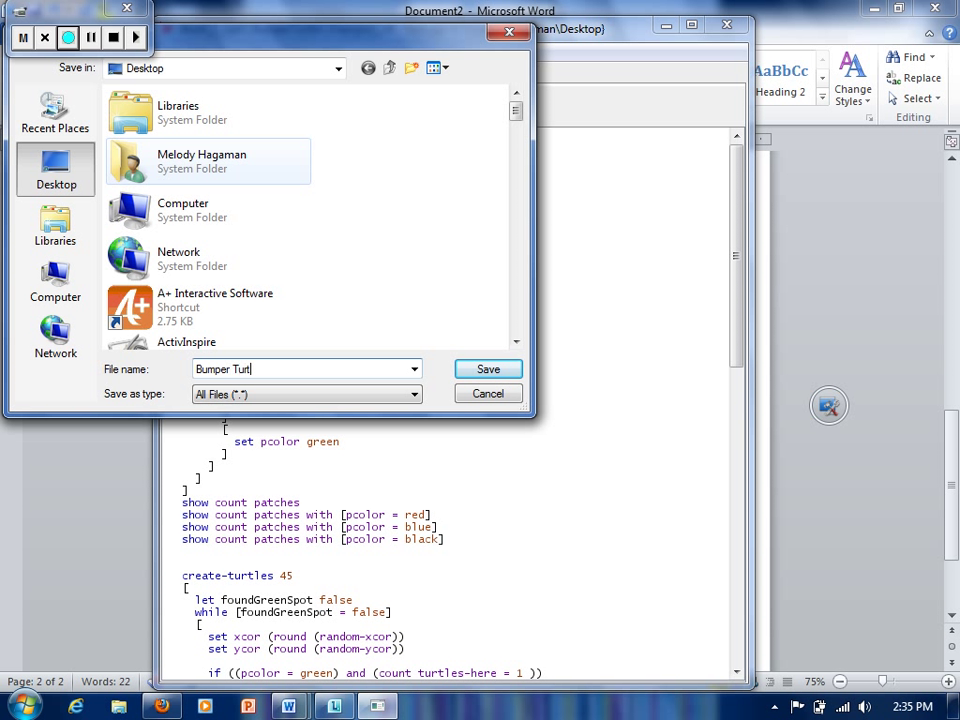
pyautogui.write('les.Firstname.Lastname.')
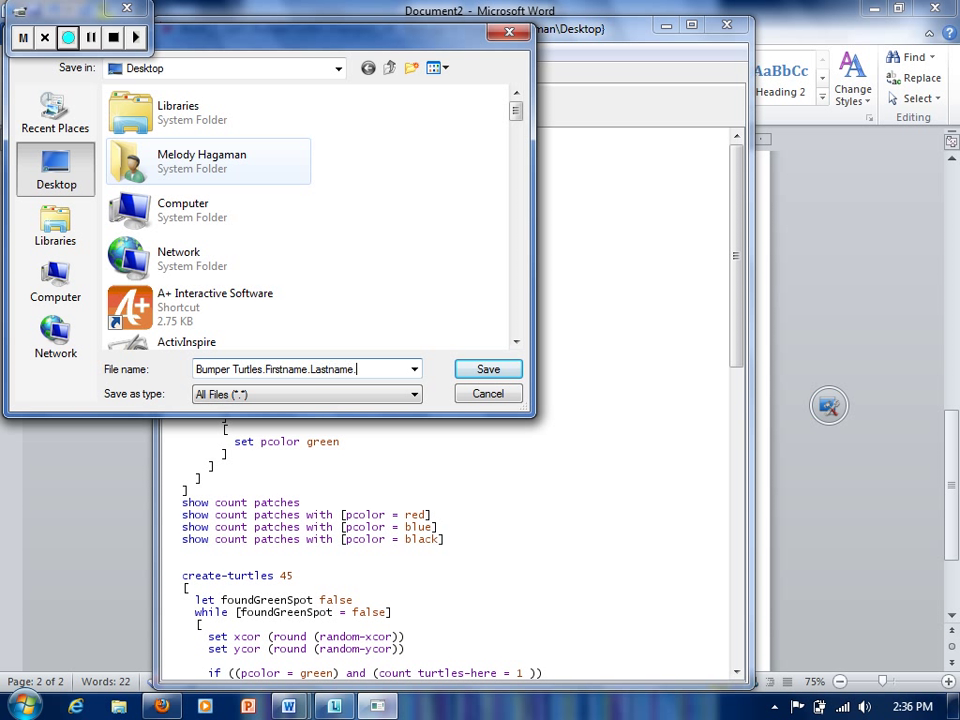
pyautogui.write('nlogo')
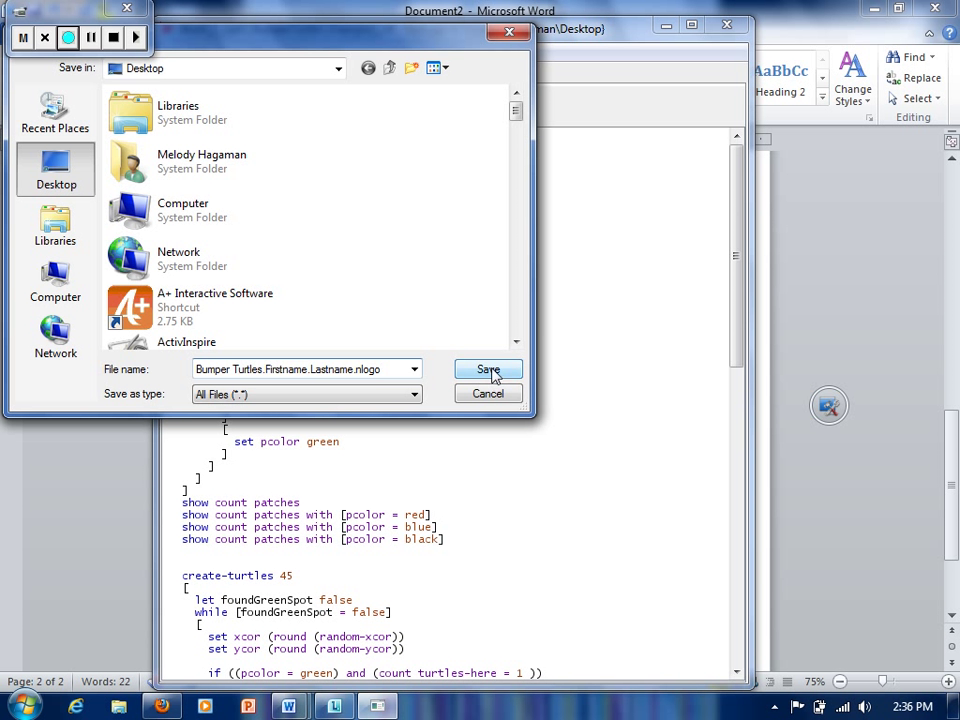
pyautogui.click(488, 369)
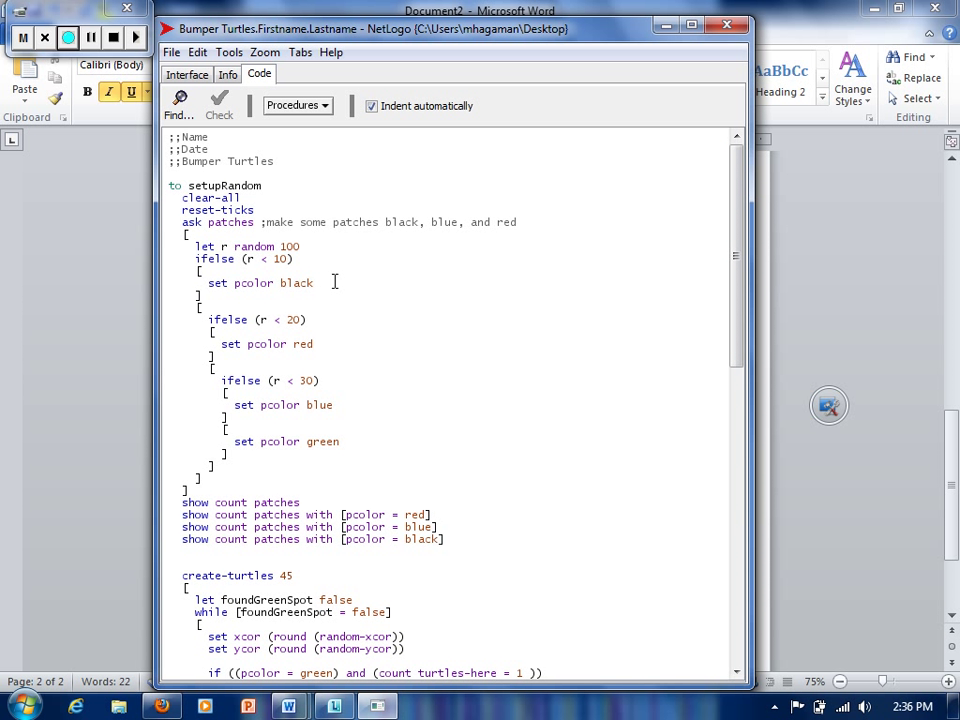
# Step: Append the comment ';;sets patches black' after the 'set pcolor black' line
pyautogui.write(';;')
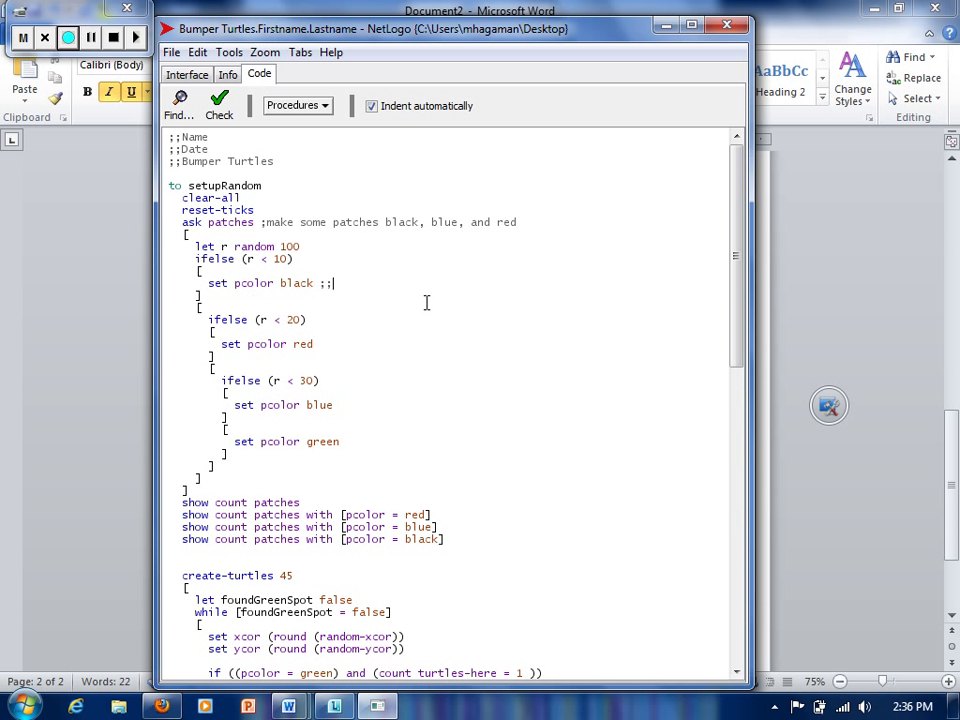
pyautogui.write('sets')
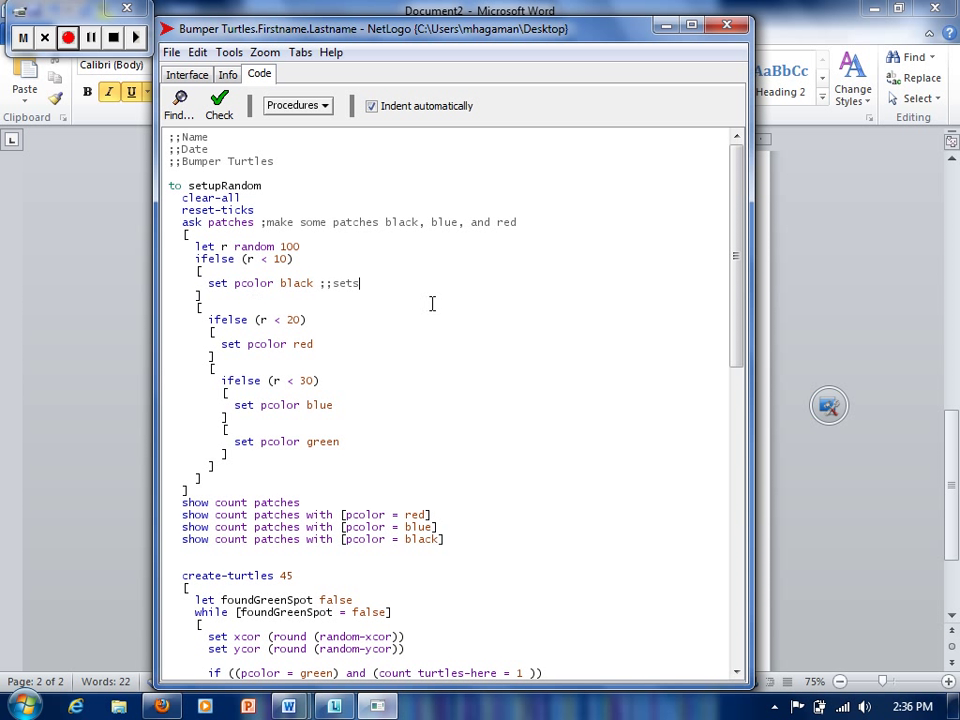
pyautogui.write('patches b')
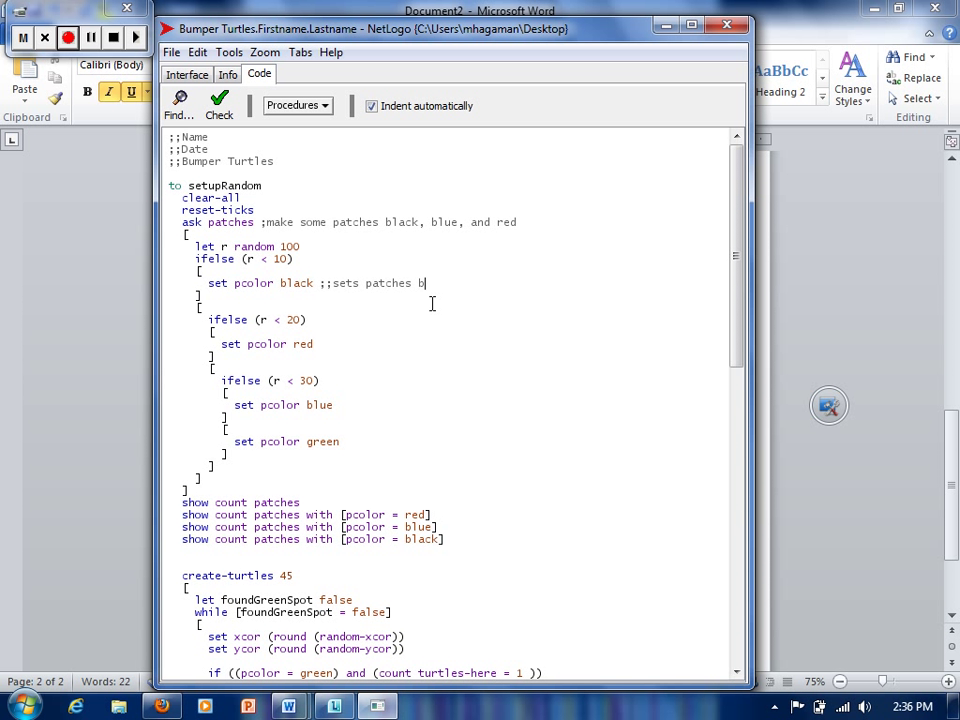
pyautogui.write('lack')
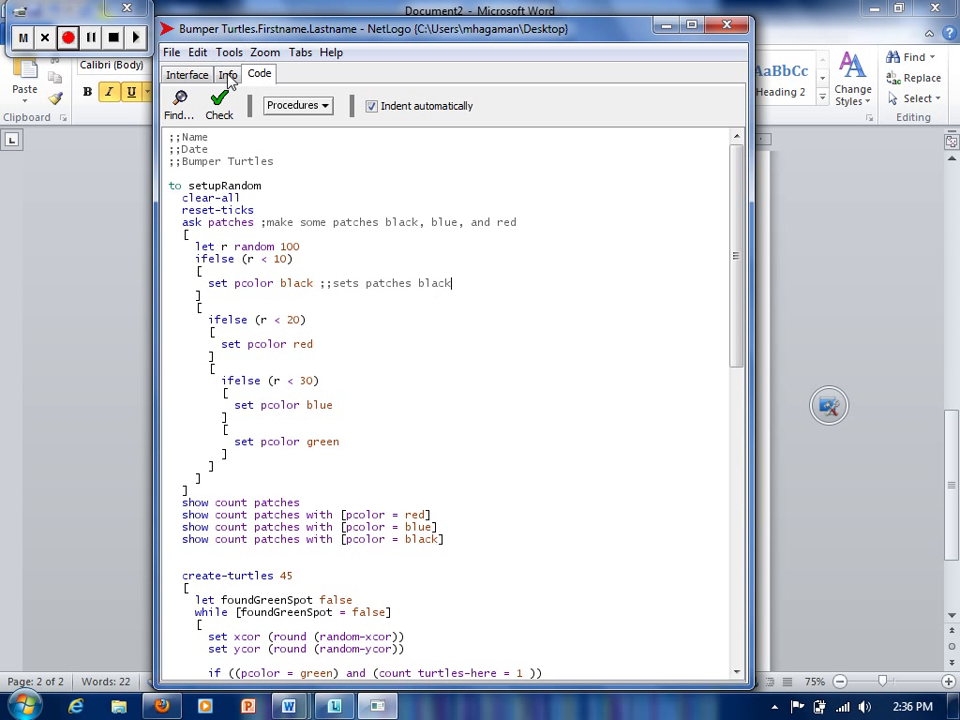
# Step: Switch to the Info tab to view the model's WHAT IS IT? documentation
pyautogui.click(226, 74)
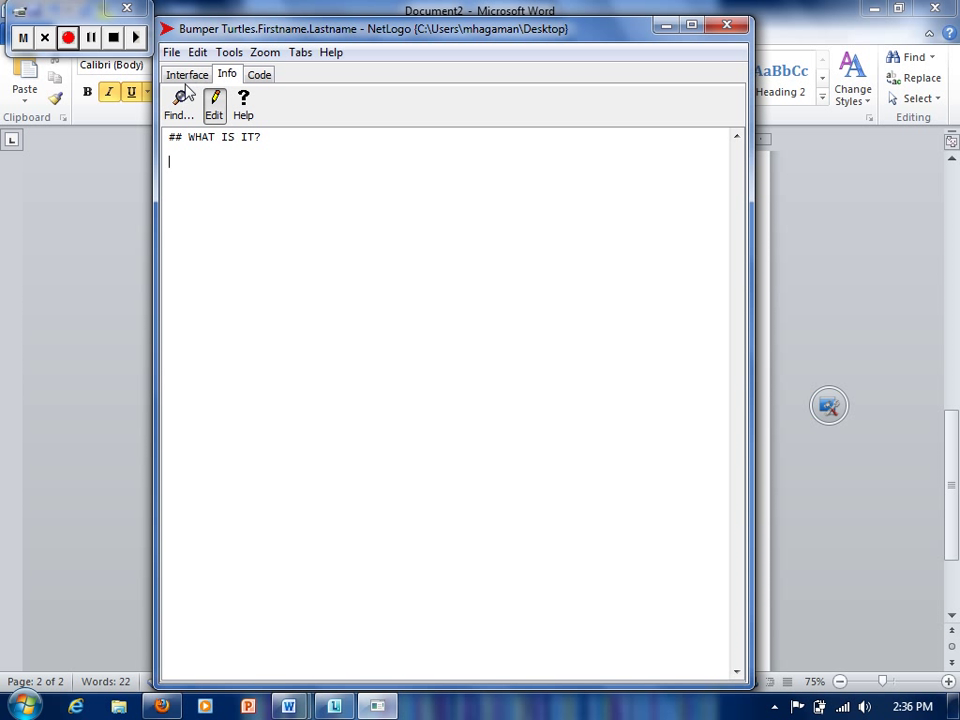
pyautogui.moveTo(289, 198)
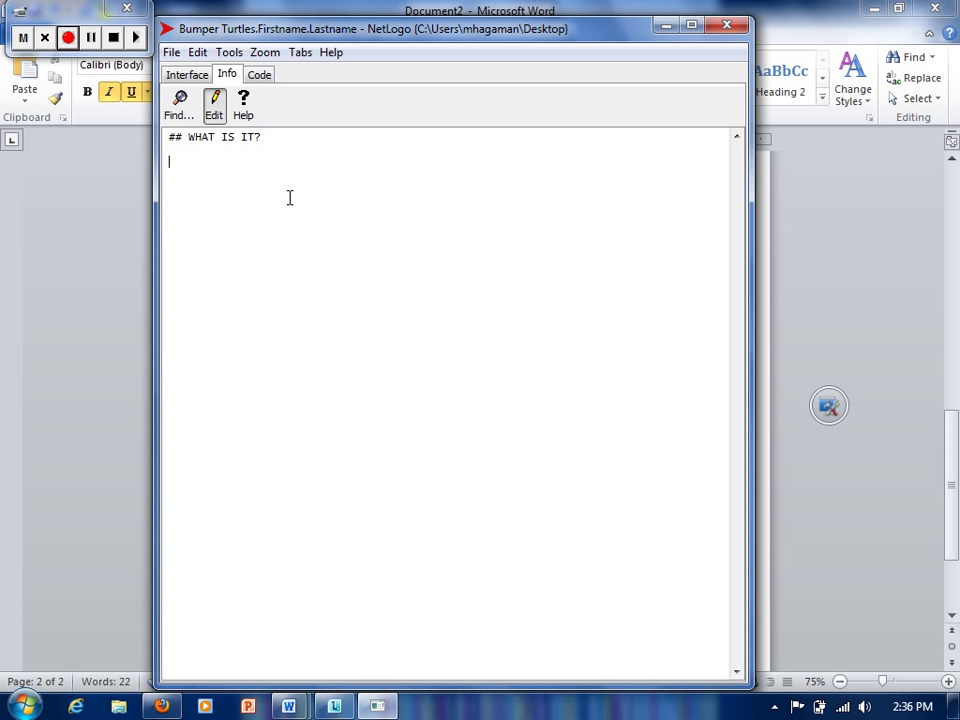
pyautogui.moveTo(92, 82)
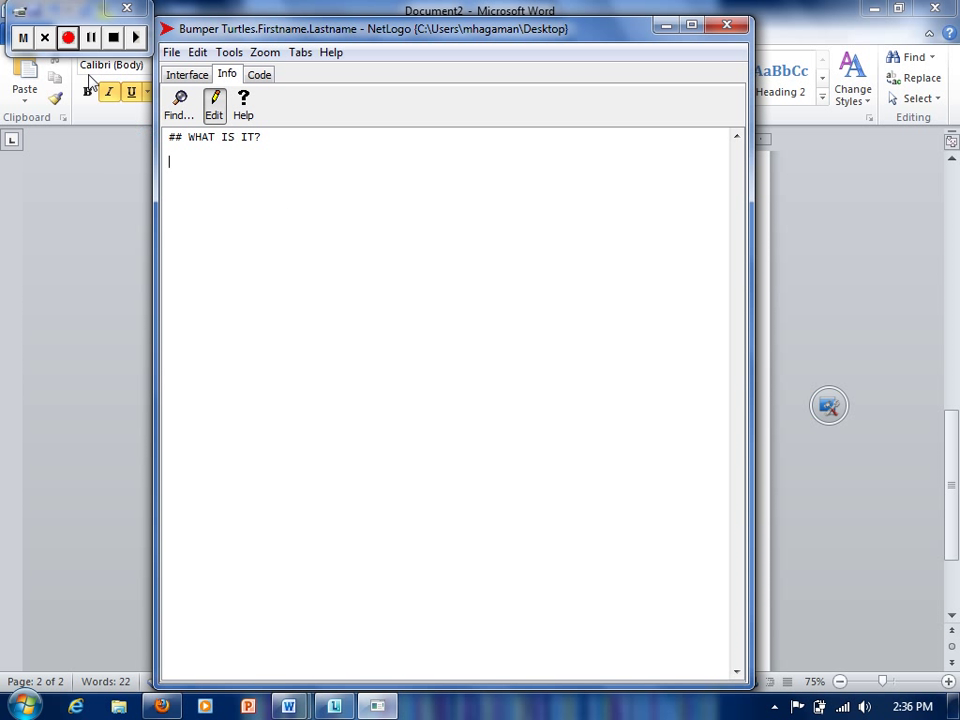